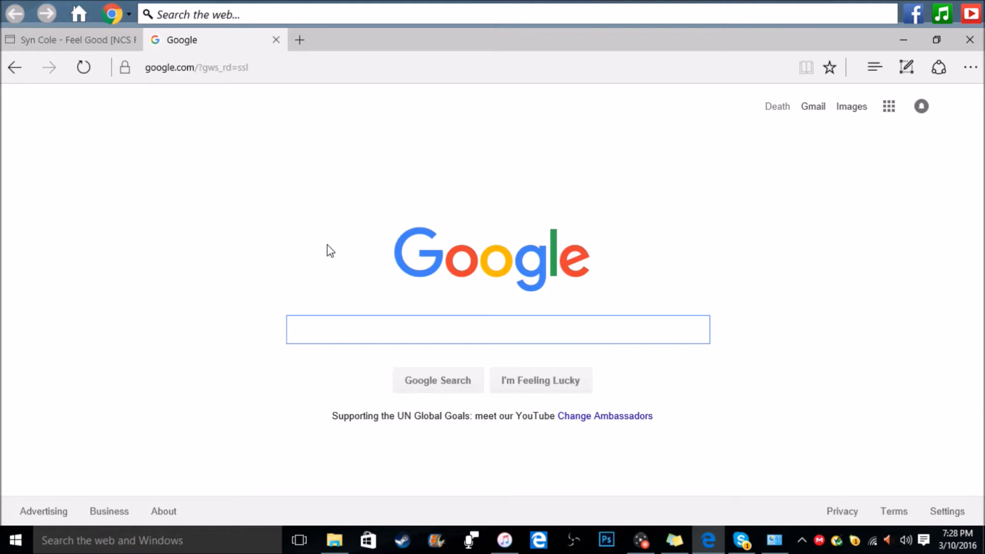
Go to pixlr.com in a new browser tab beside the Google and music tabs.
left_click(497, 329)
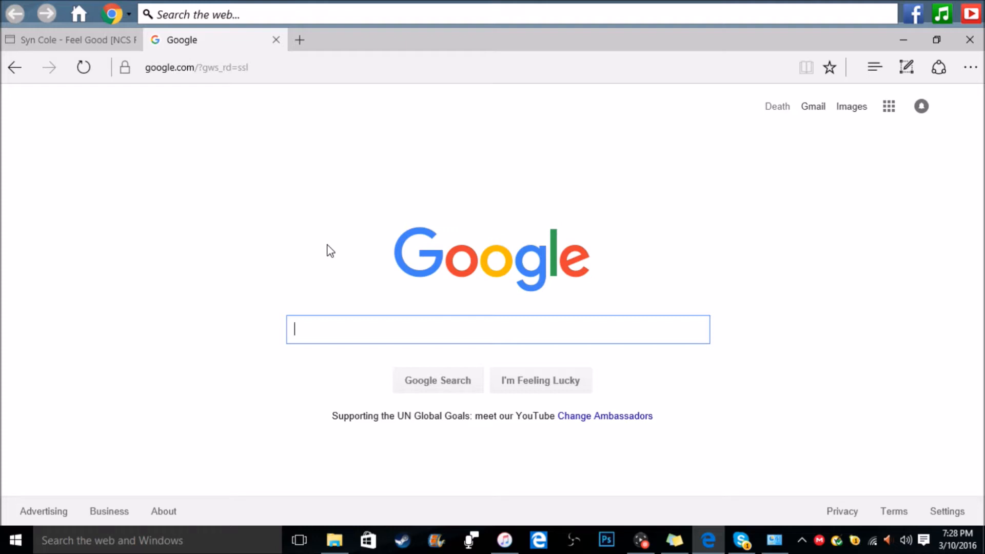
mouse_move(323, 40)
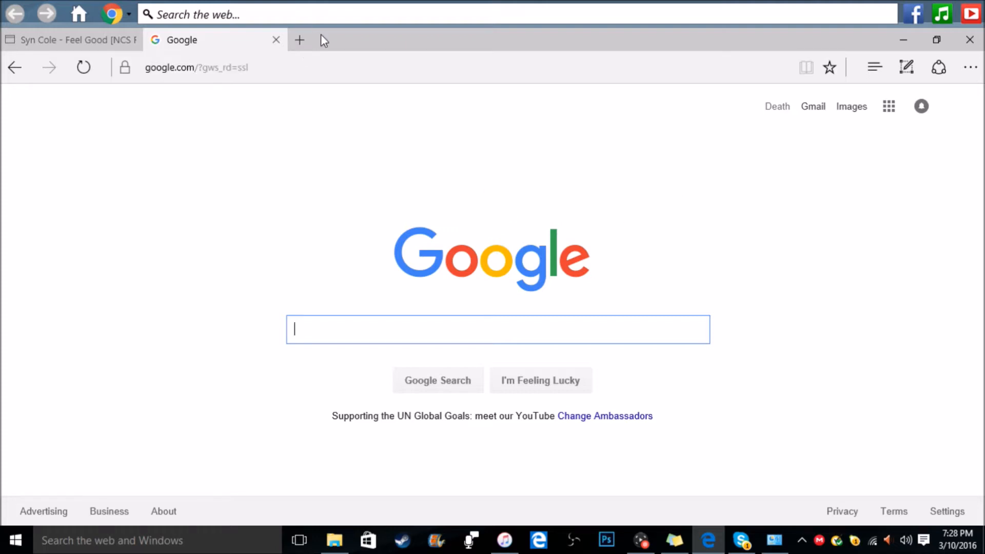
mouse_move(578, 248)
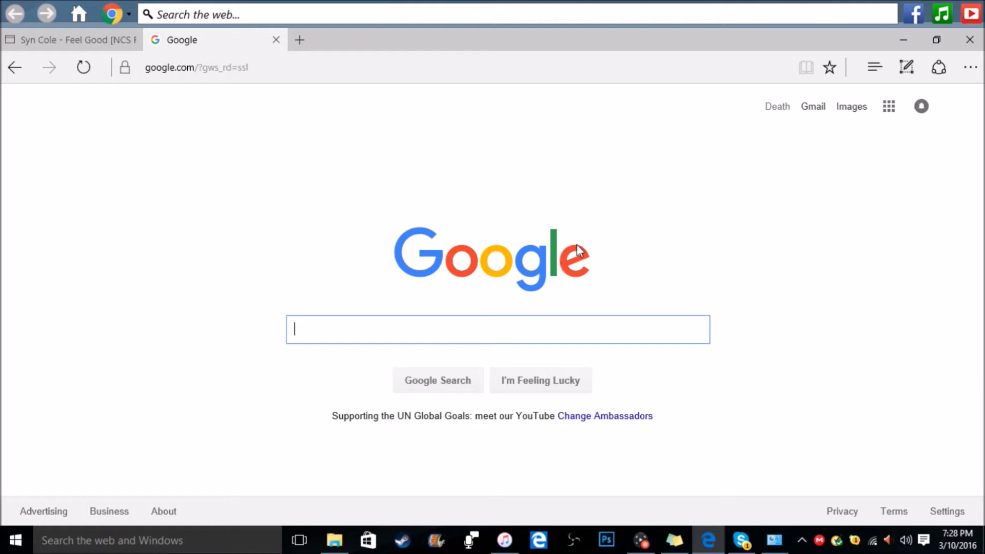
mouse_move(299, 40)
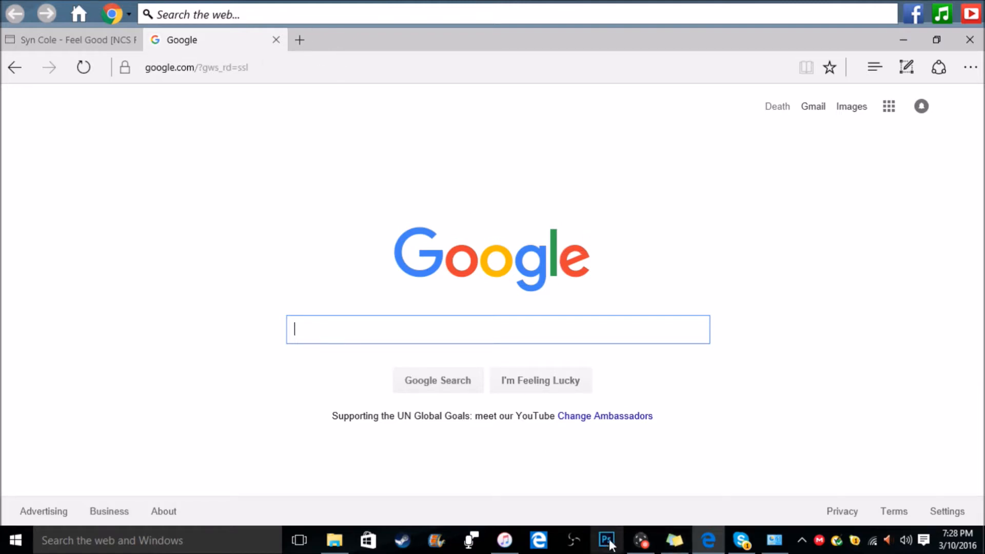
left_click(299, 40)
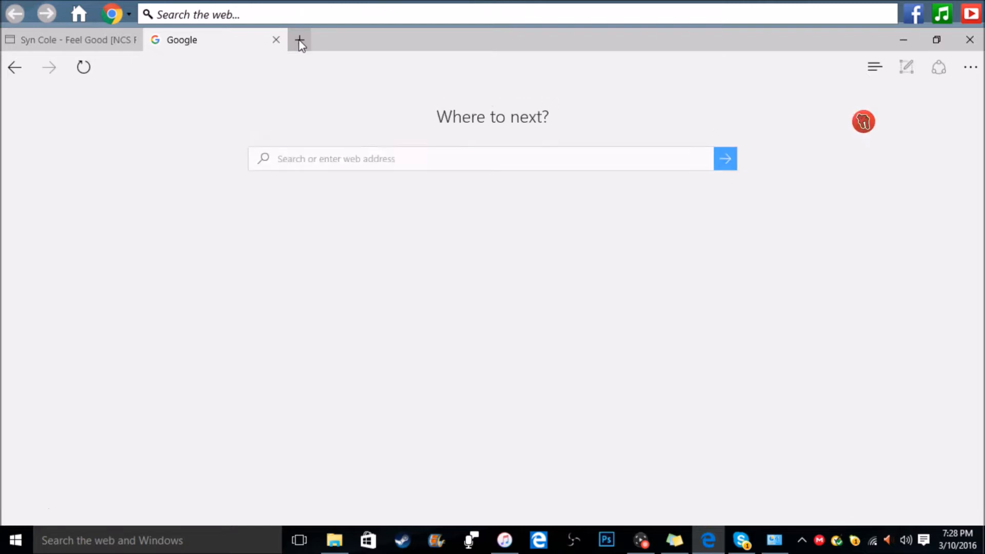
type("pixlr.com/")
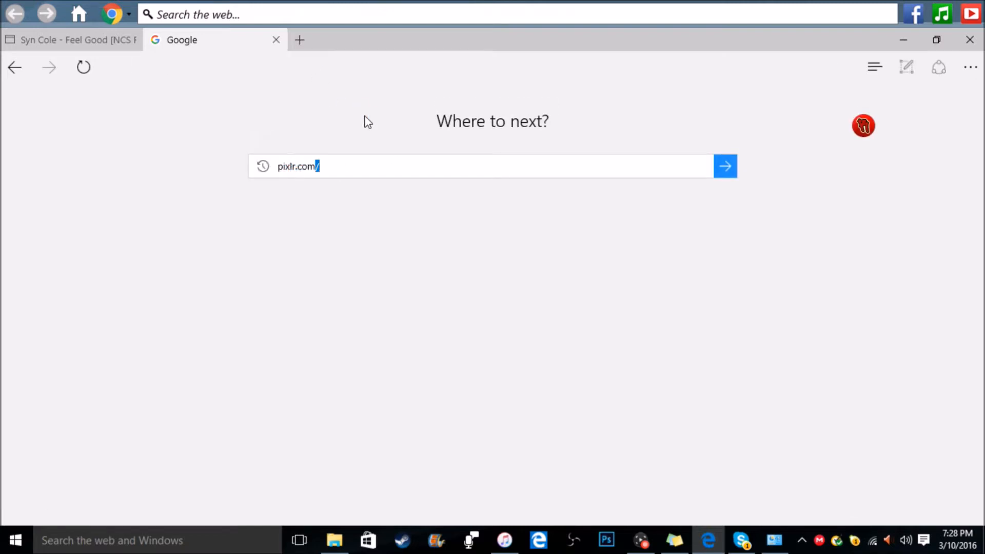
left_click(299, 40)
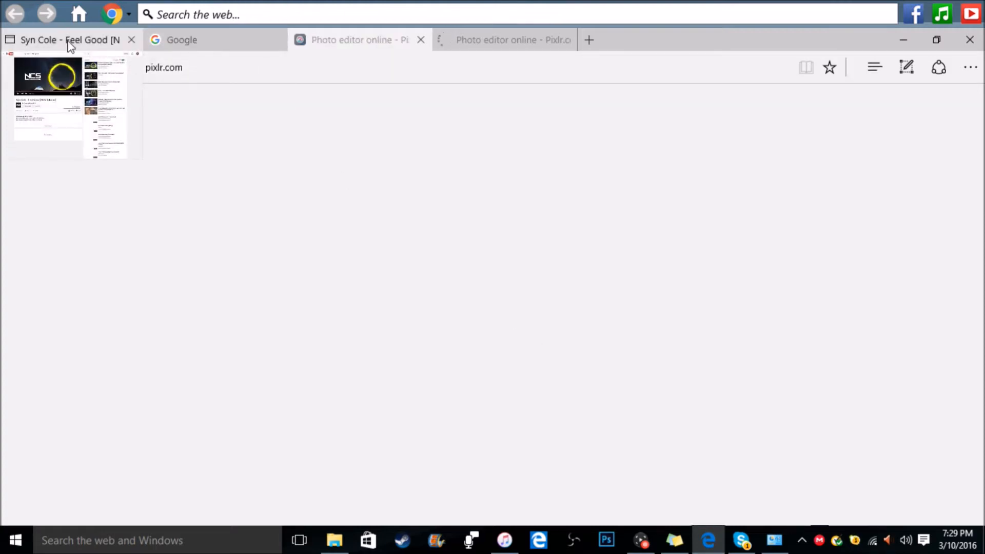
Resume the Syn Cole music video on YouTube and return to the Pixlr tab.
left_click(69, 40)
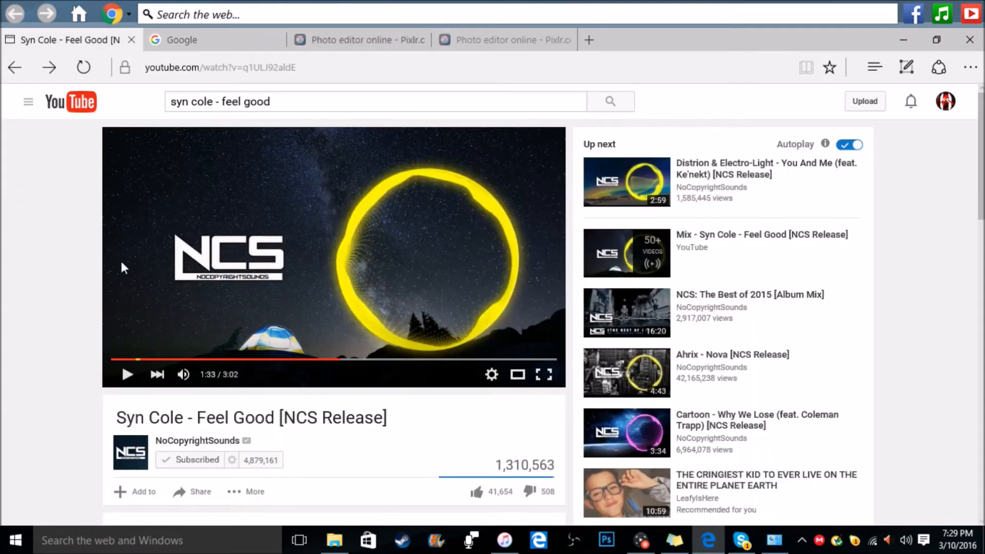
mouse_move(361, 273)
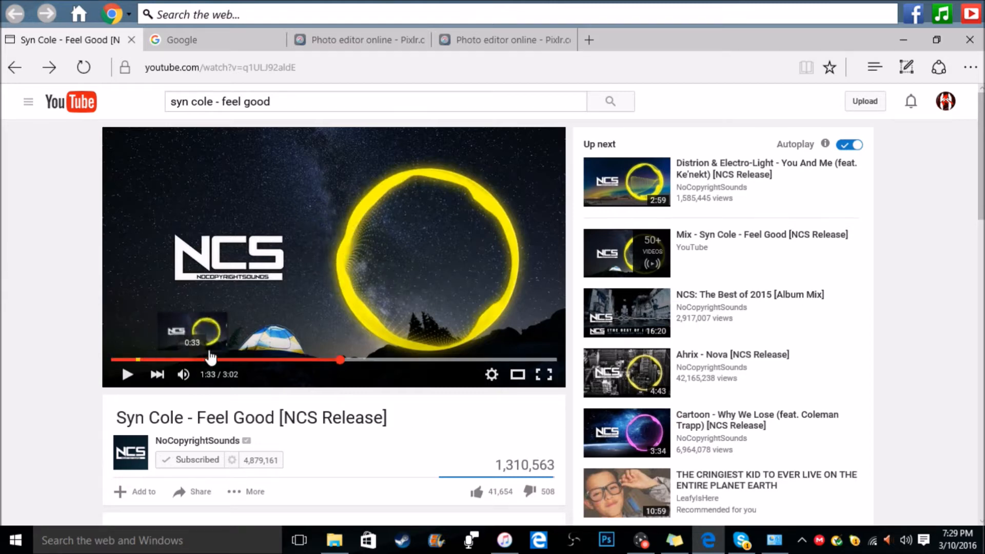
left_click(128, 373)
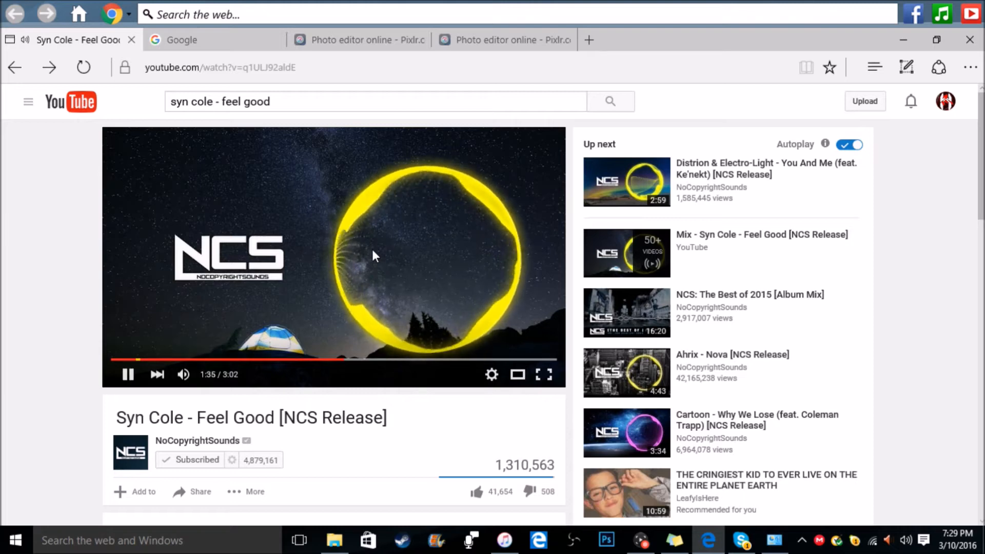
left_click(505, 40)
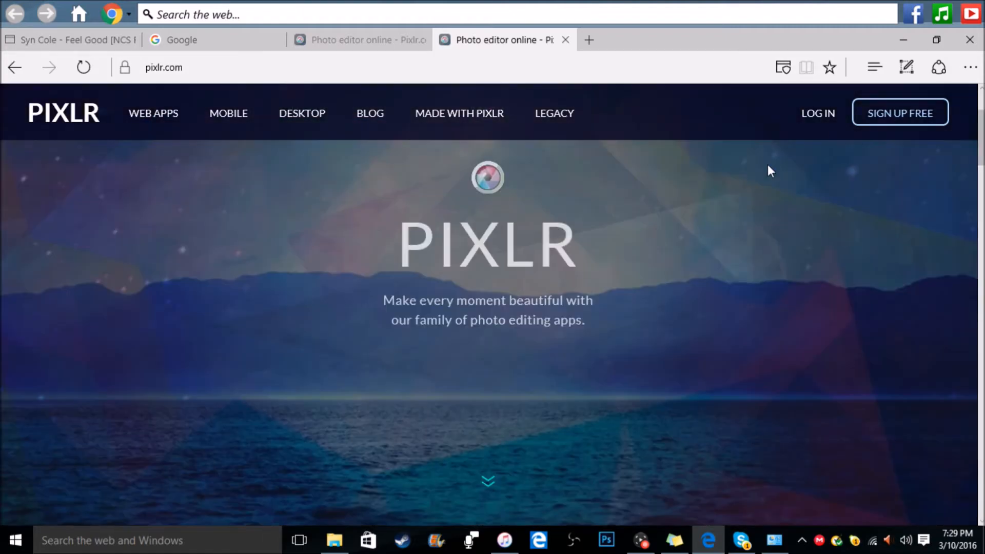
Launch the Pixlr Editor web app and start creating a new blank image.
scroll("down", 3)
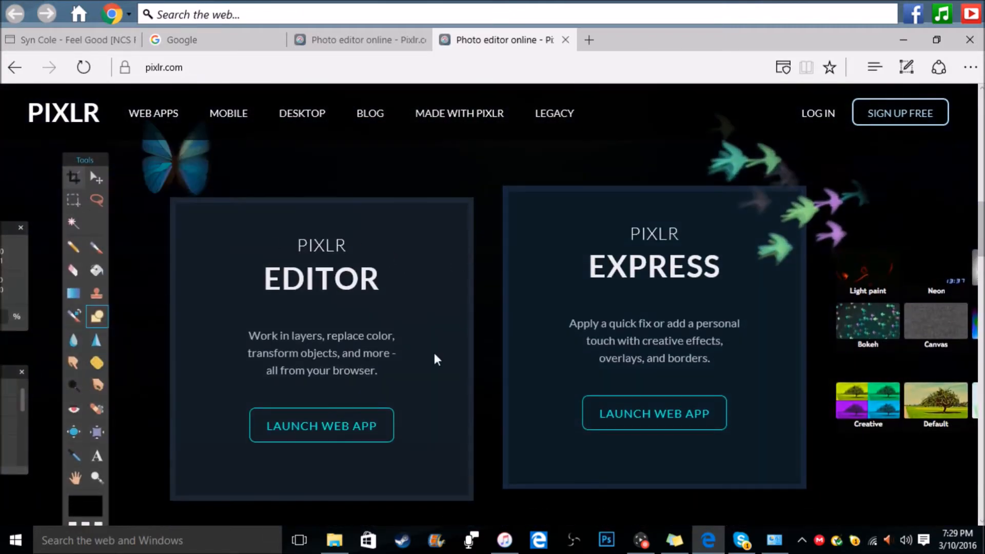
mouse_move(322, 425)
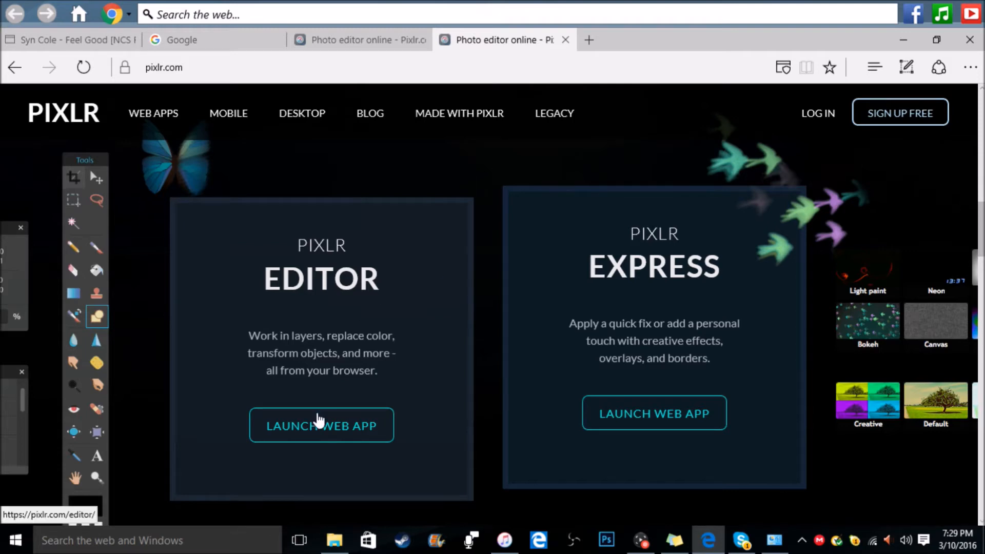
left_click(321, 425)
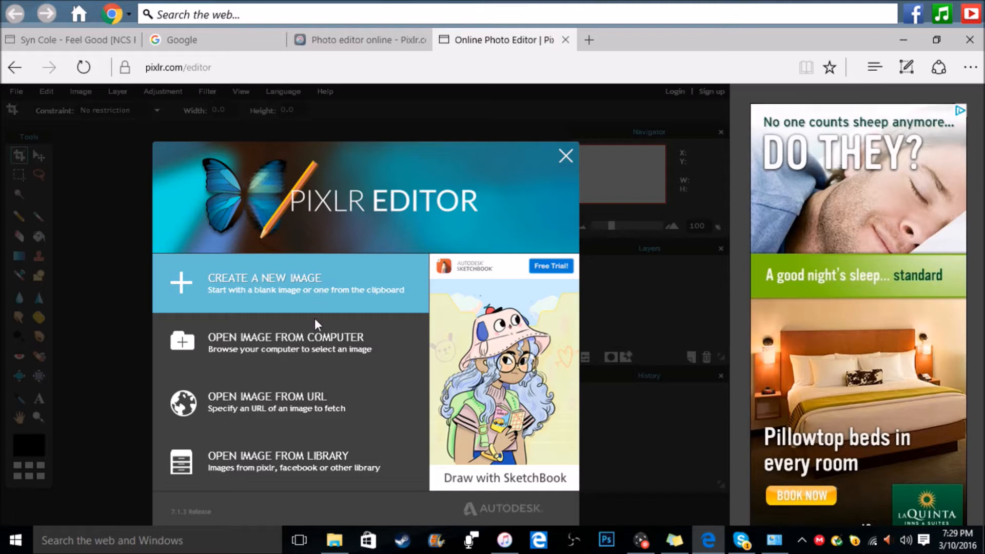
left_click(263, 278)
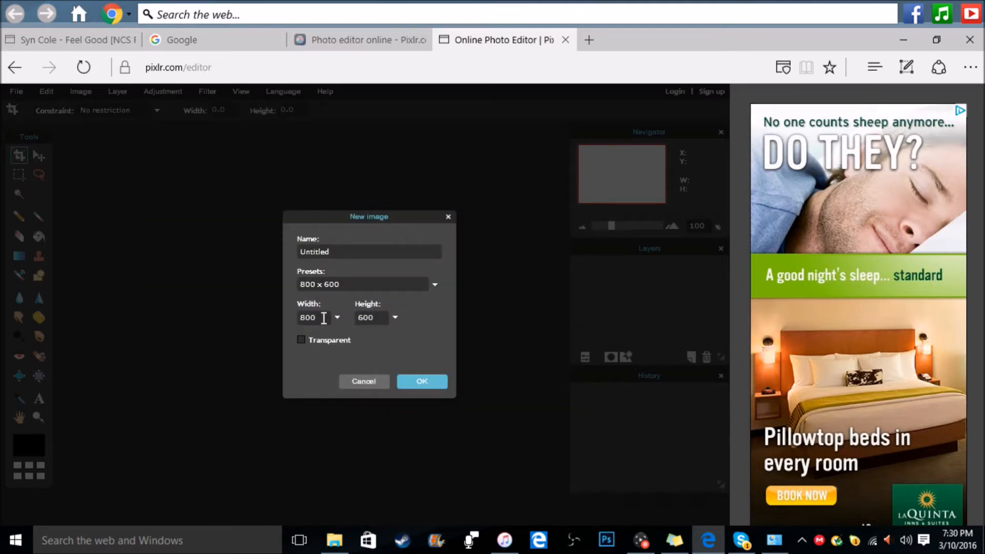
Create the new image at 1280 x 720 with a transparent background.
type("1")
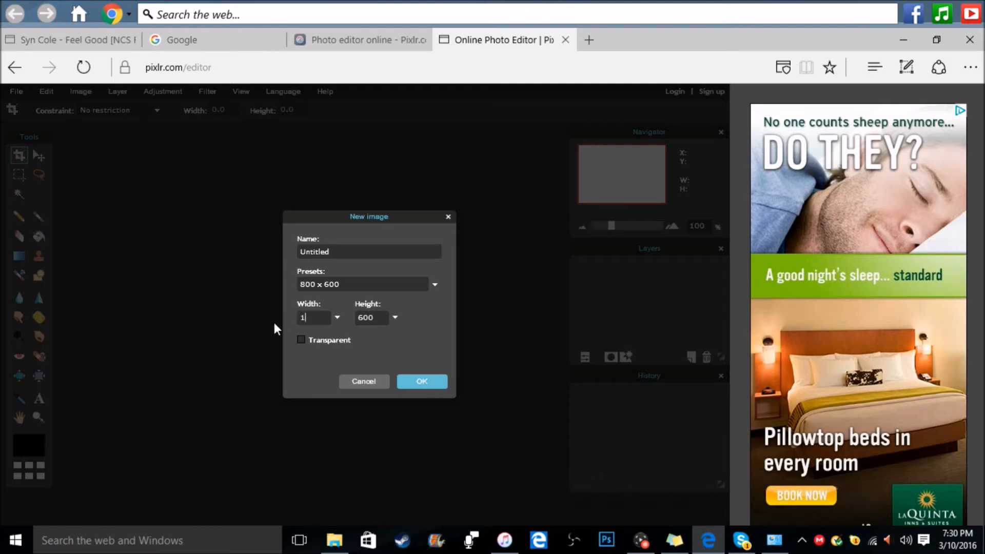
type("280")
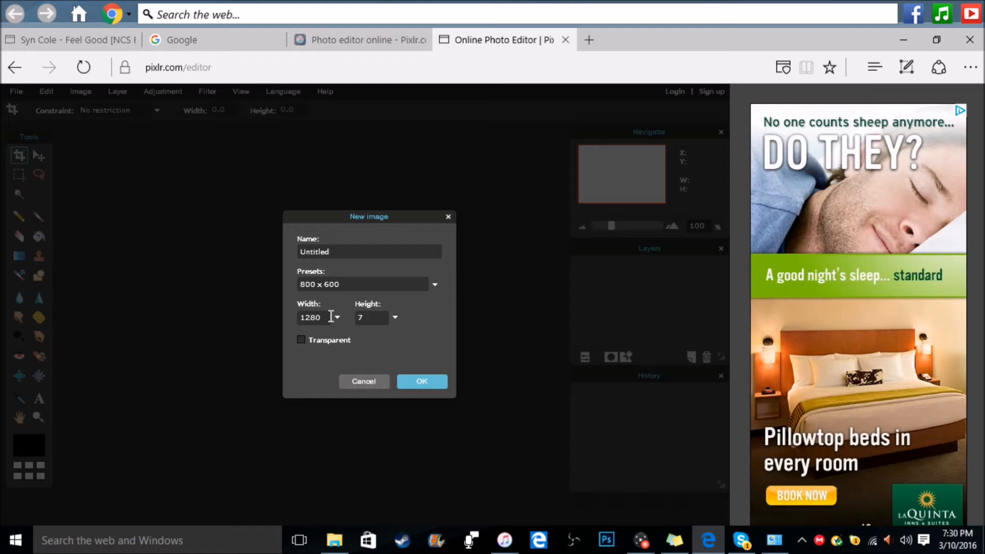
type("20")
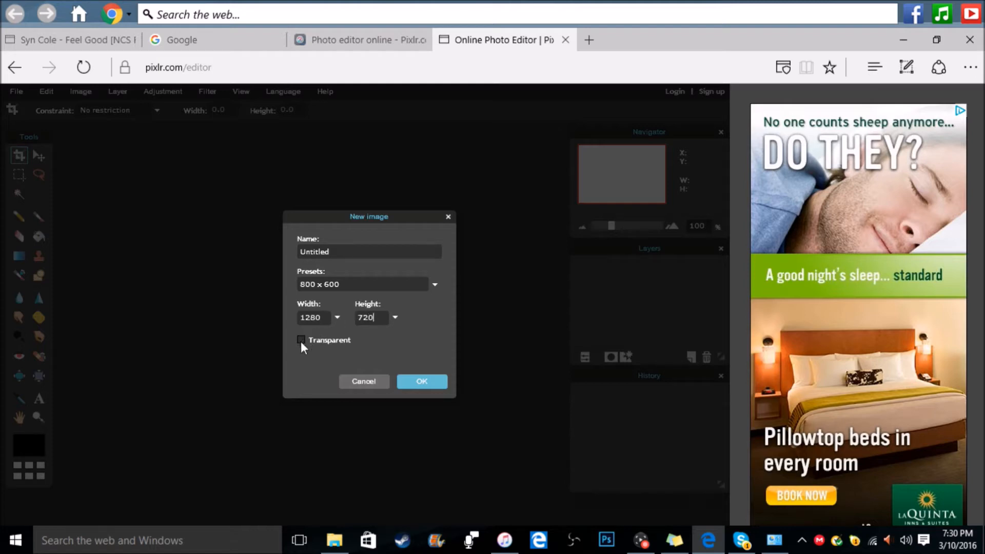
left_click(300, 340)
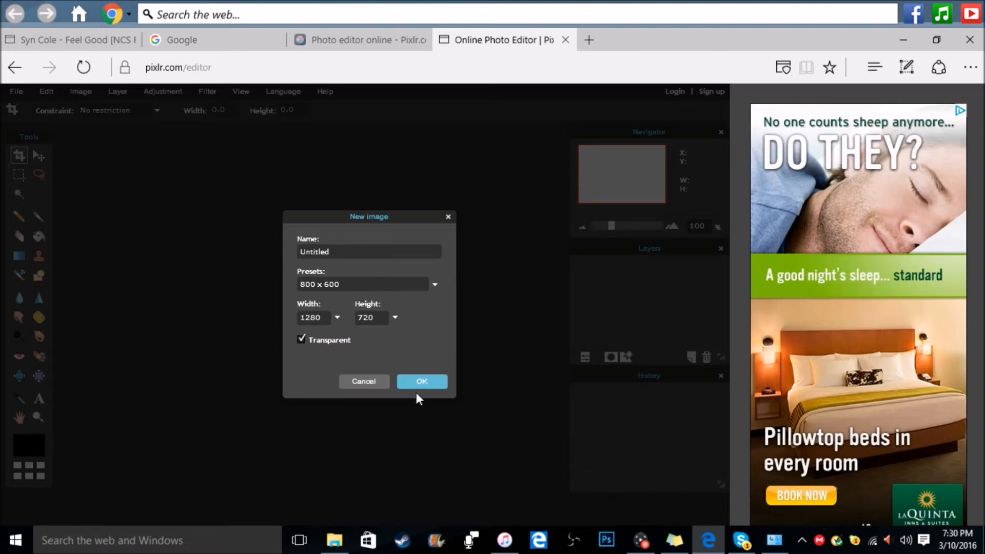
left_click(422, 382)
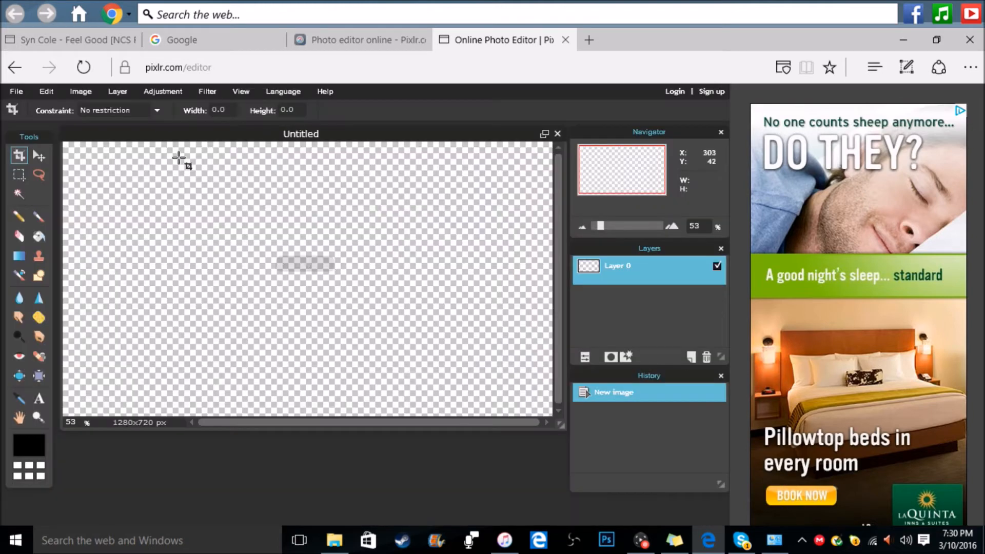
Search Google Images for 'evac black ops 3'.
left_click(38, 155)
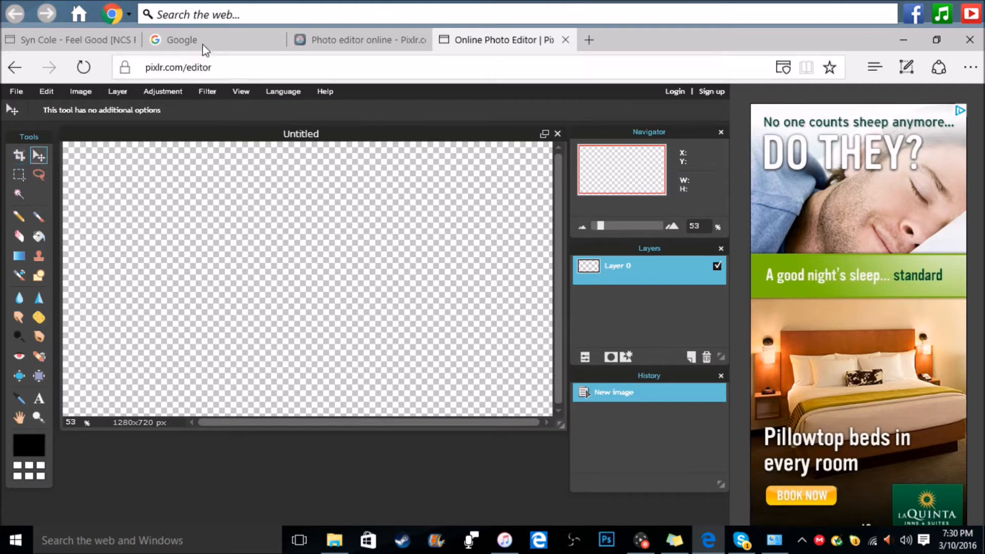
left_click(182, 40)
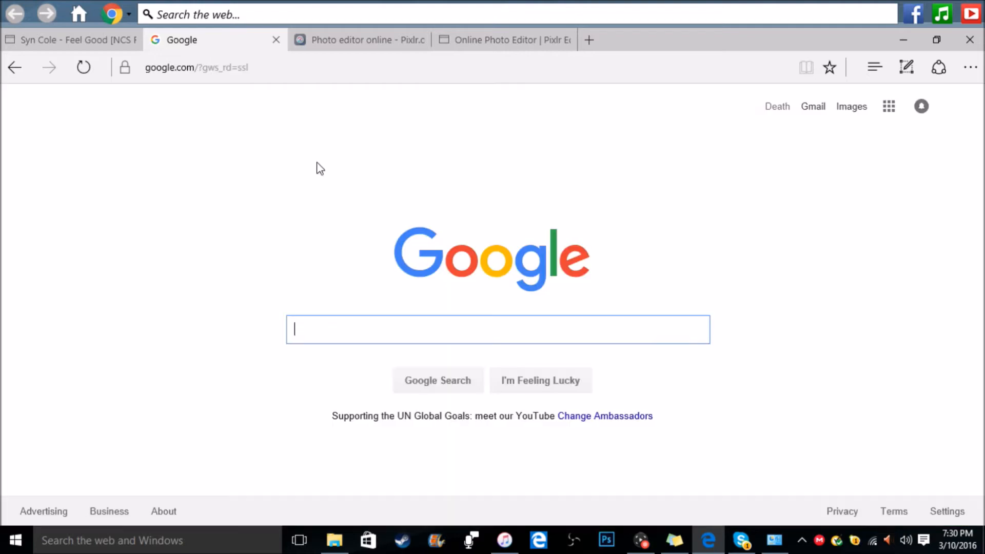
left_click(502, 40)
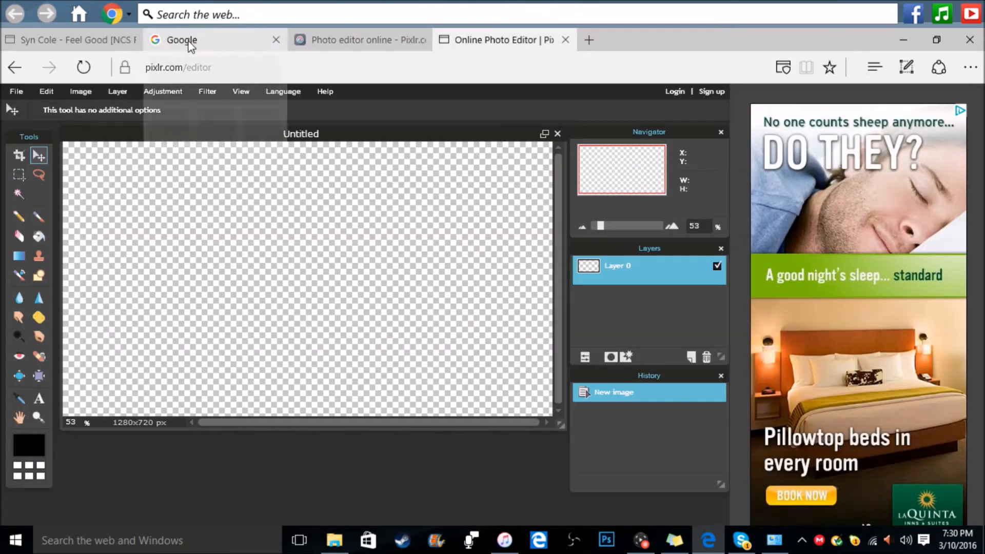
type("evaxc")
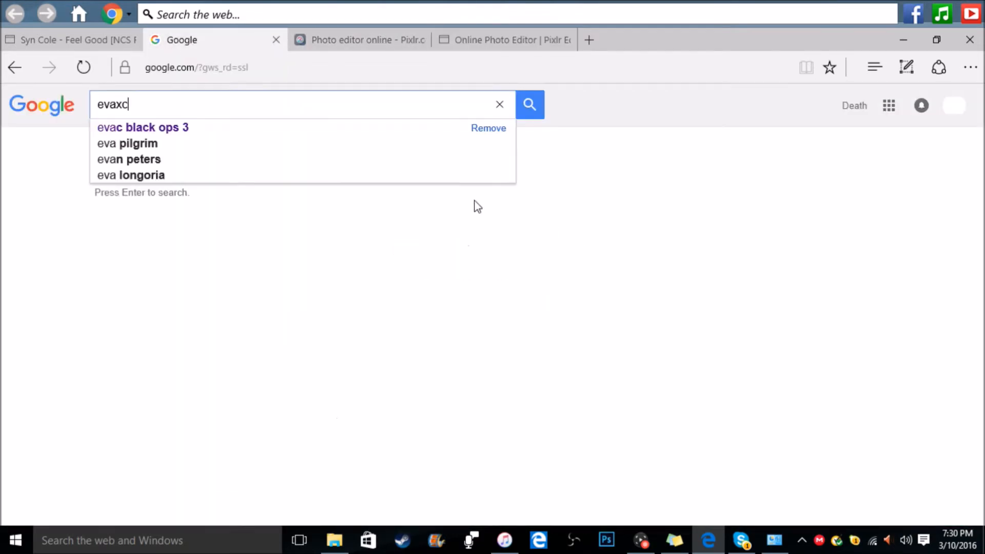
left_click(142, 127)
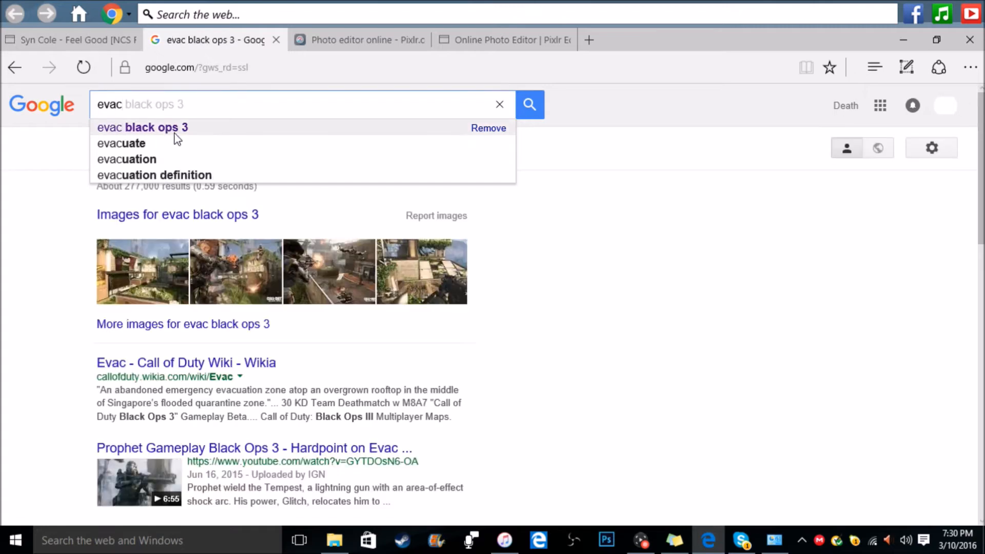
left_click(141, 127)
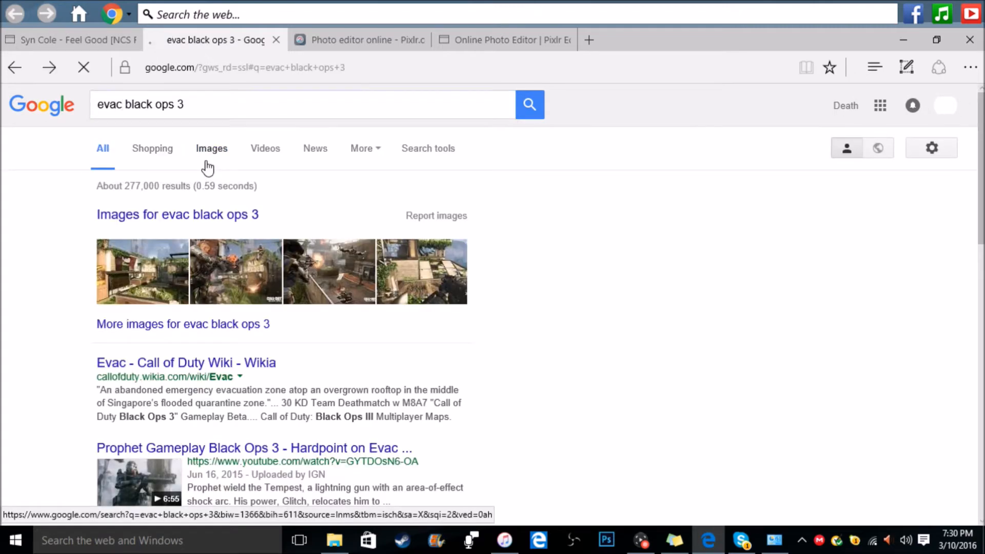
left_click(211, 147)
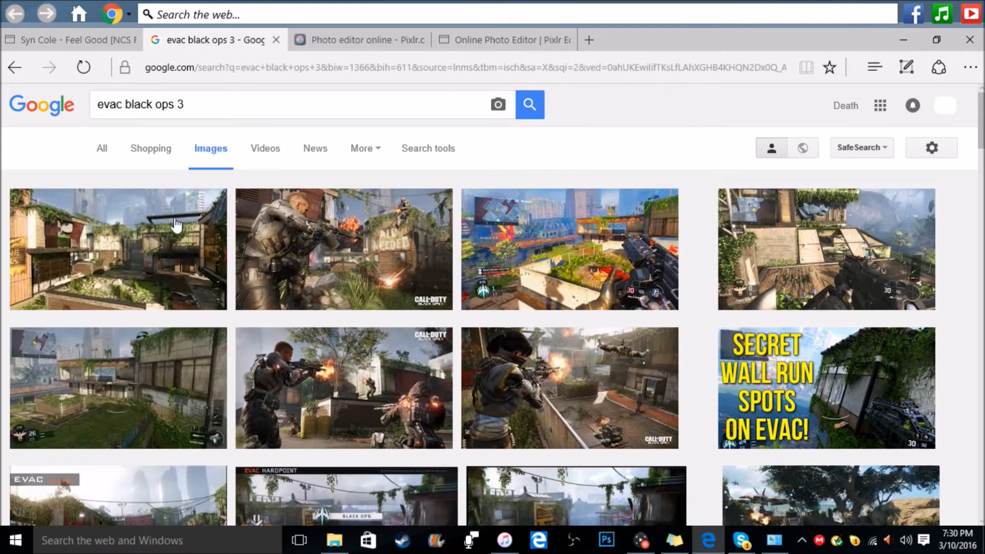
mouse_move(167, 251)
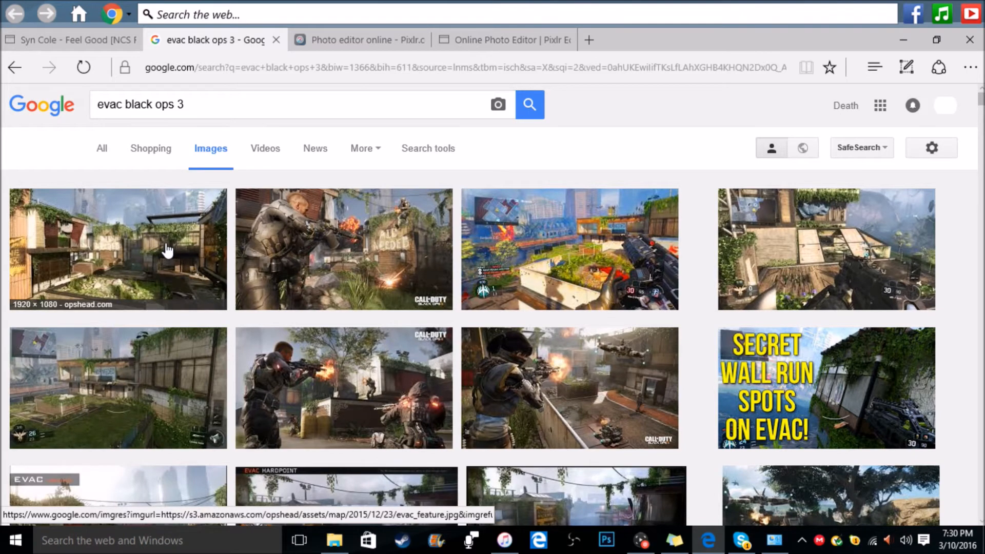
View the first Evac map screenshot full-size, copy its web address, and return to Pixlr.
left_click(117, 248)
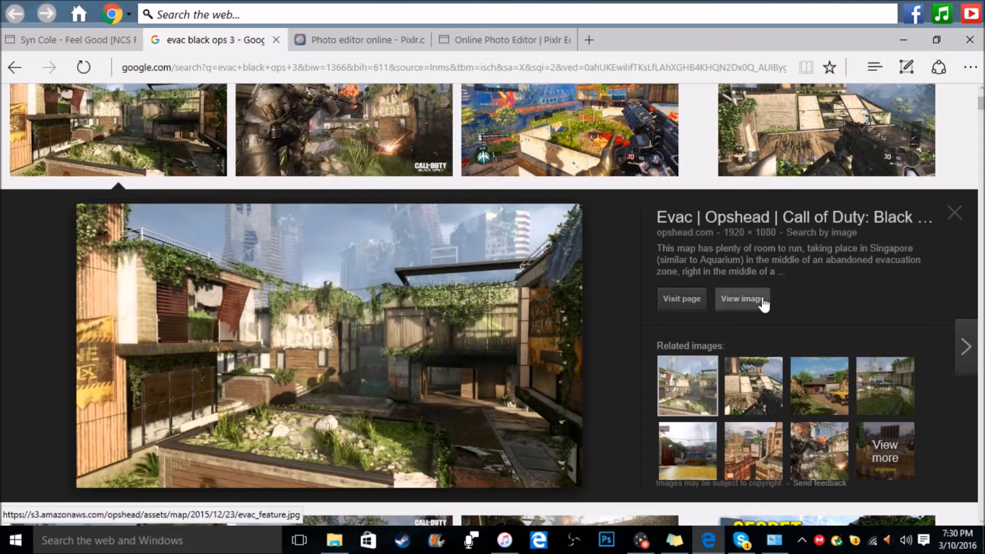
left_click(358, 40)
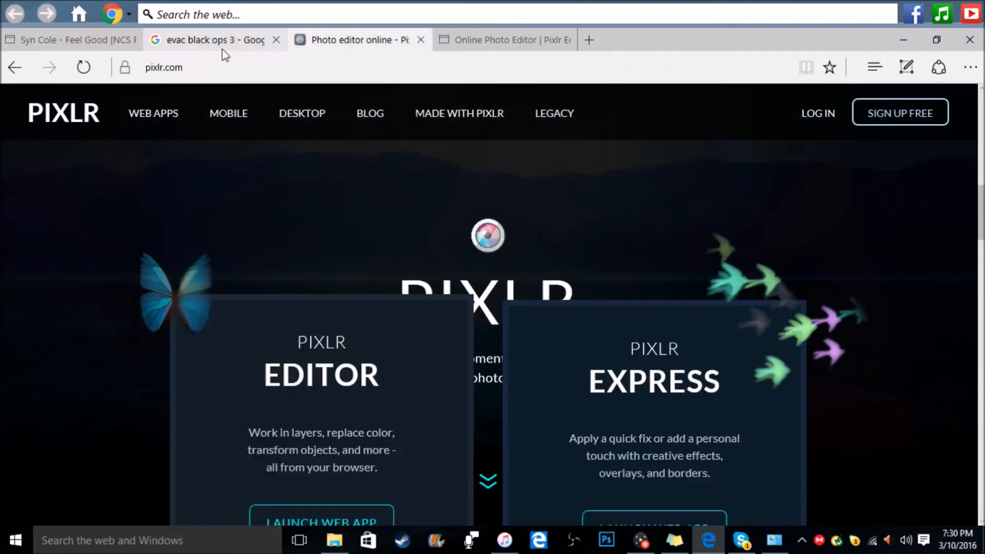
left_click(210, 40)
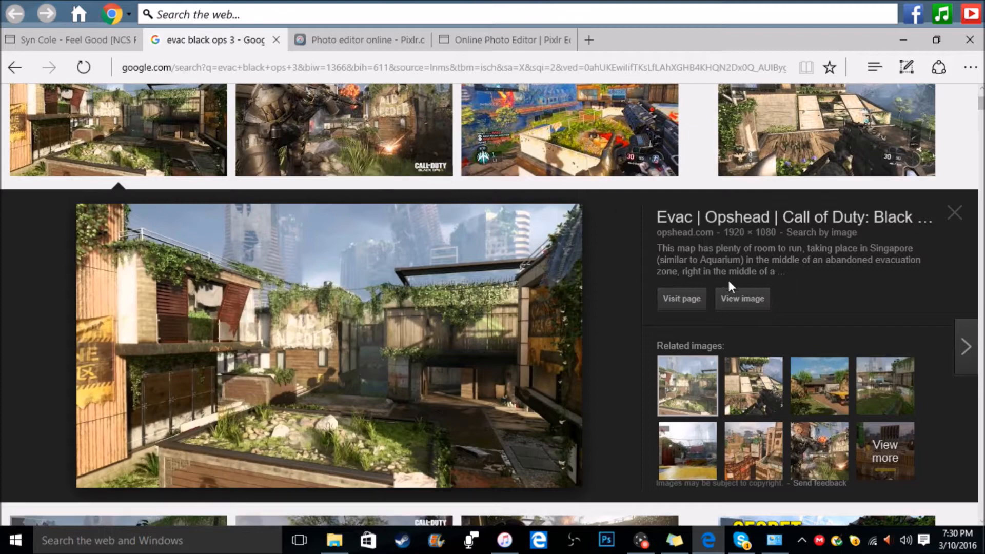
left_click(742, 298)
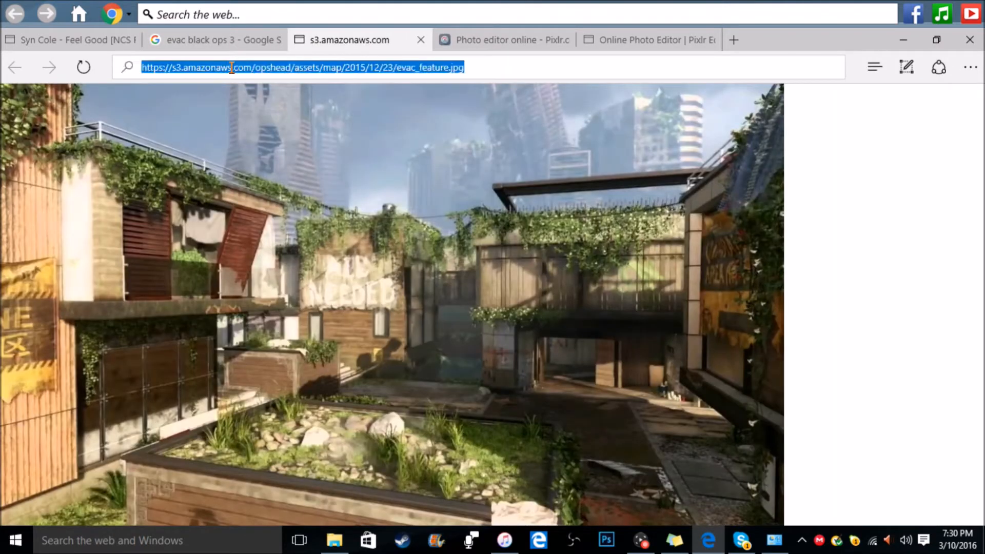
left_click(302, 68)
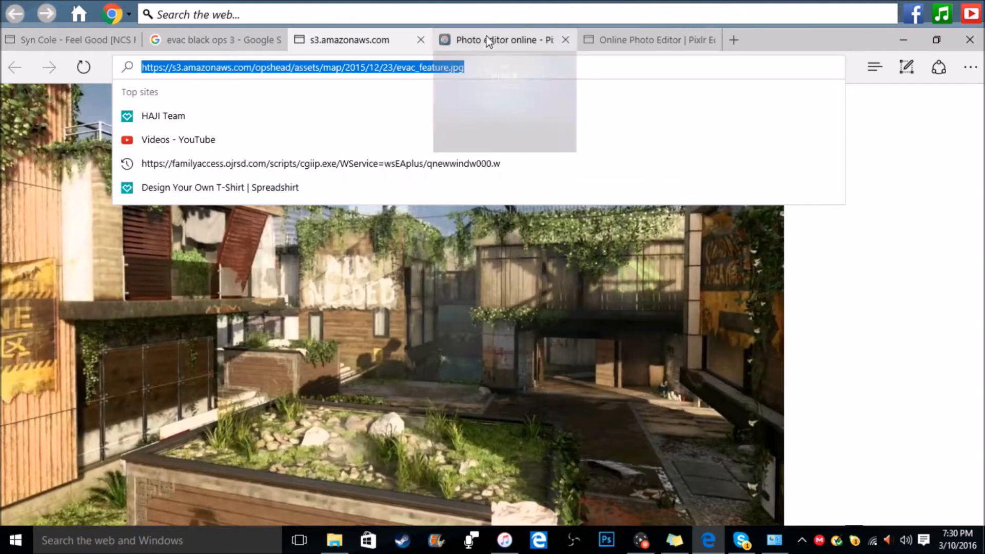
left_click(647, 40)
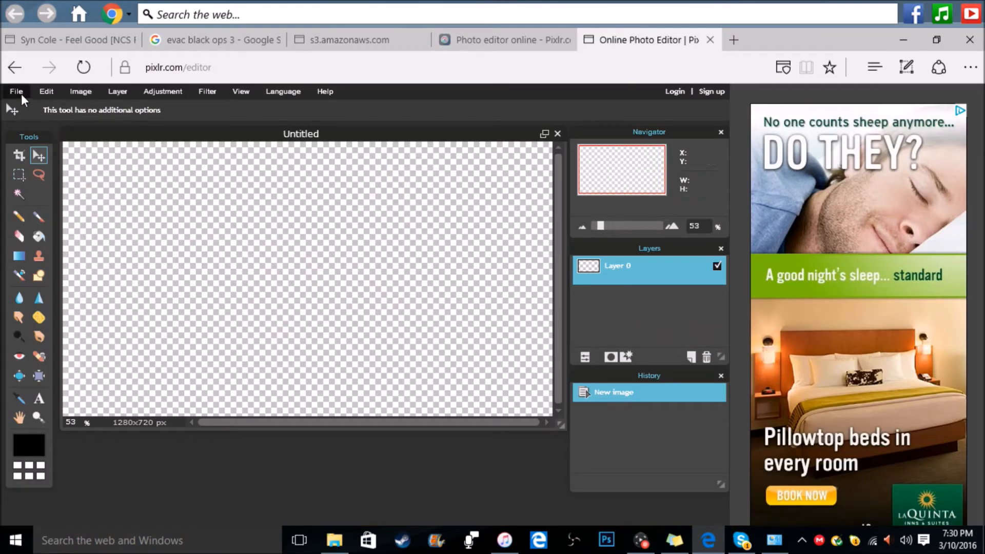
Load the Evac map image from its web address via File > Open image URL.
left_click(17, 91)
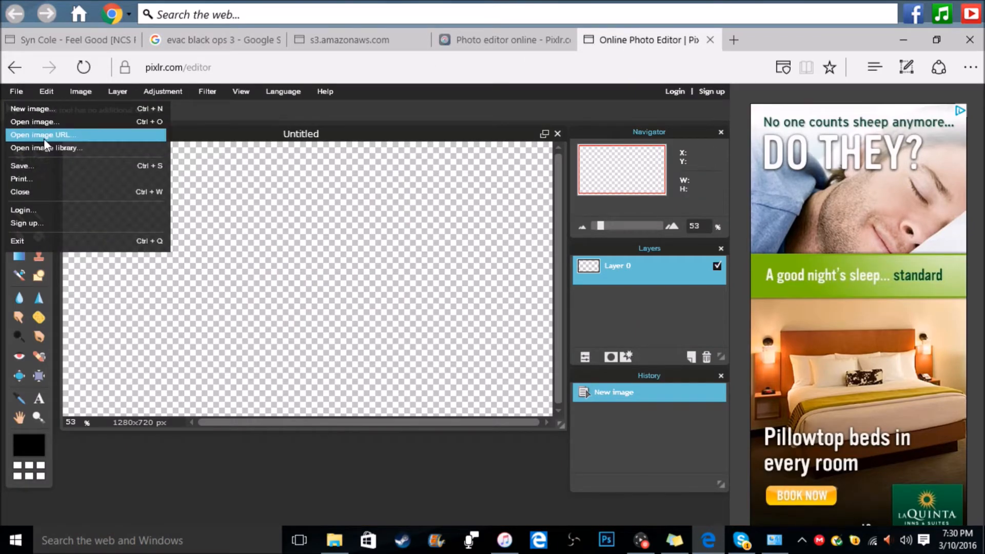
right_click(307, 259)
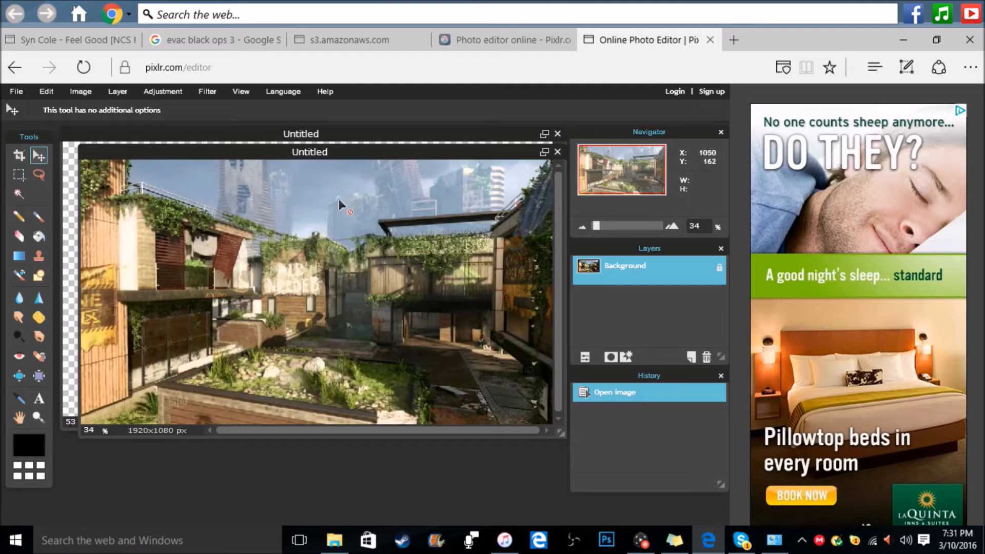
mouse_move(279, 281)
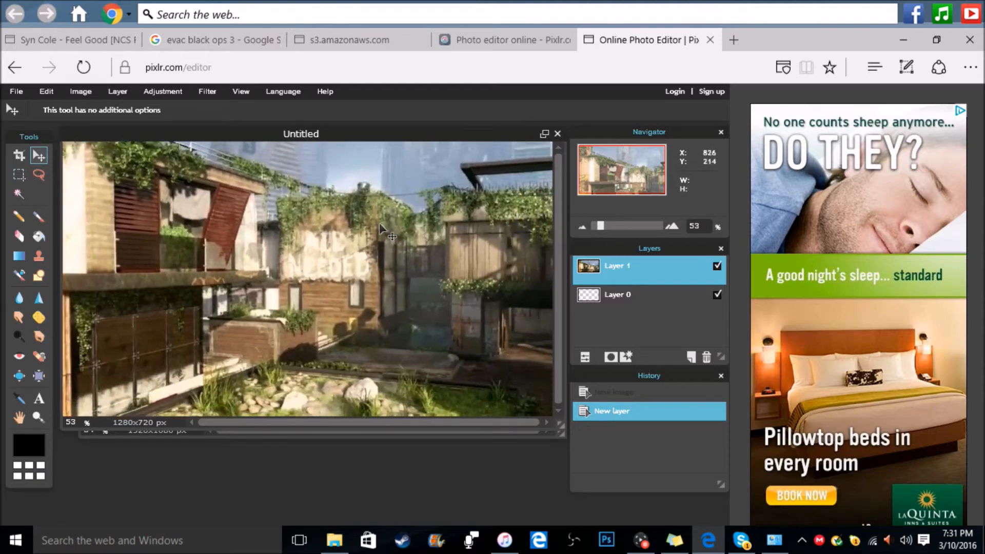
Free-transform the map layer to fill the 1280x720 canvas and apply the change.
left_click(47, 91)
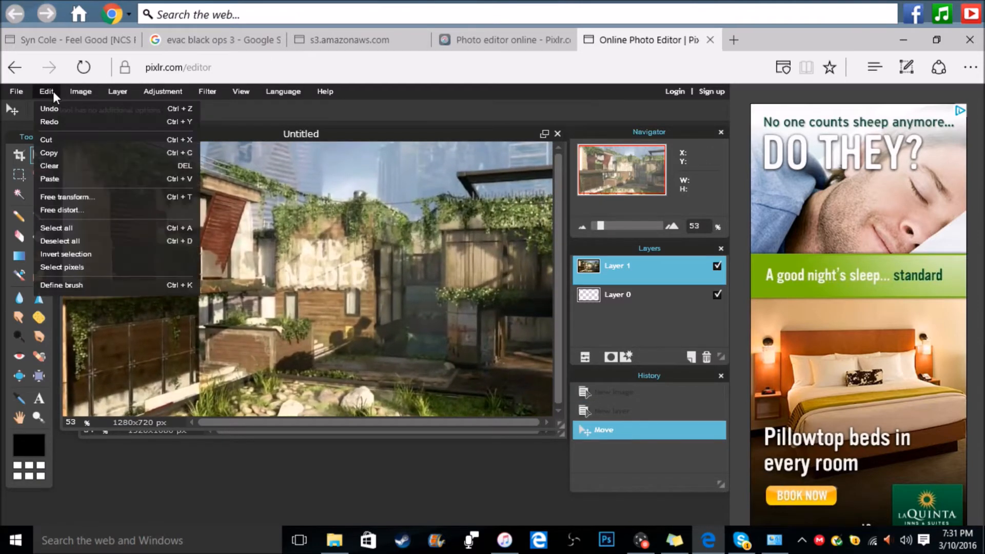
mouse_move(68, 197)
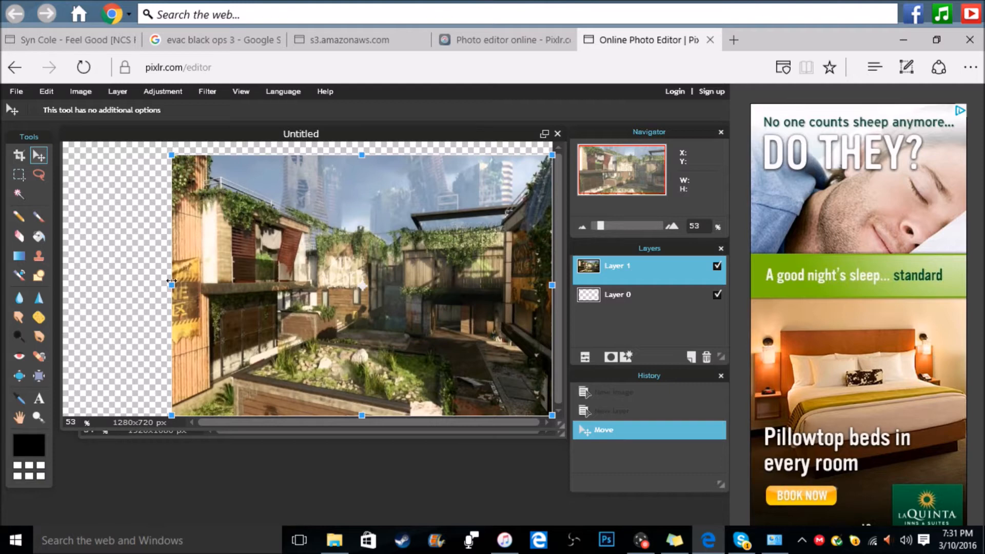
left_click_drag(361, 283, 299, 276)
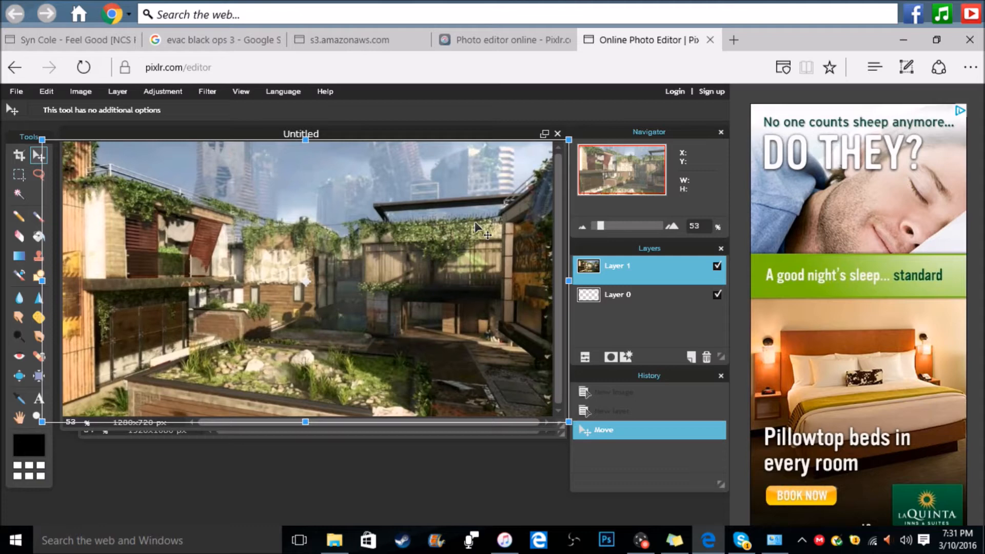
mouse_move(448, 482)
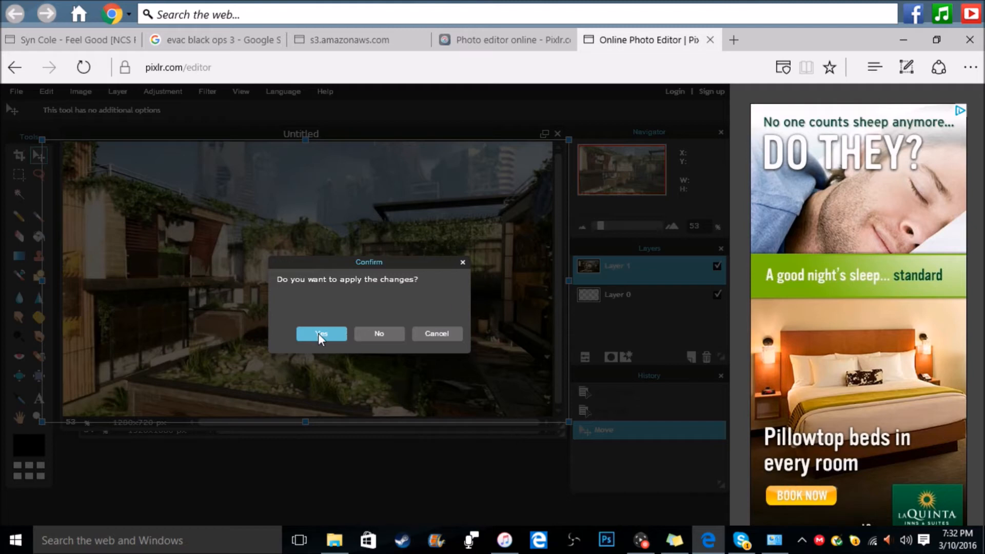
left_click(321, 333)
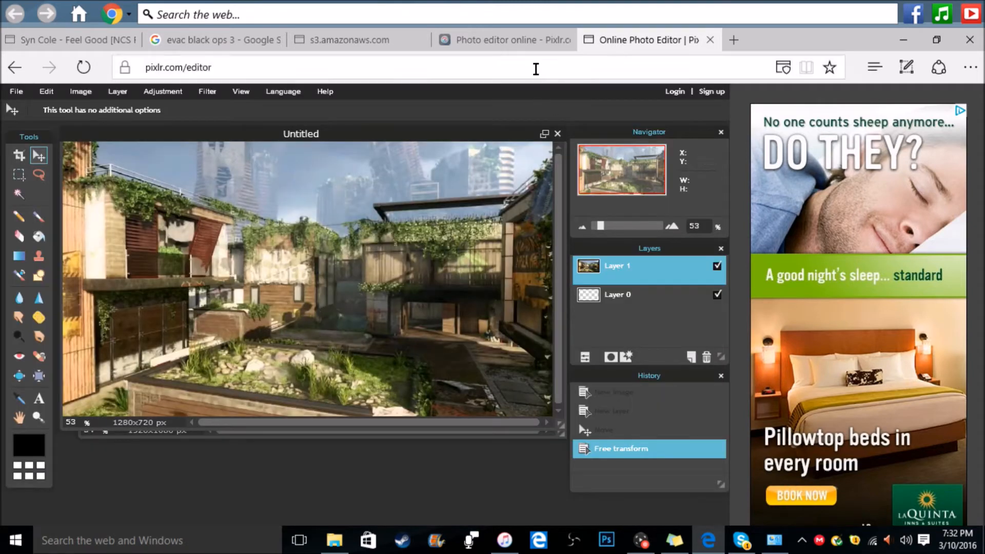
Apply a Gaussian blur of about 84 to the map background layer.
left_click(207, 91)
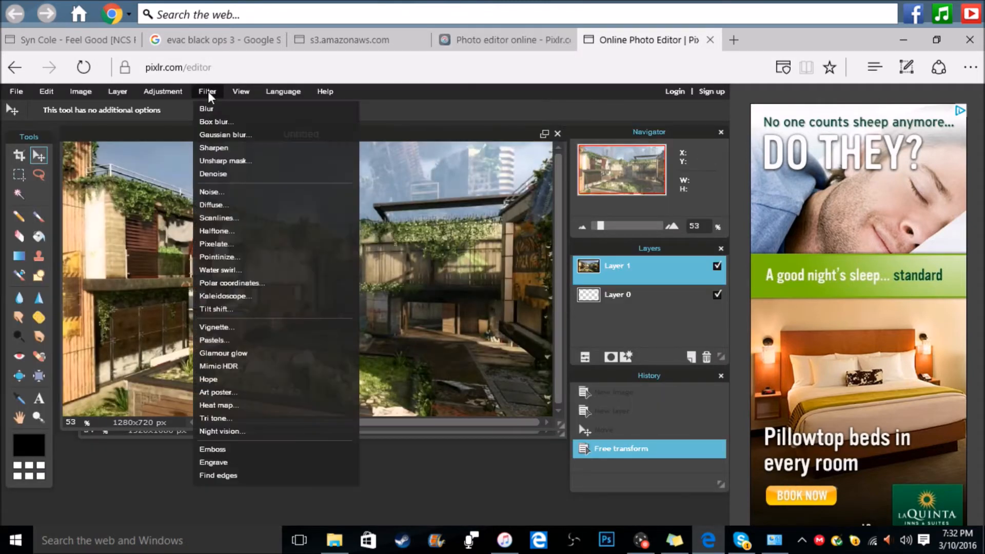
mouse_move(225, 134)
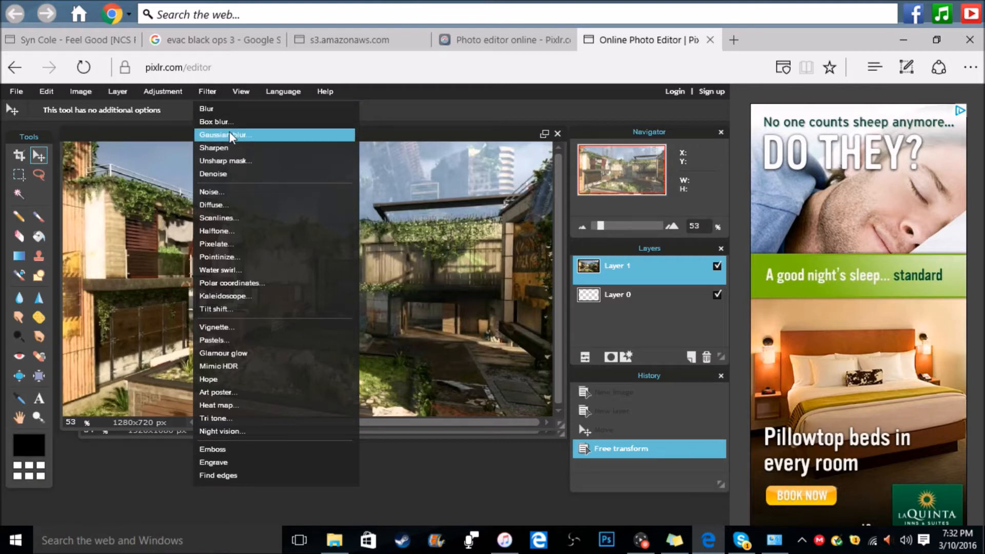
left_click(224, 134)
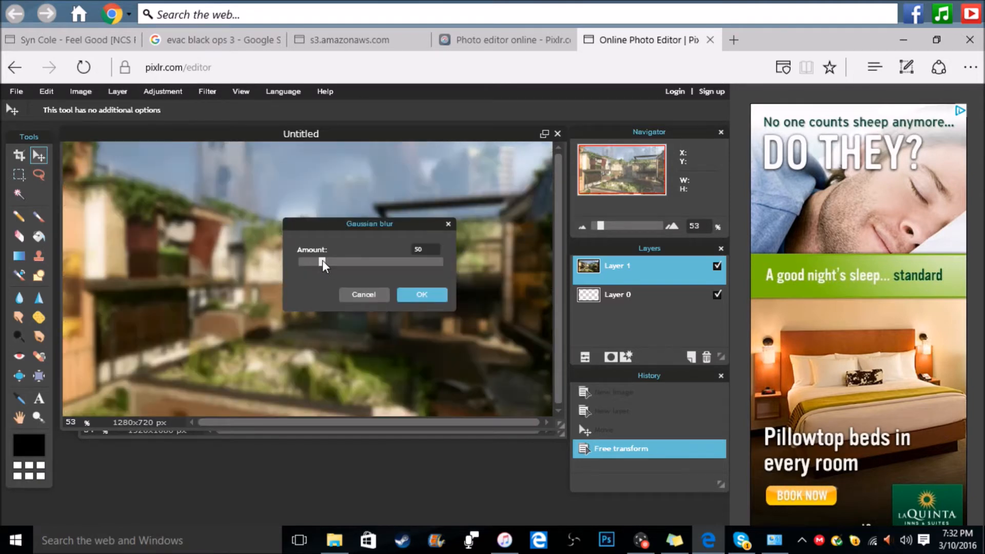
left_click_drag(322, 261, 326, 262)
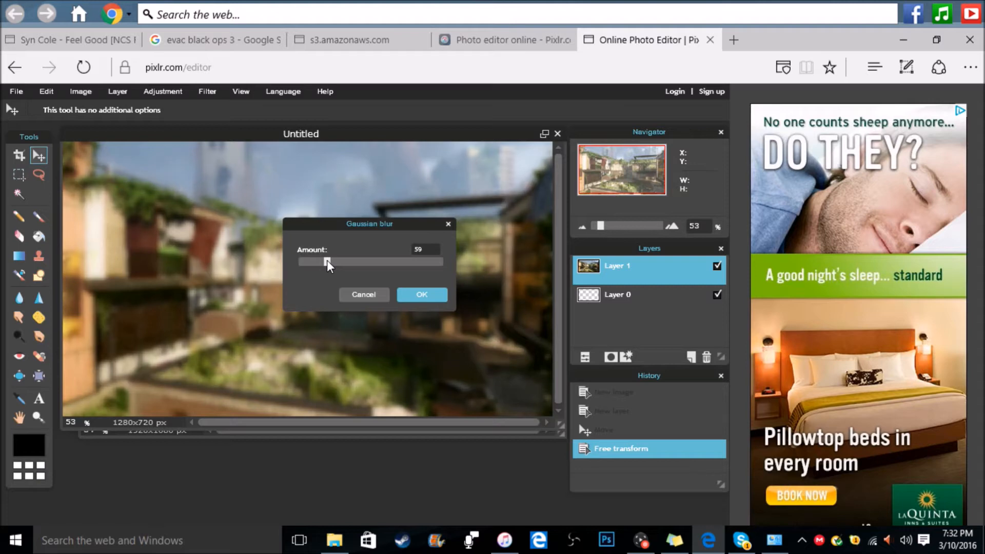
left_click_drag(326, 262, 342, 261)
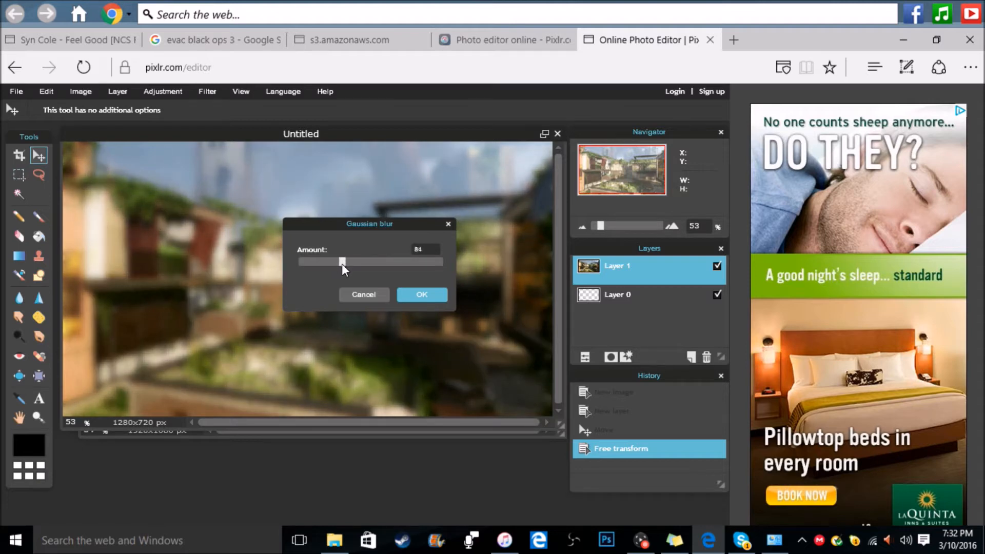
left_click(422, 295)
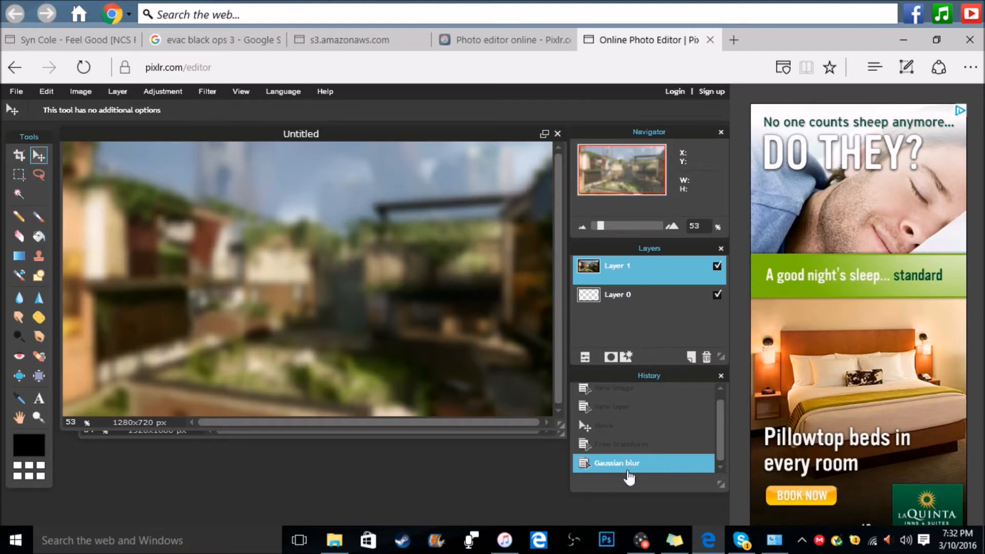
right_click(617, 266)
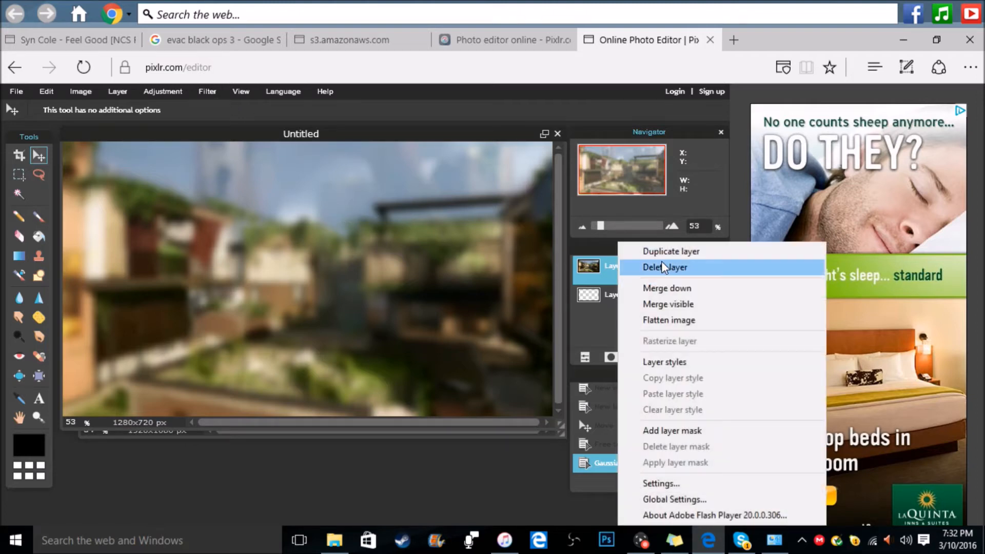
mouse_move(669, 341)
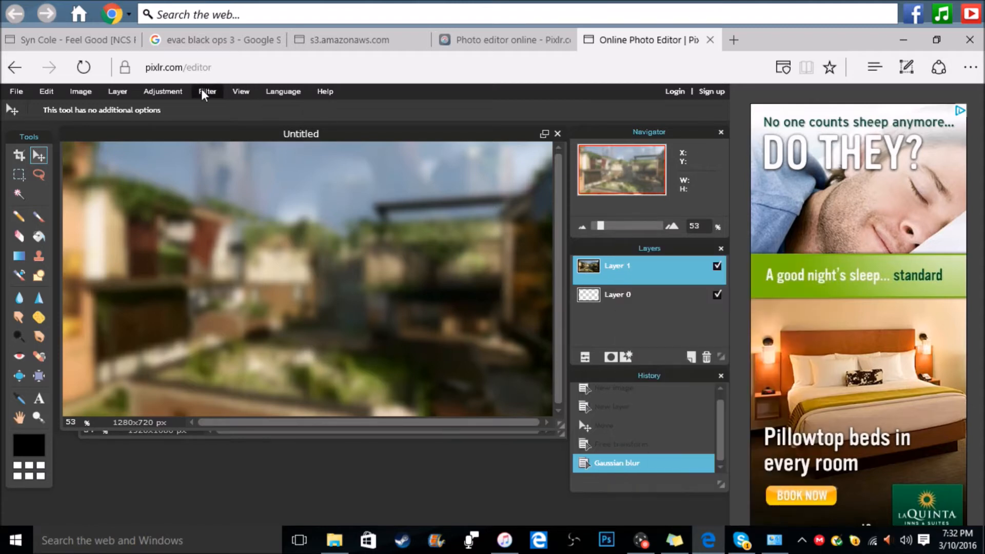
left_click(207, 91)
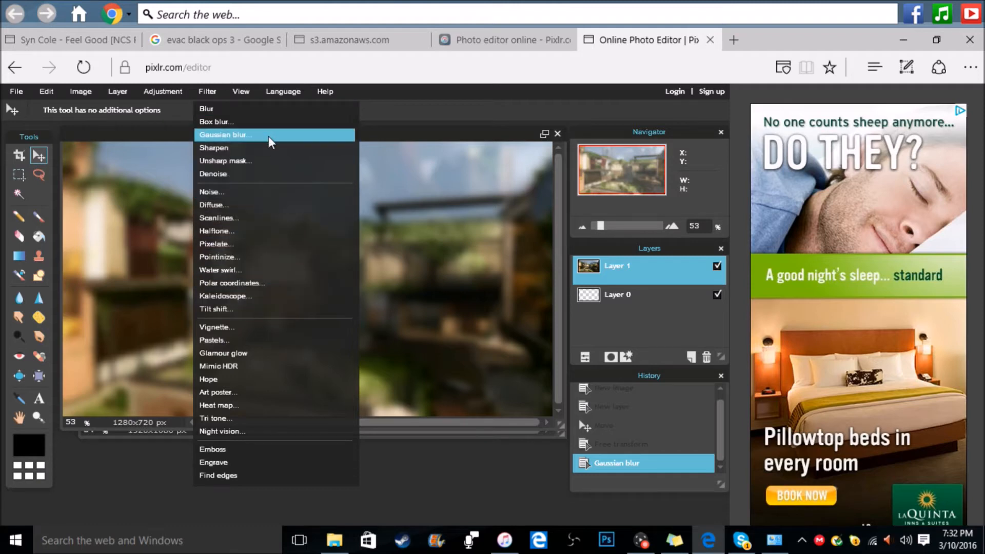
Lower the background's brightness to -24 and contrast to -21.
left_click(162, 91)
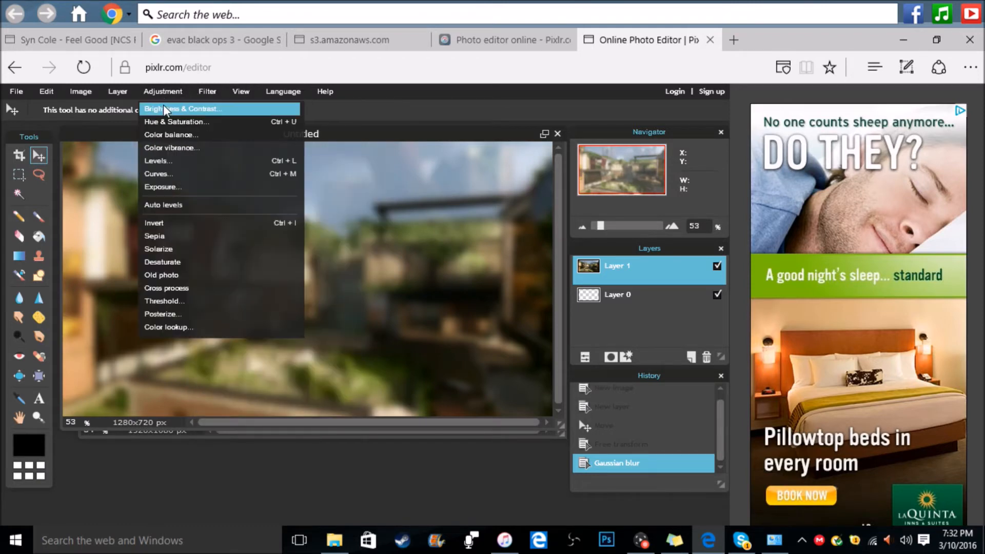
left_click(184, 107)
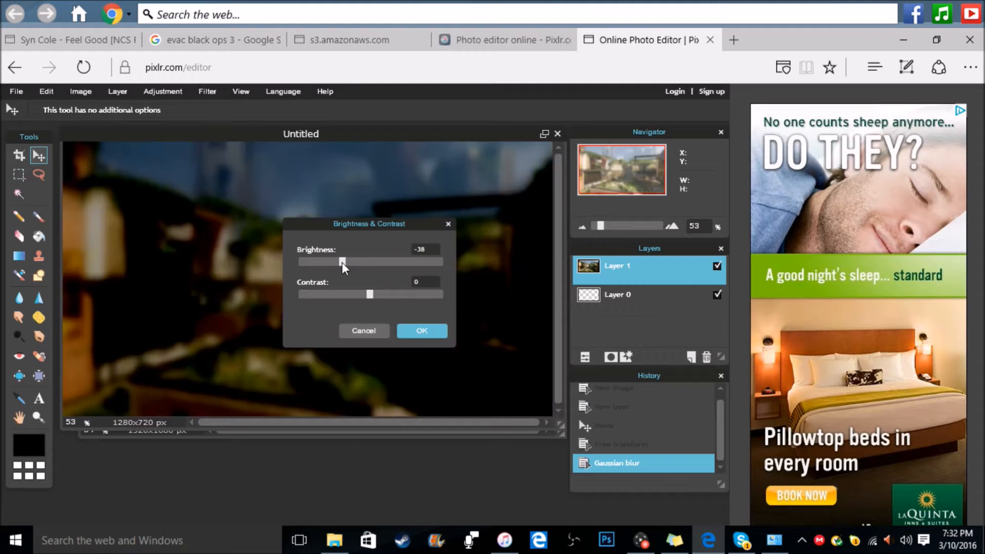
left_click_drag(343, 262, 352, 262)
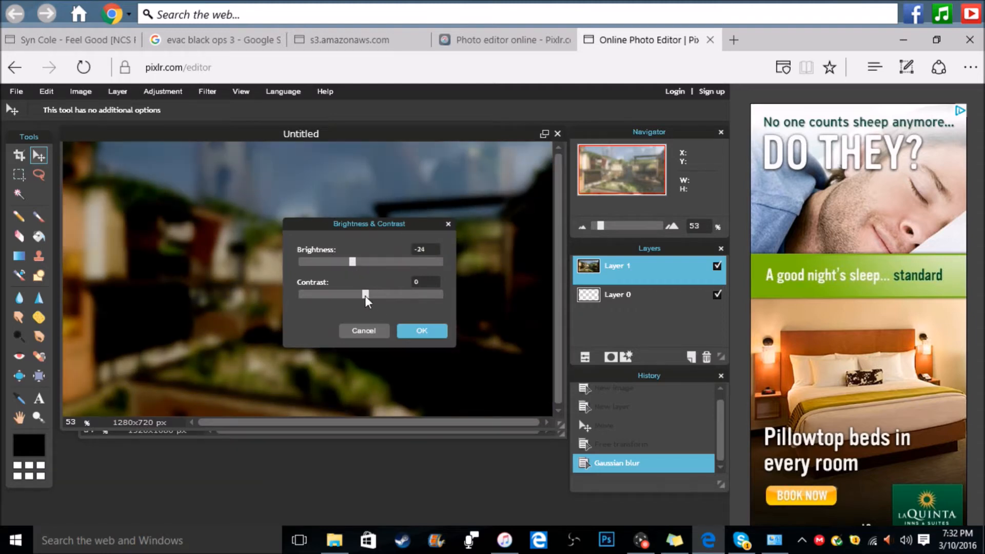
left_click_drag(366, 294, 356, 294)
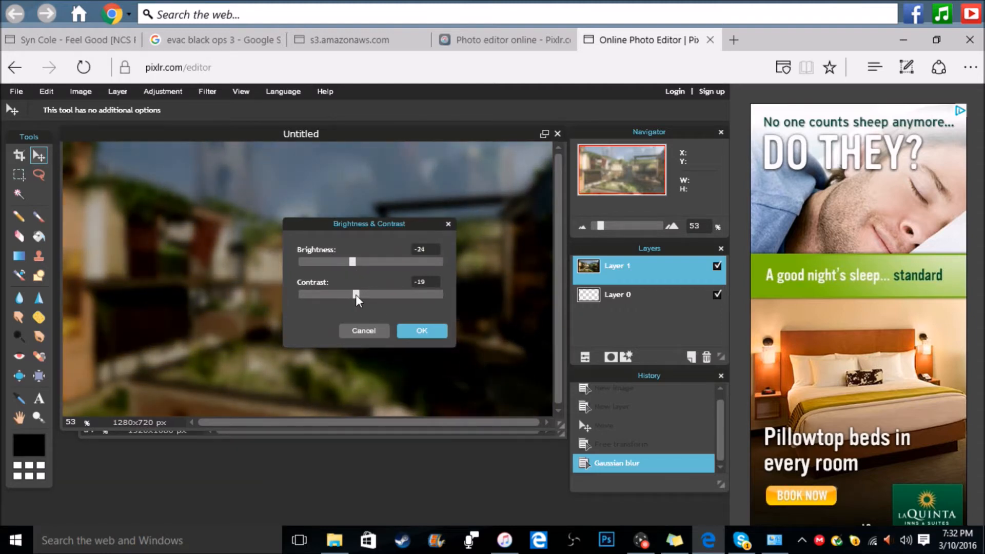
left_click_drag(356, 295, 354, 294)
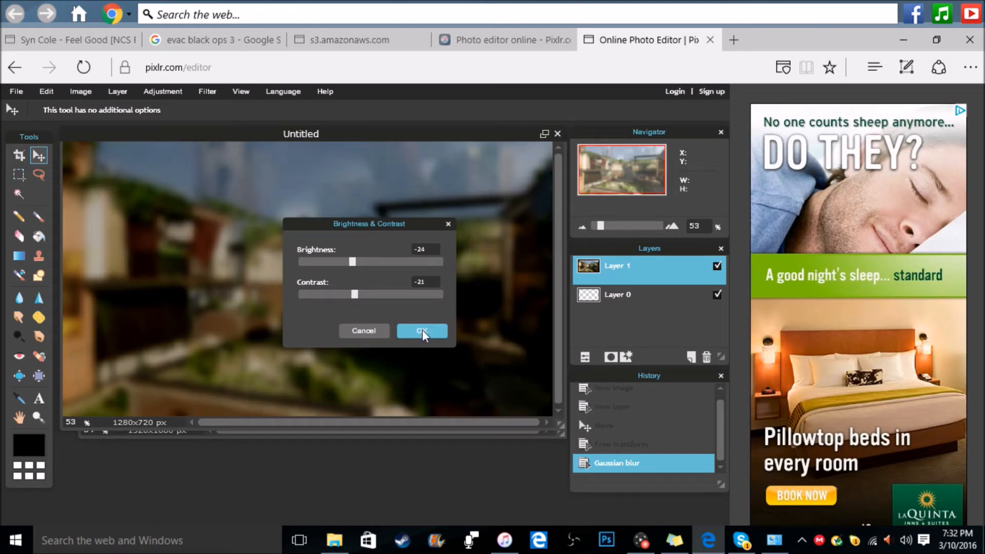
left_click(421, 331)
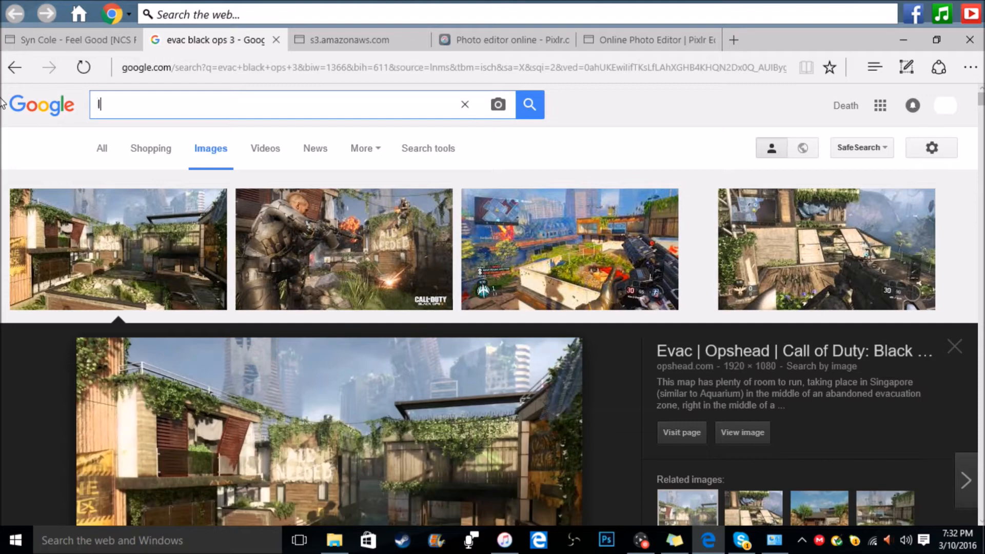
Search Google Images for 'svg 100 black ops 3 png' and browse to the SVG-100 BO3.png render.
type("o")
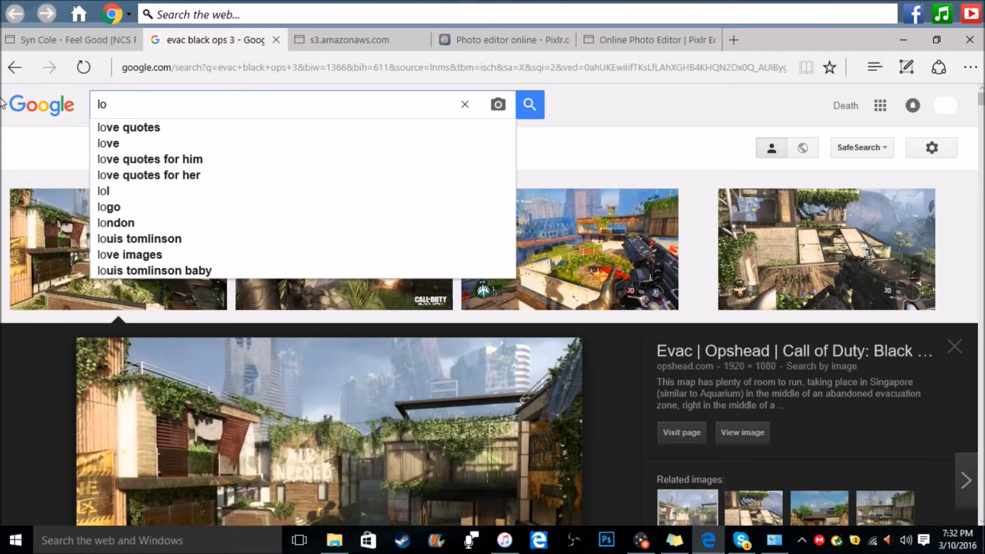
type("svg 100 black ops 3 png")
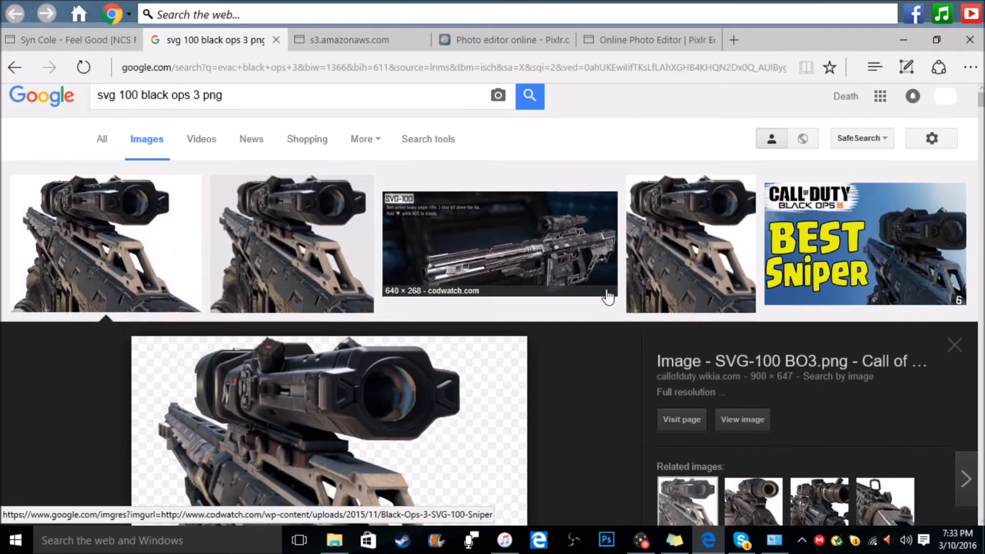
scroll("down", 3)
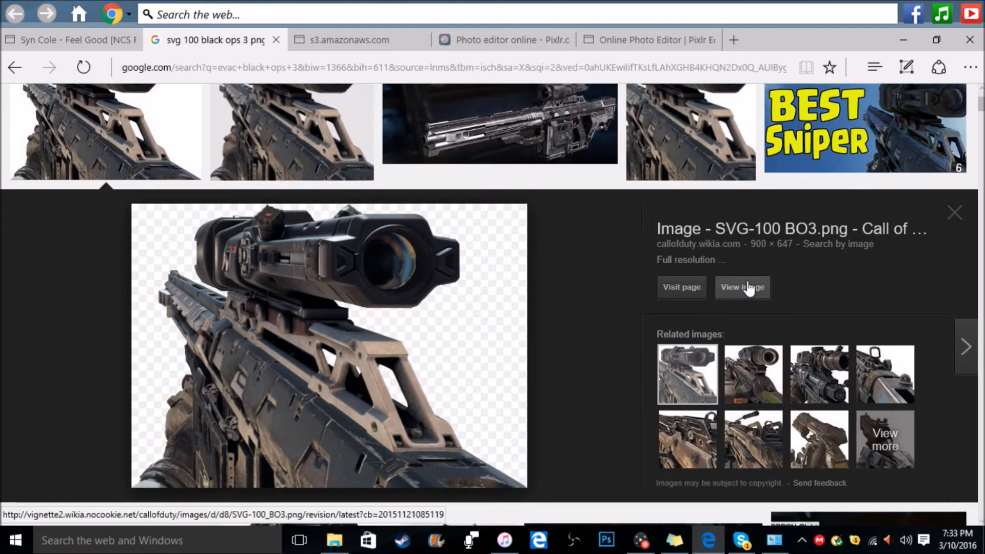
mouse_move(738, 275)
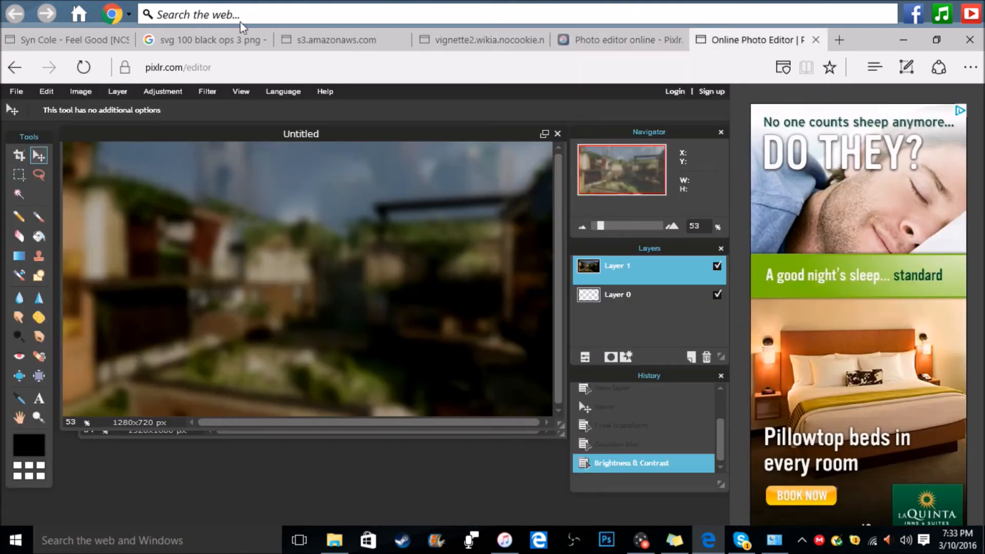
Load the SVG-100 sniper image from its pasted web address as a second 900×647 document.
left_click(15, 92)
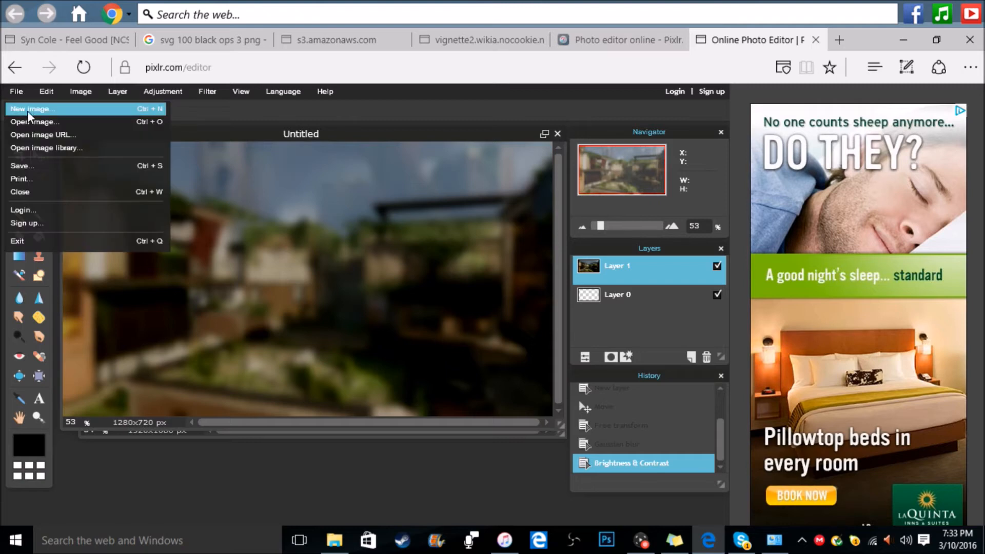
mouse_move(86, 192)
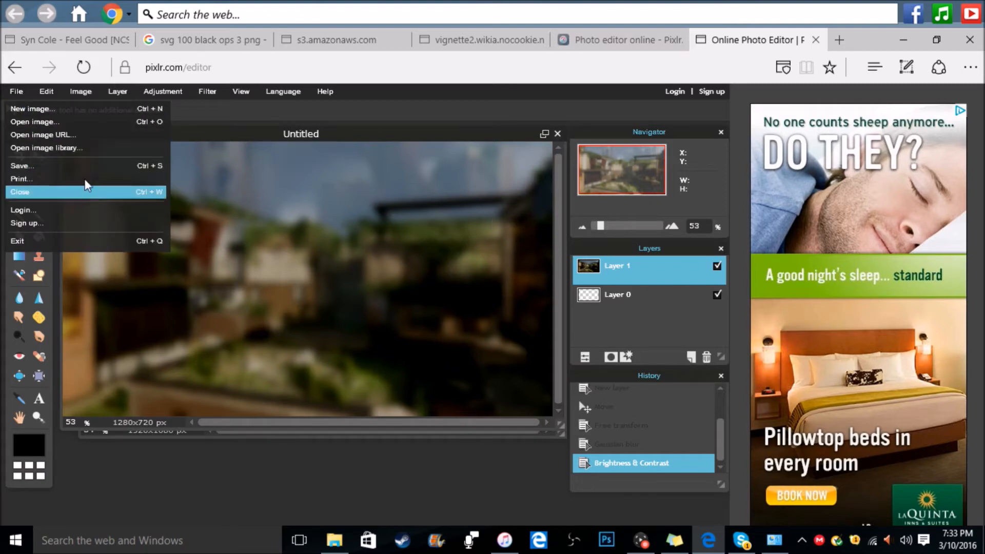
mouse_move(43, 135)
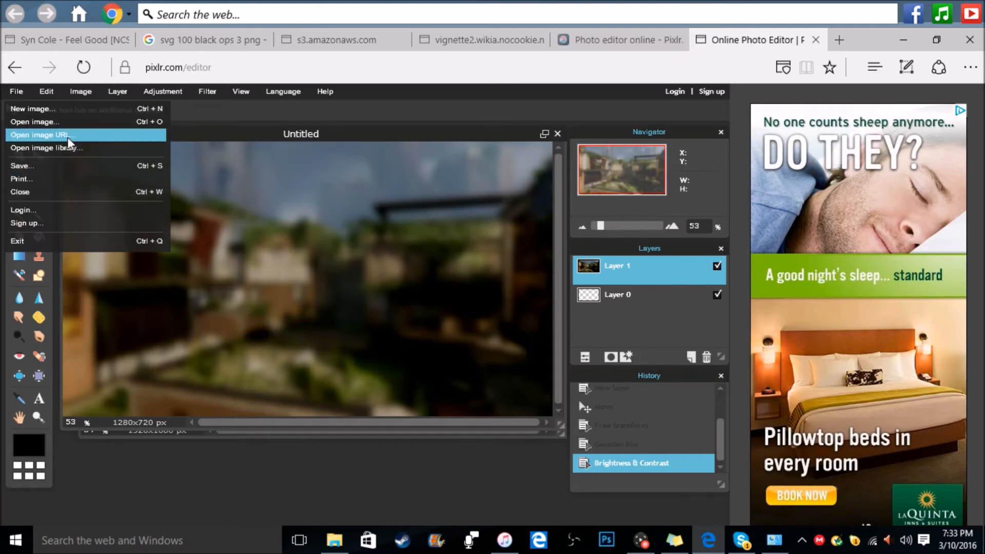
left_click(43, 135)
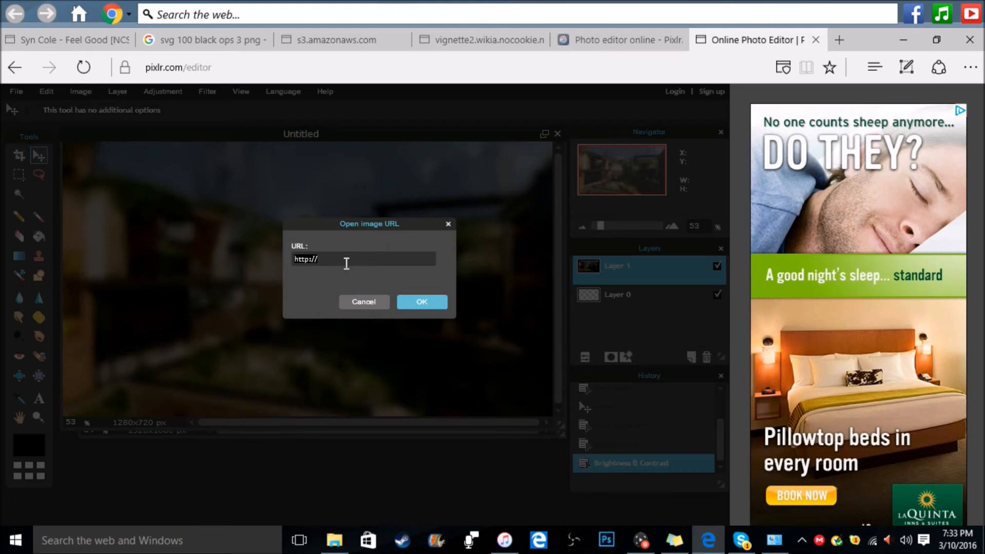
type("on/latest?cb=20151121085119")
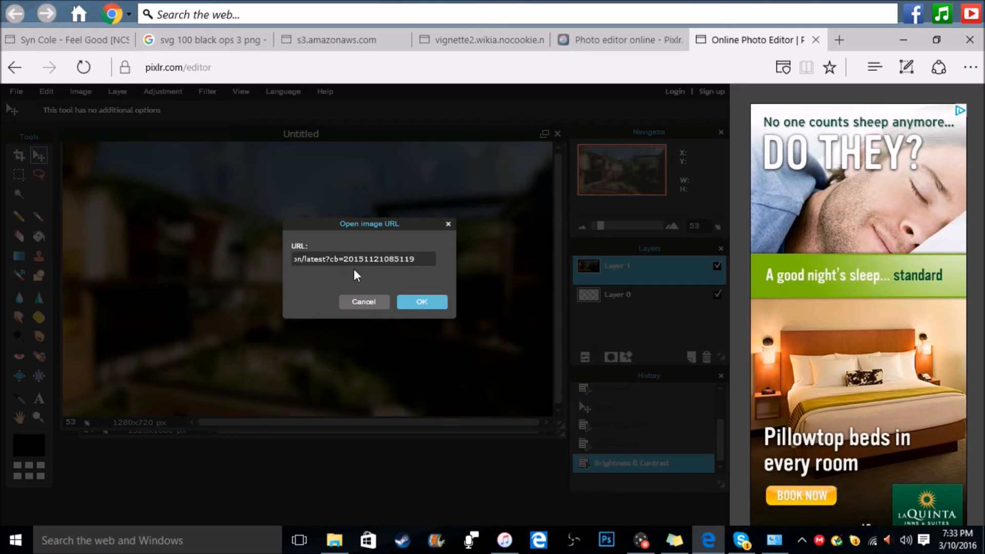
left_click(422, 302)
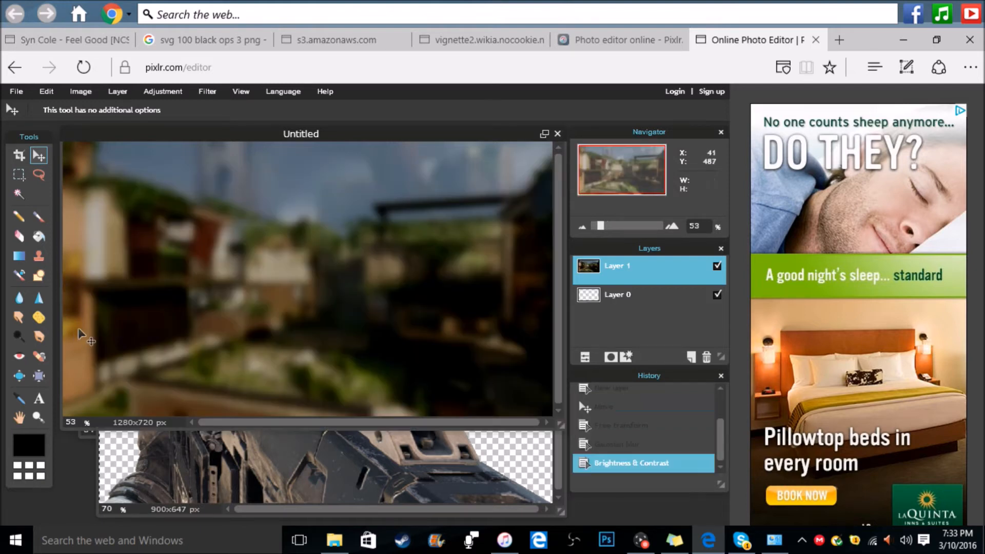
mouse_move(326, 308)
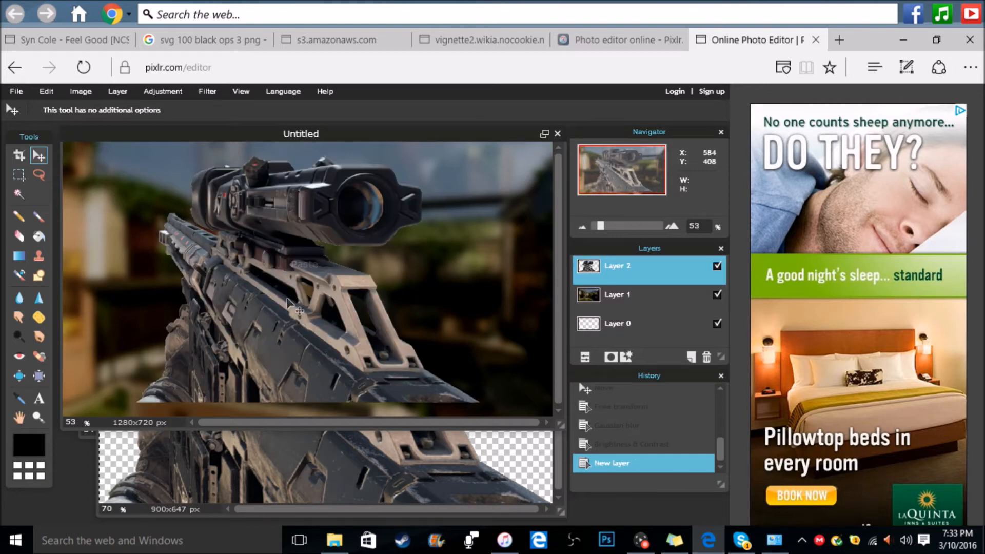
Free-transform the rifle layer smaller and place it at the lower right of the background.
left_click_drag(289, 305, 368, 323)
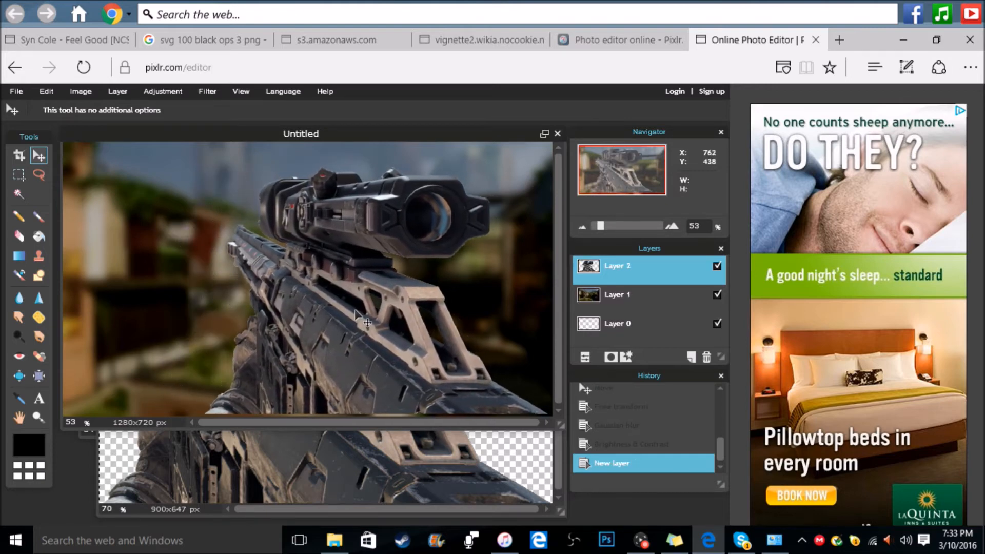
left_click(45, 92)
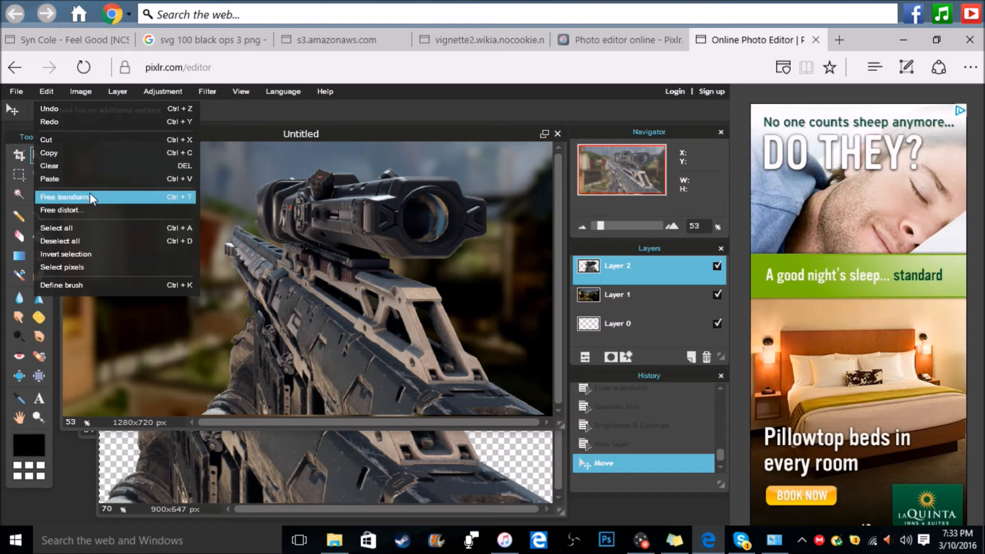
left_click(62, 197)
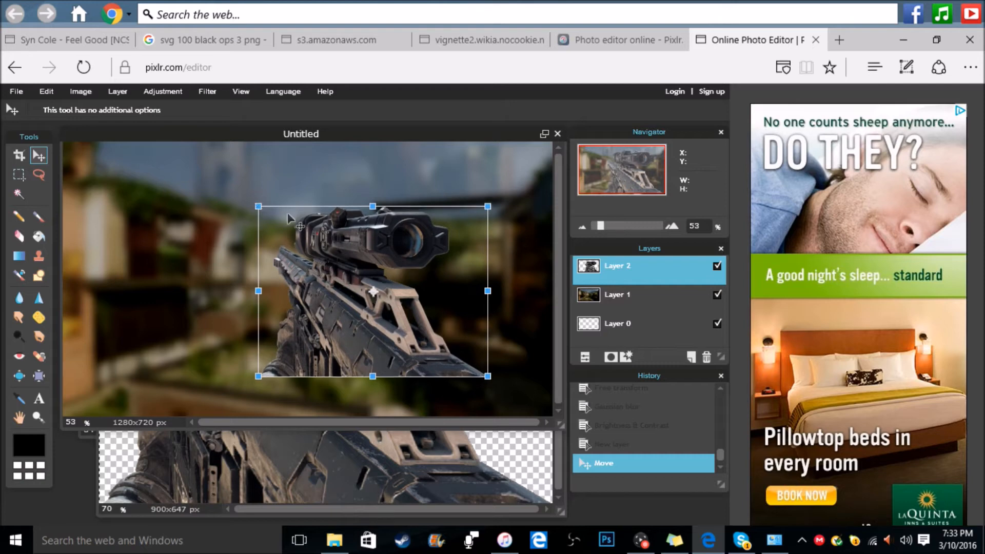
left_click_drag(371, 290, 438, 327)
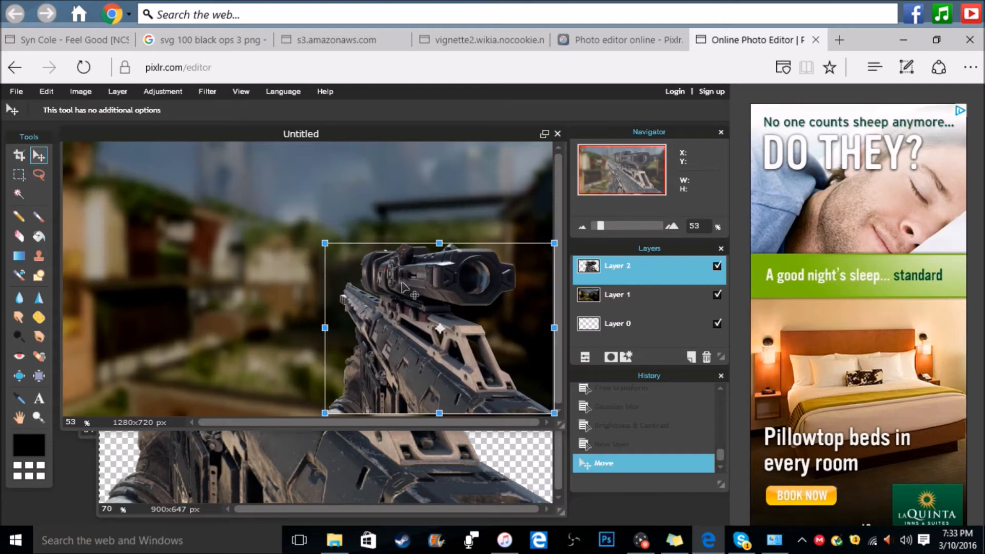
left_click_drag(413, 295, 400, 299)
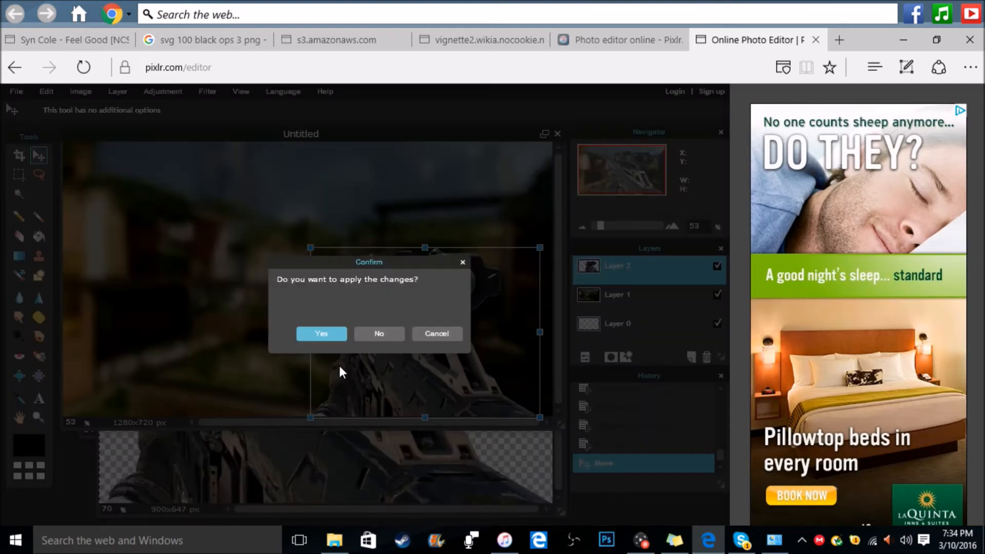
left_click(321, 333)
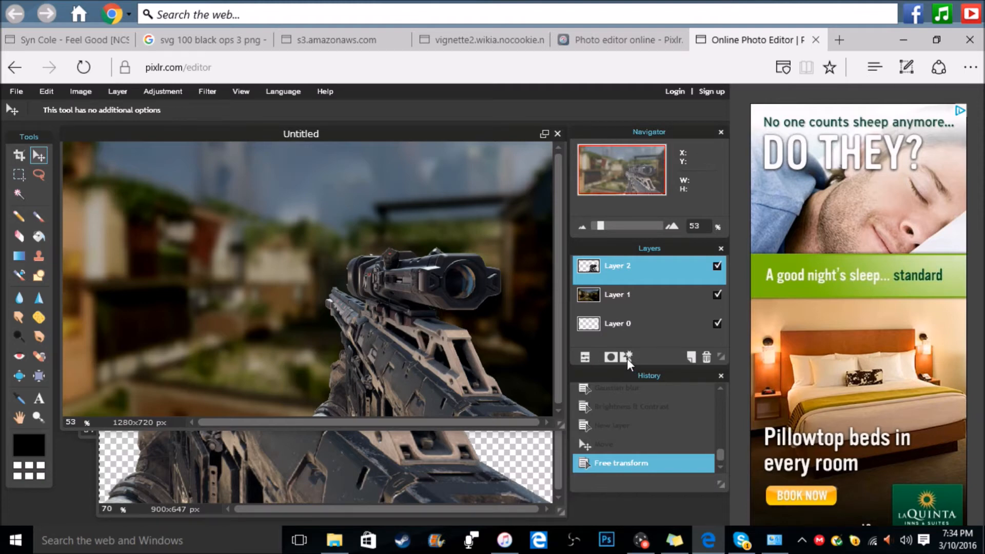
mouse_move(627, 357)
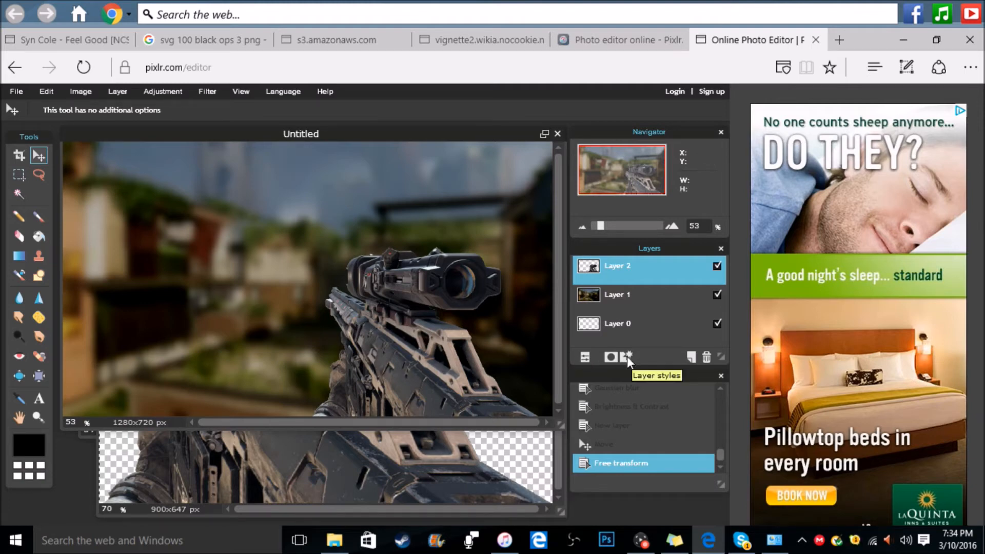
Give the rifle layer a cyan drop shadow enlarged into a glow around it.
left_click(626, 357)
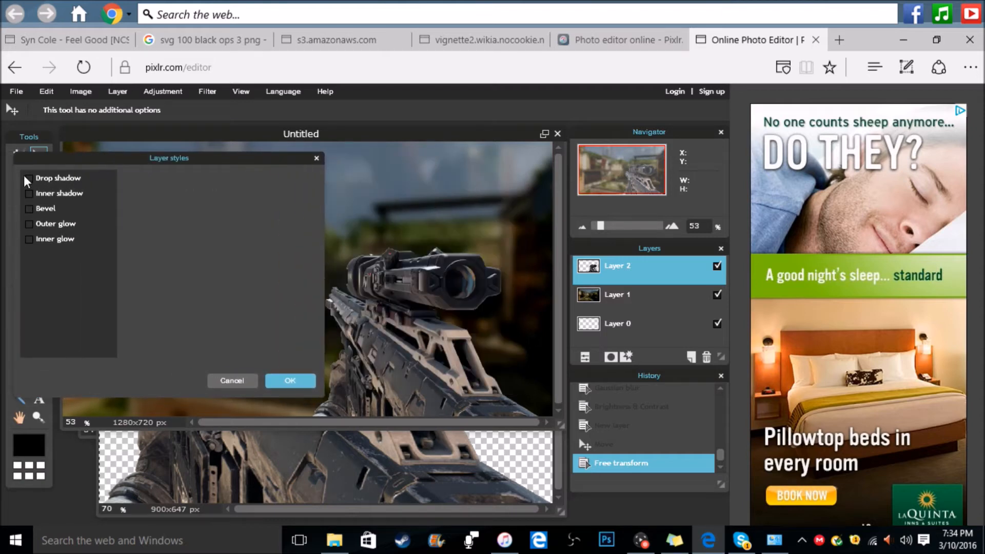
left_click(28, 177)
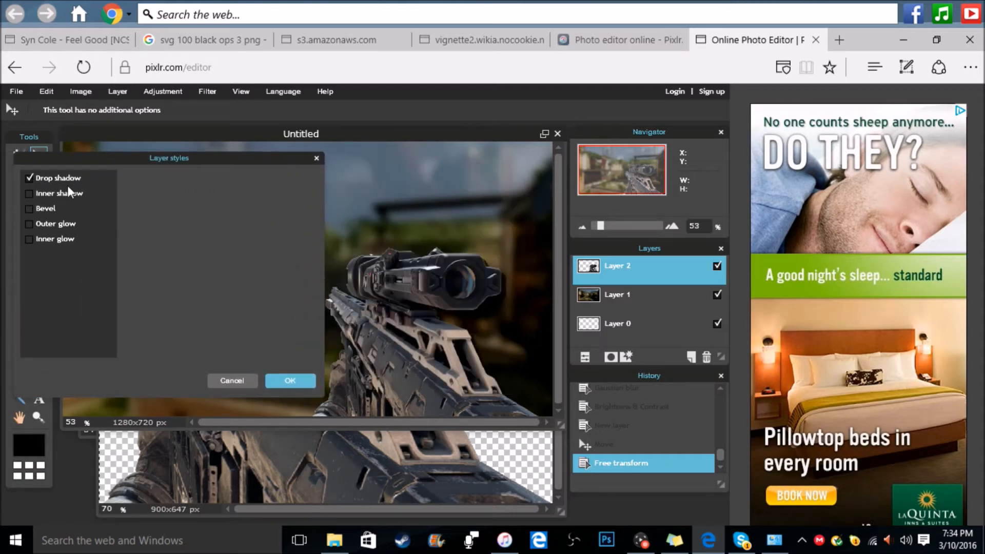
left_click(58, 178)
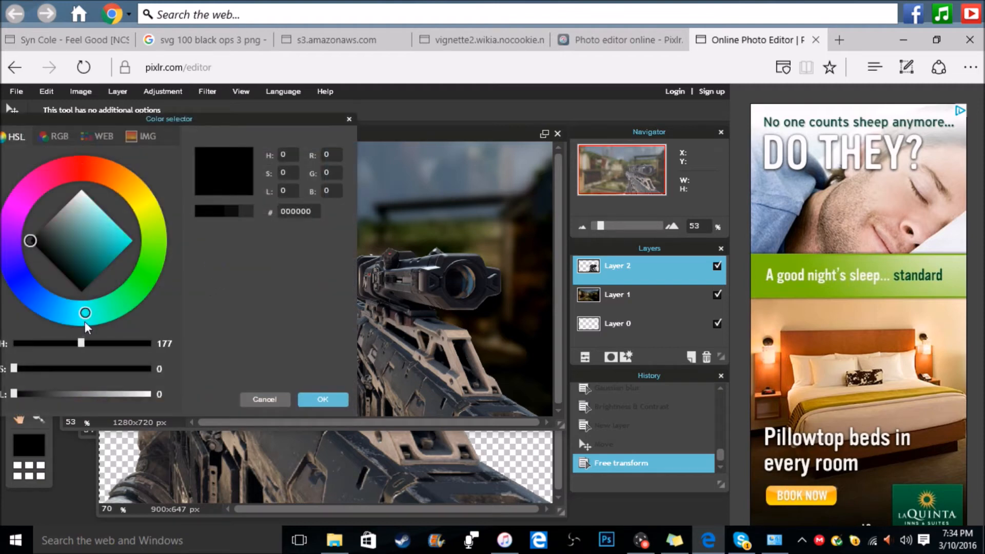
left_click(322, 399)
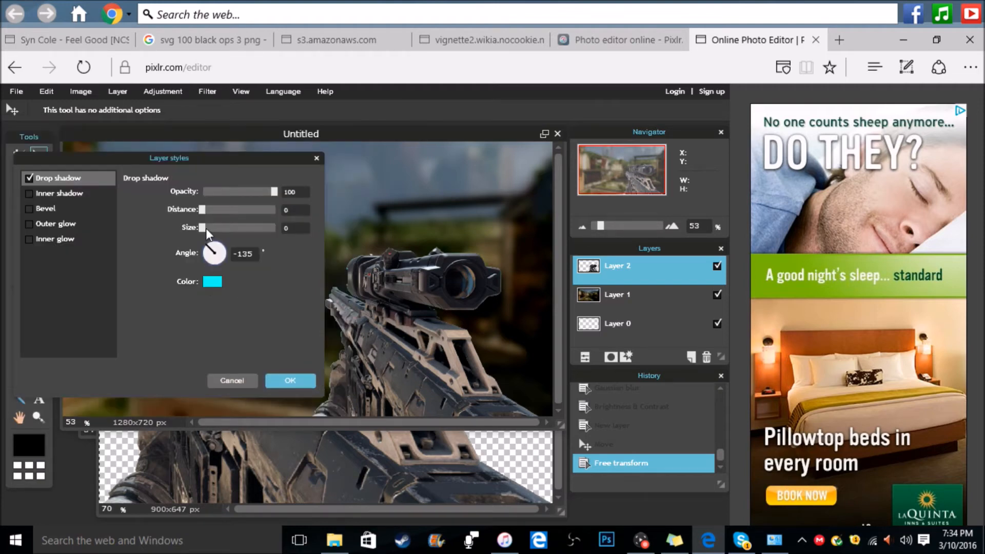
left_click_drag(202, 228, 210, 228)
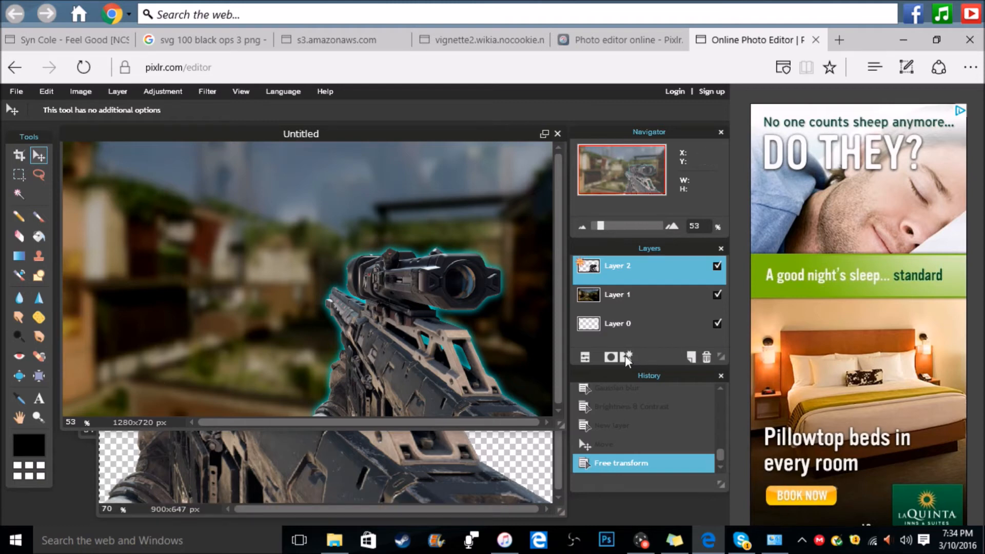
Add a bright cyan inner glow with hardness 0 and size 15, then apply the styles.
left_click(626, 356)
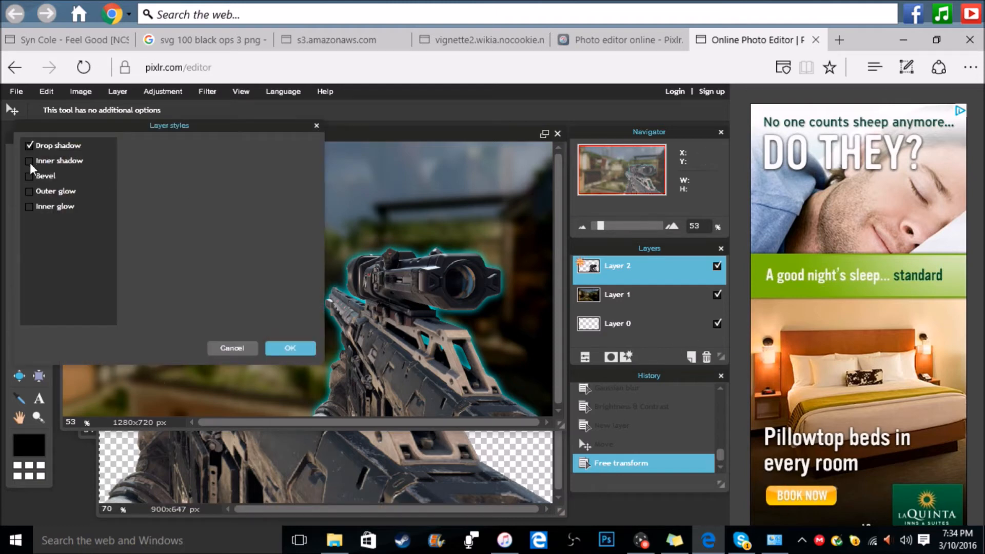
left_click(28, 206)
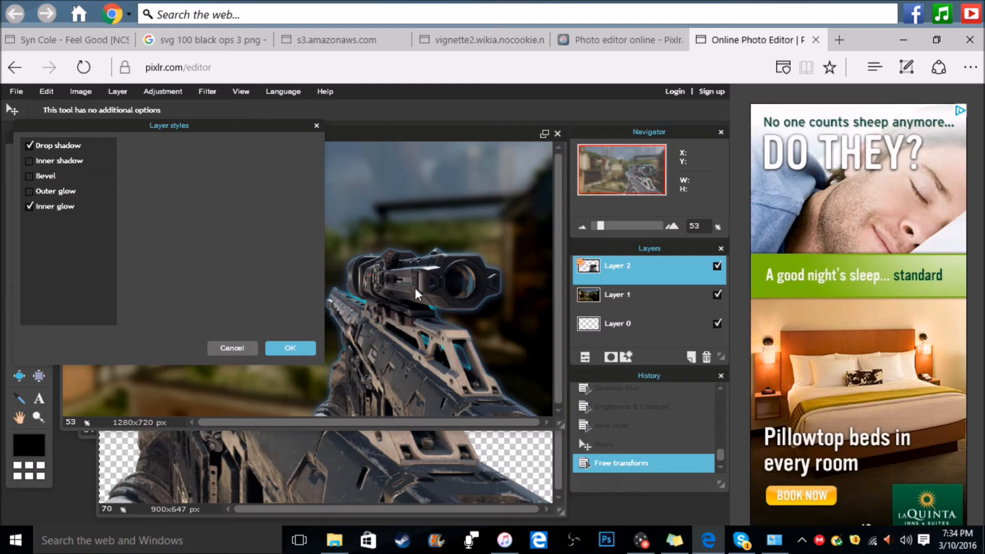
left_click(54, 206)
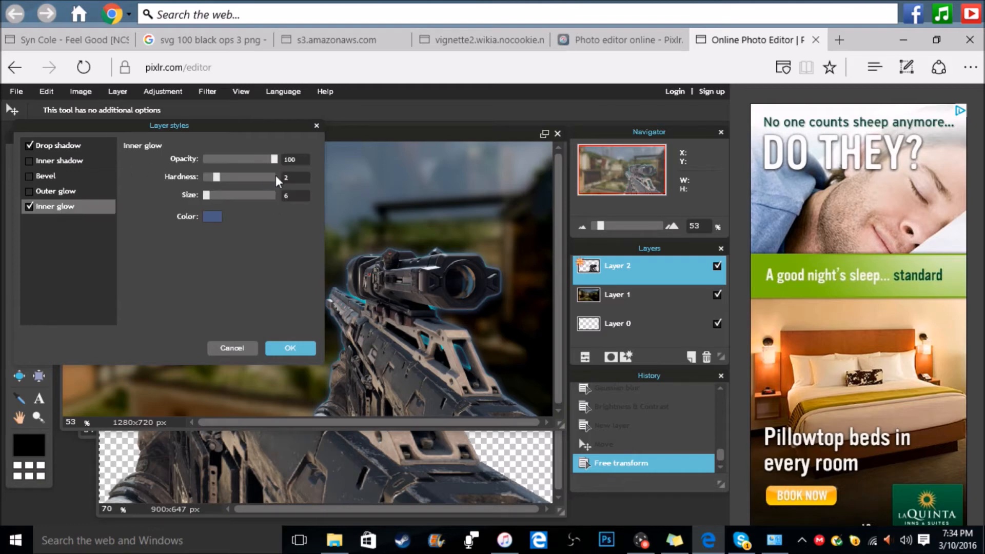
left_click_drag(217, 178, 237, 178)
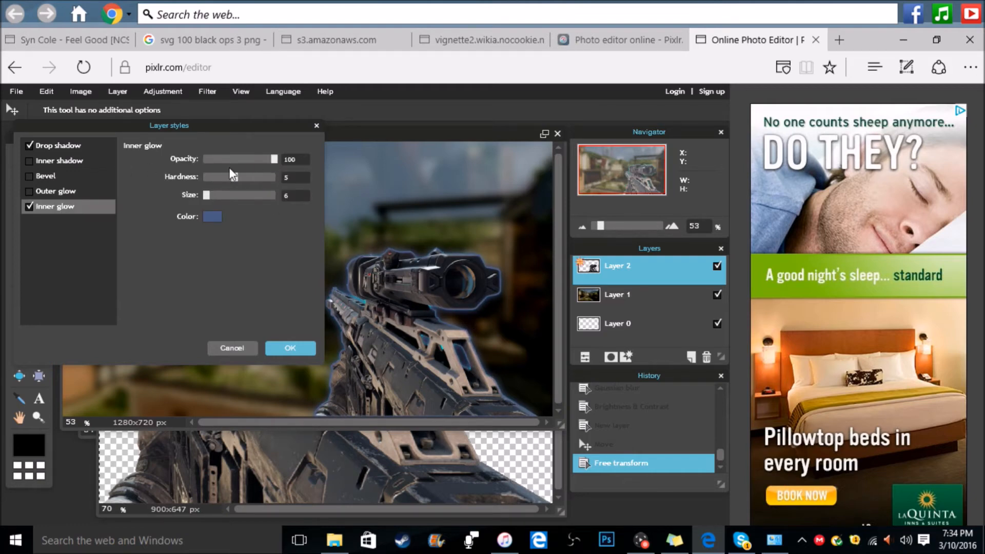
left_click_drag(239, 176, 201, 177)
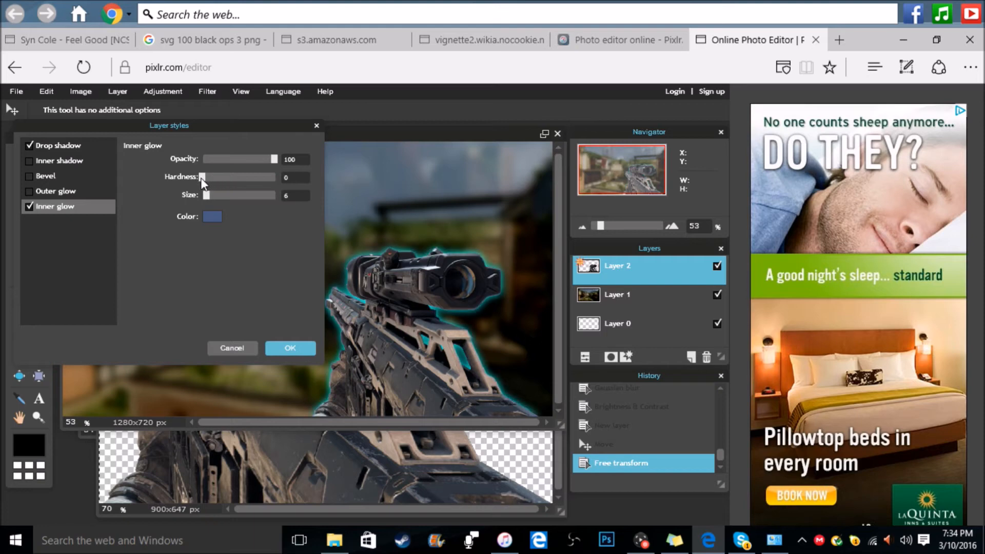
left_click_drag(205, 195, 202, 195)
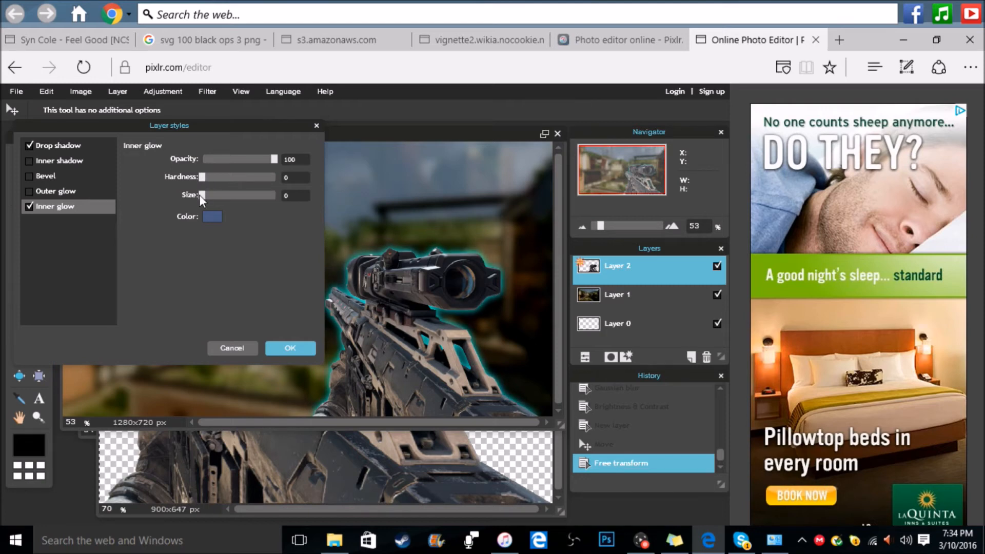
left_click(212, 216)
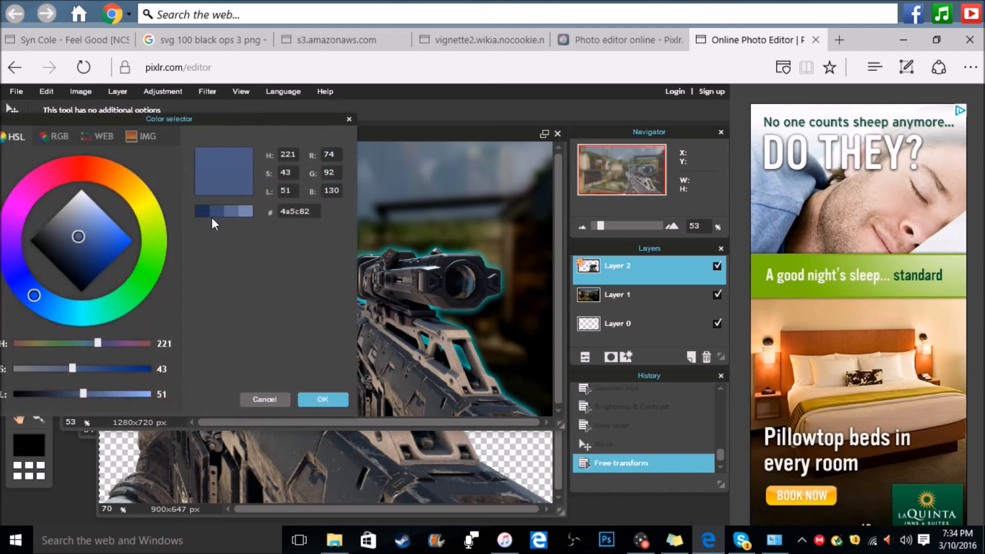
left_click(132, 240)
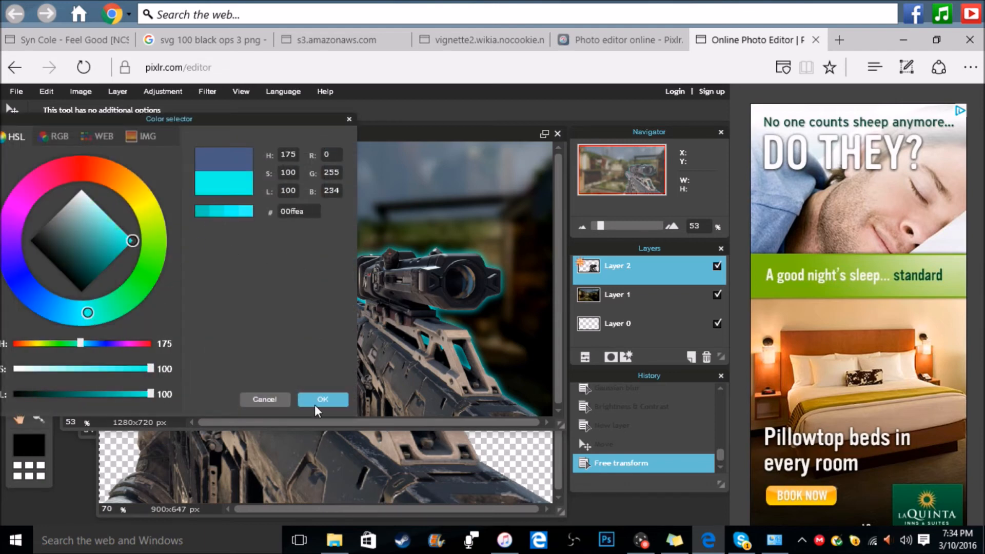
left_click(322, 399)
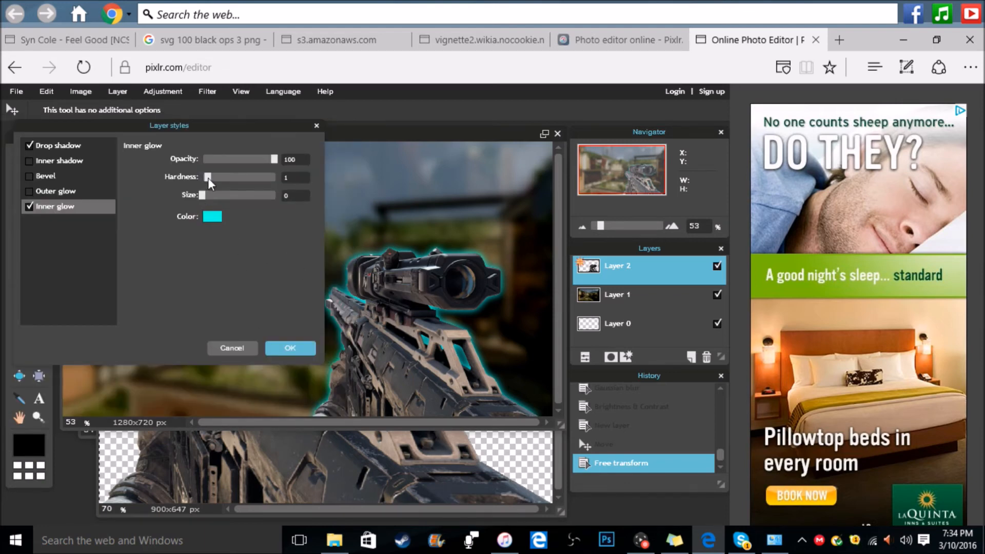
left_click_drag(202, 195, 212, 195)
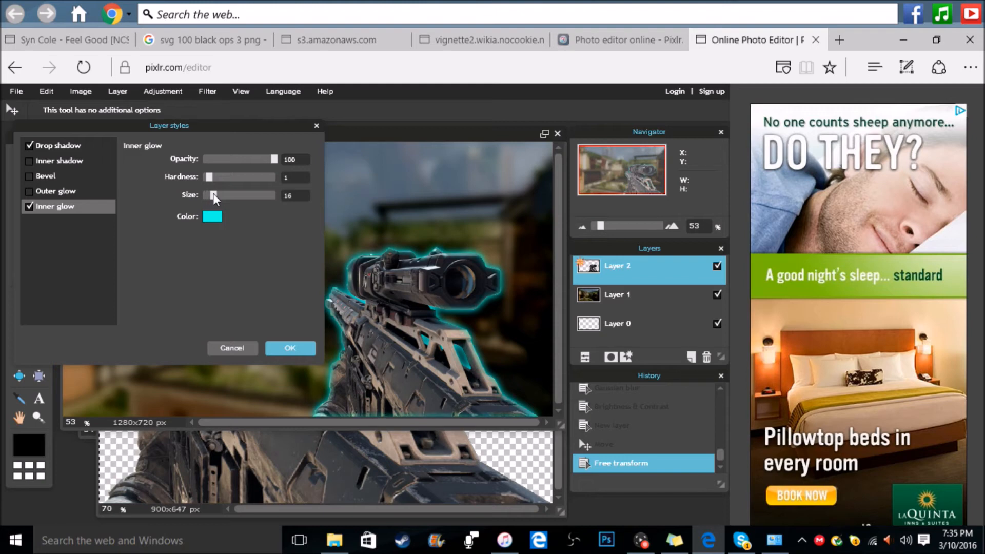
left_click_drag(214, 195, 210, 195)
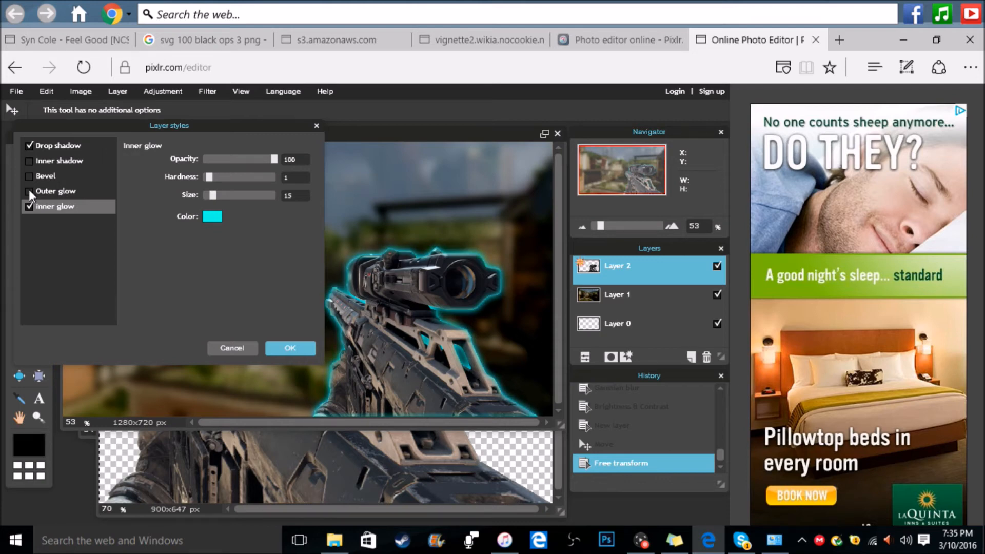
left_click(289, 348)
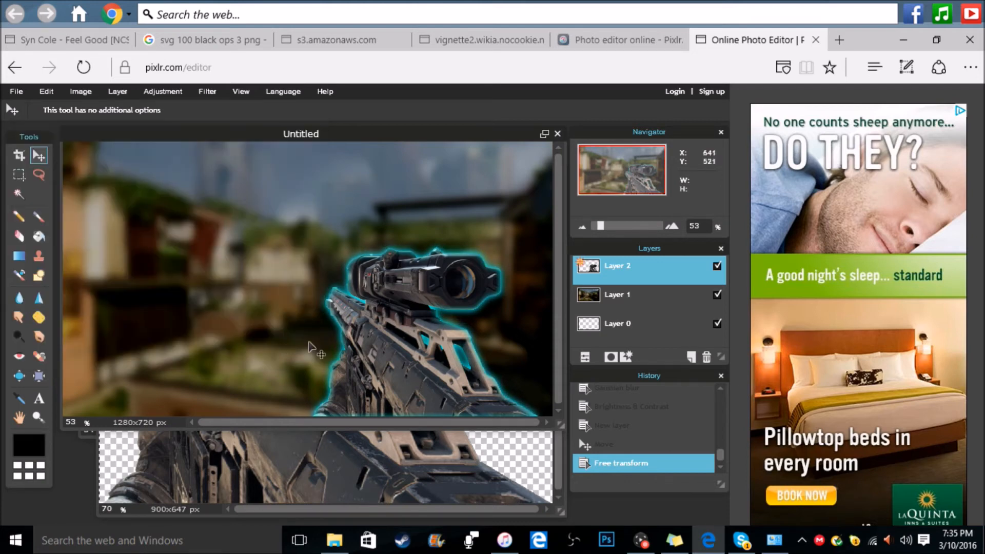
Start a text box at the top left and choose the Dimbo font.
left_click_drag(320, 352, 320, 283)
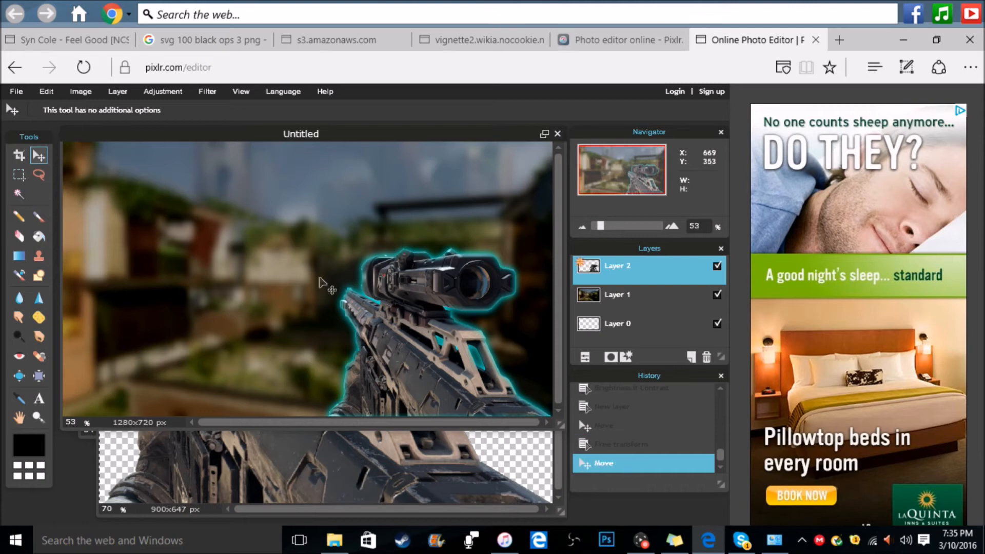
left_click(38, 398)
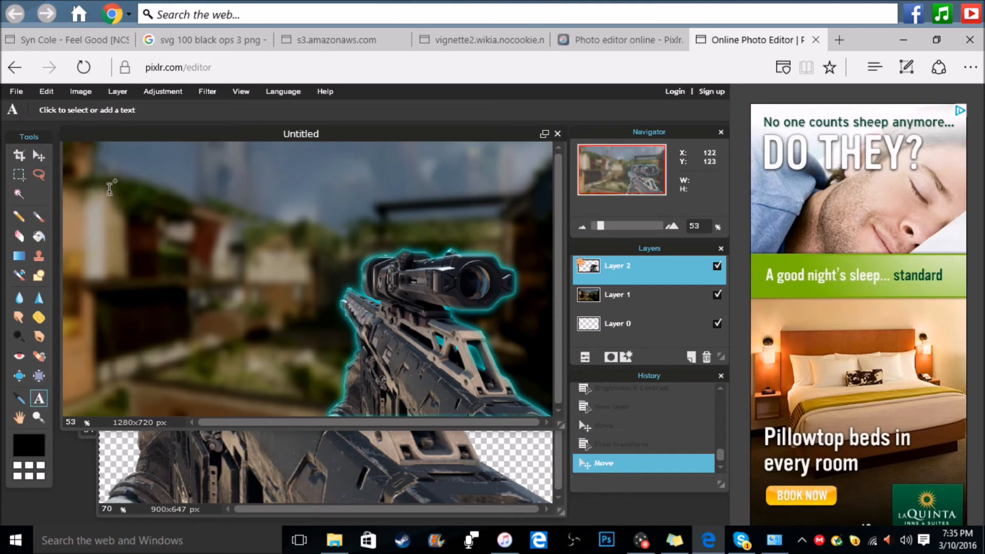
left_click(125, 191)
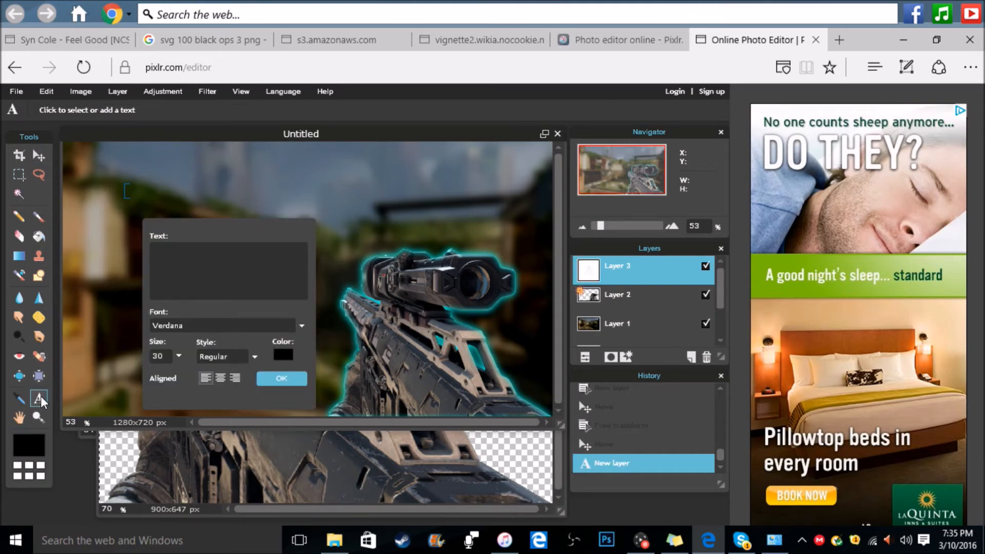
left_click(301, 325)
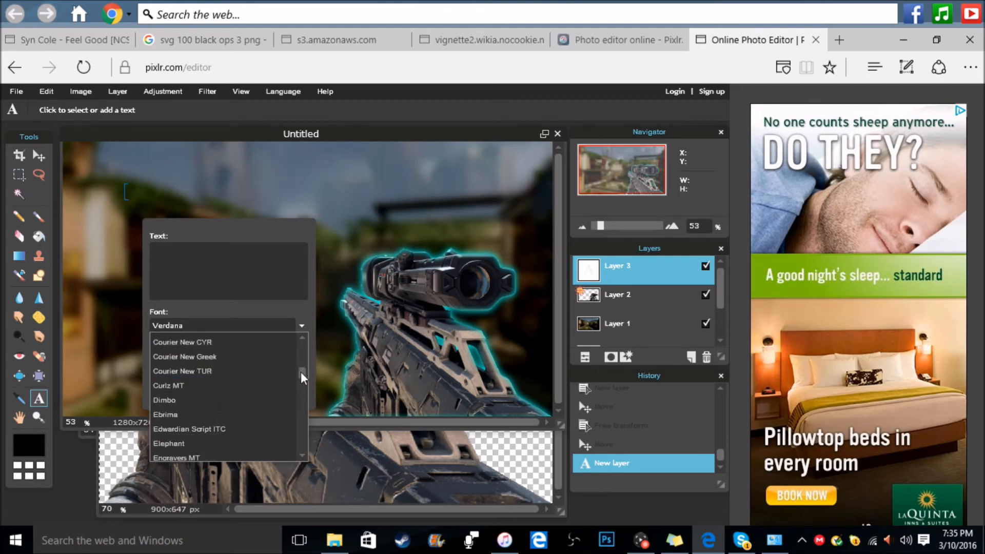
scroll("down", 3)
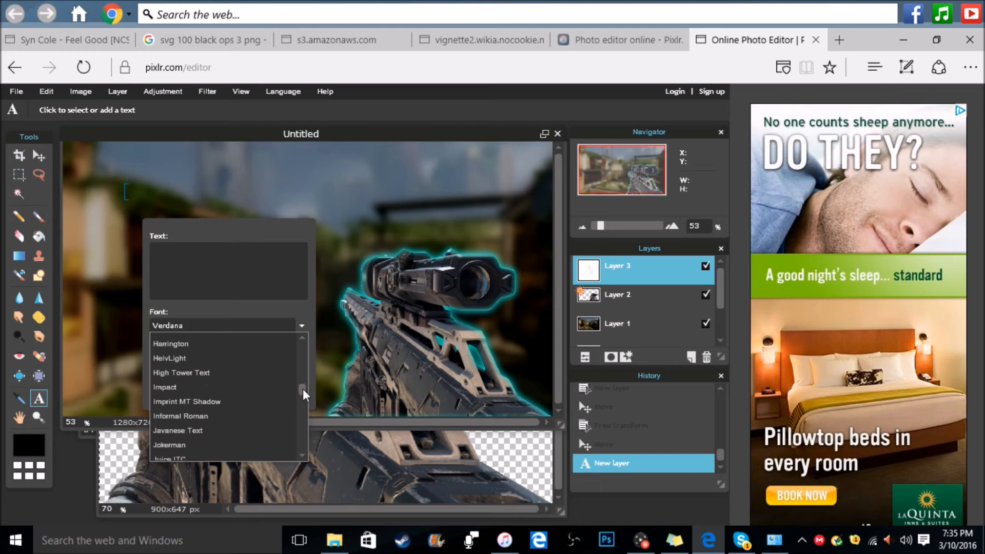
scroll("down", 3)
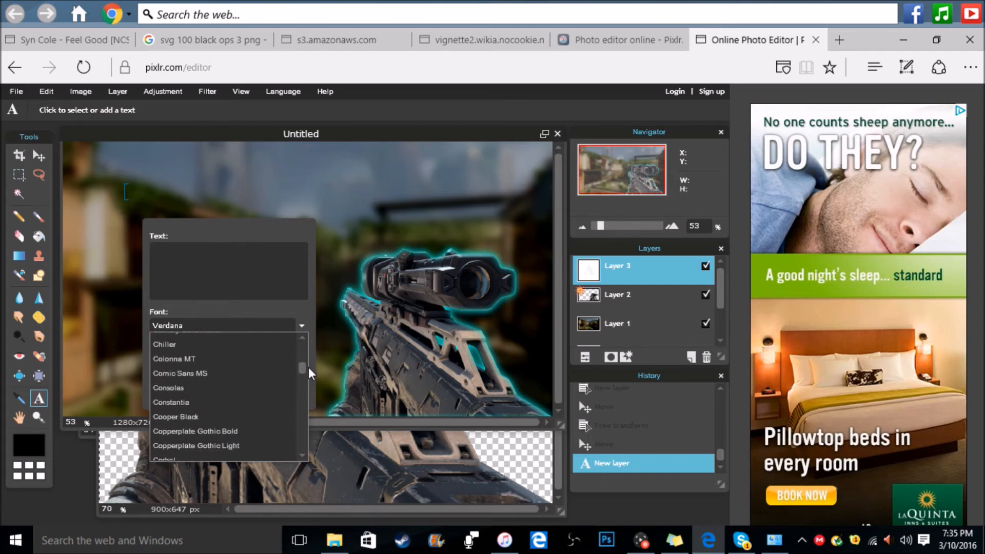
scroll("down", 3)
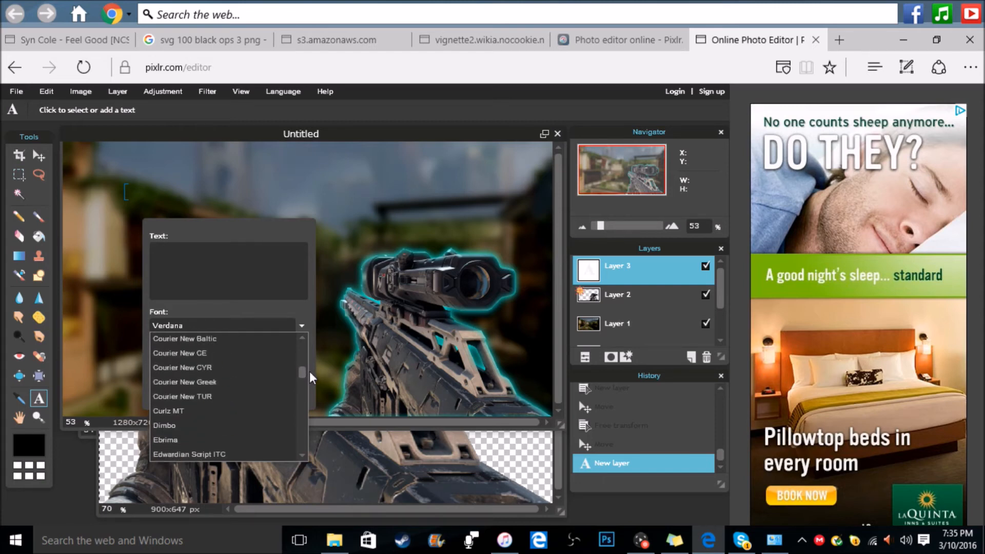
left_click(164, 425)
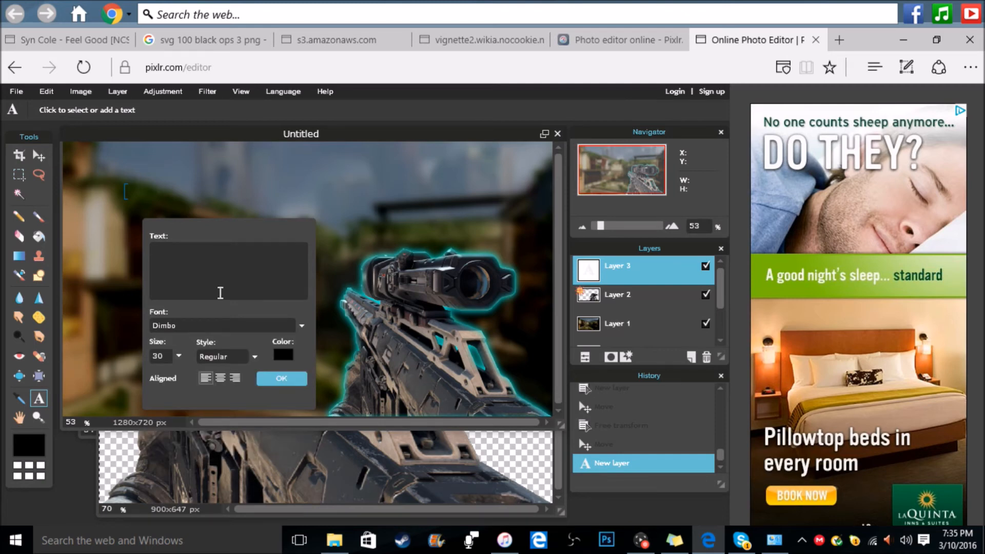
left_click(222, 326)
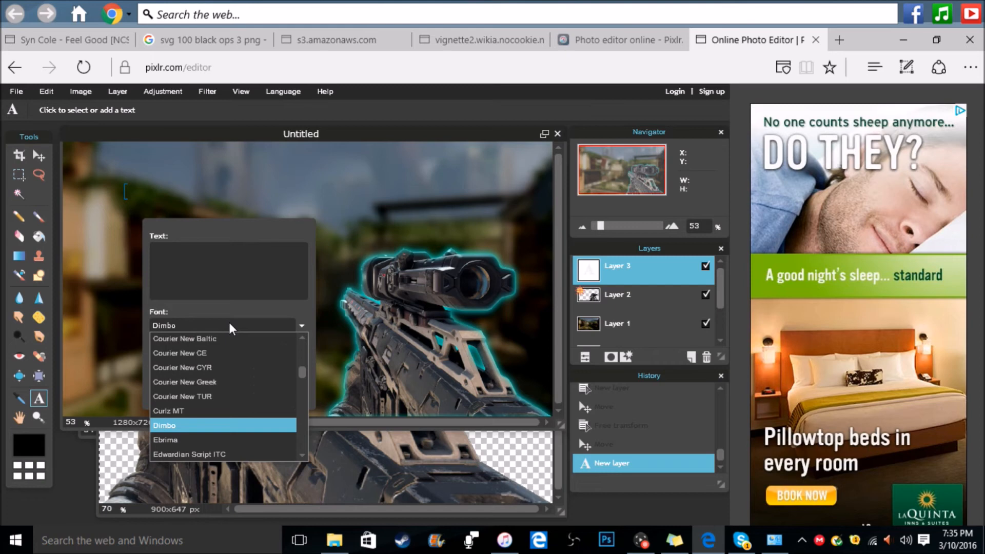
Enter 'BLACK OPS 3' in white and confirm the title text.
left_click(164, 425)
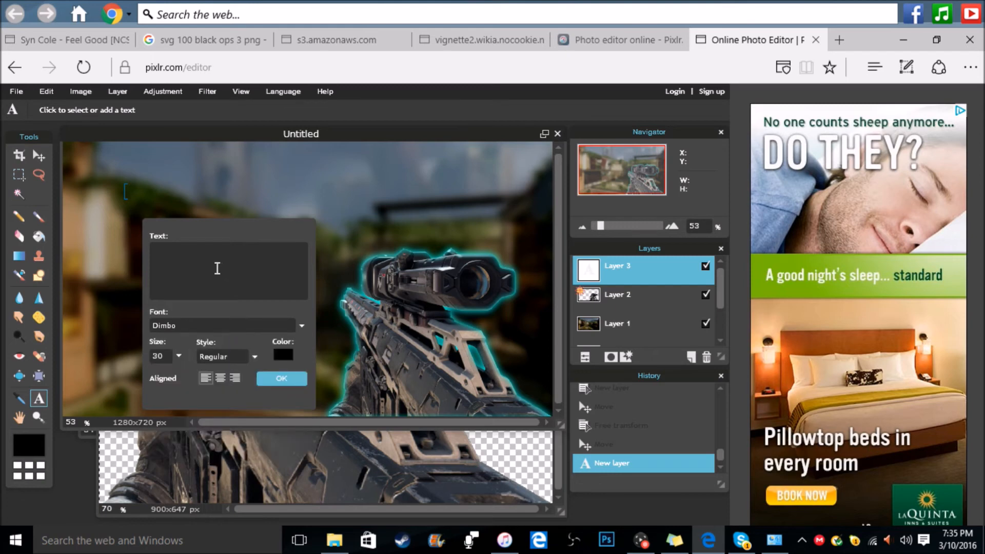
type("BL")
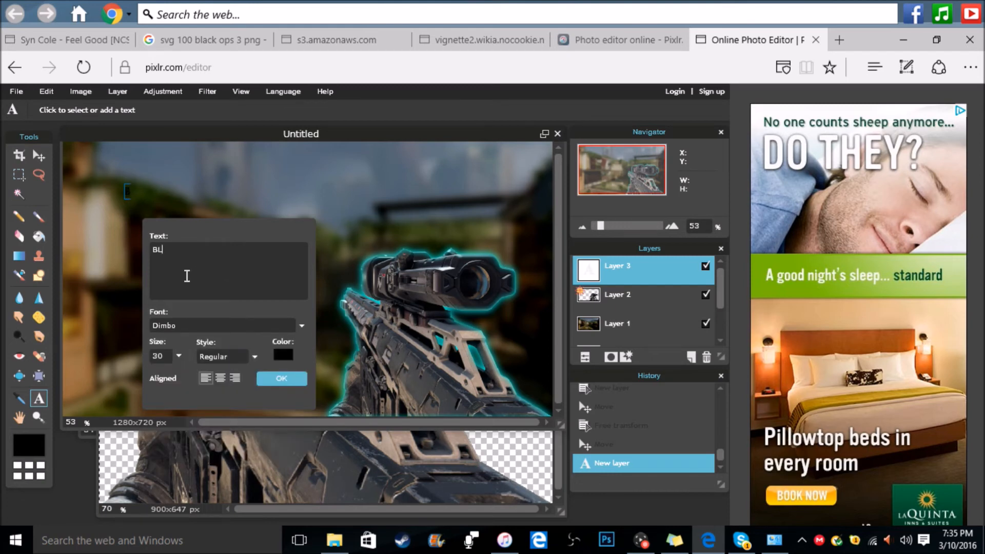
type("ACK OPS")
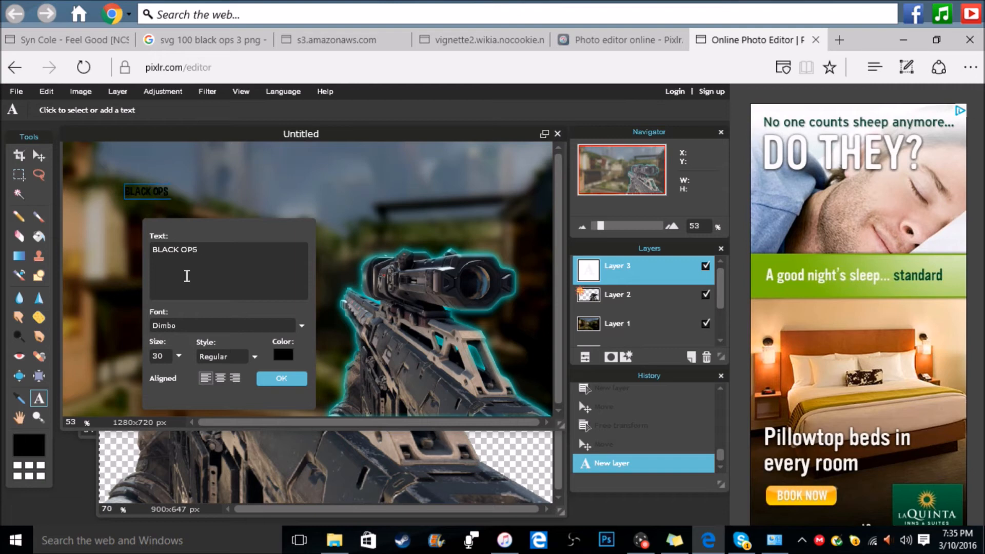
type("3")
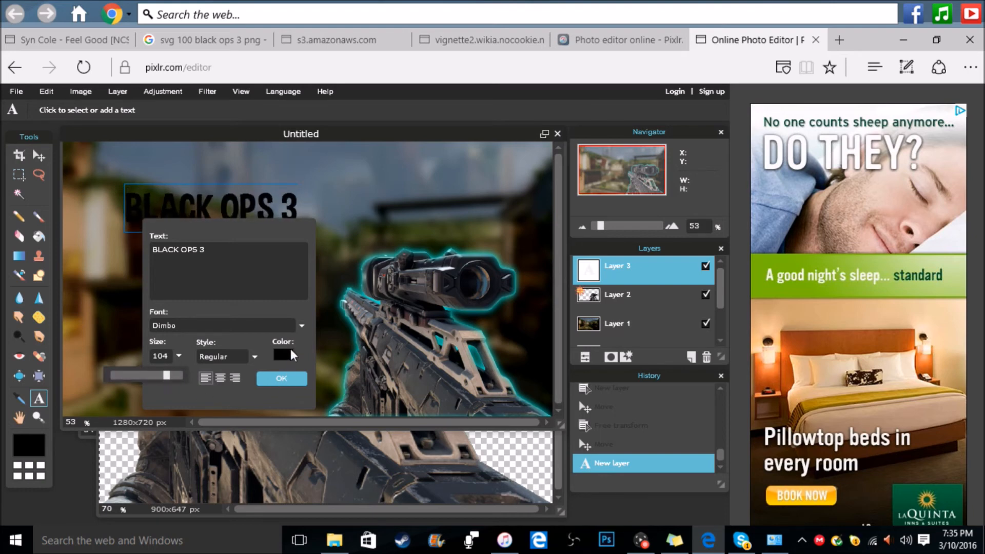
left_click(281, 355)
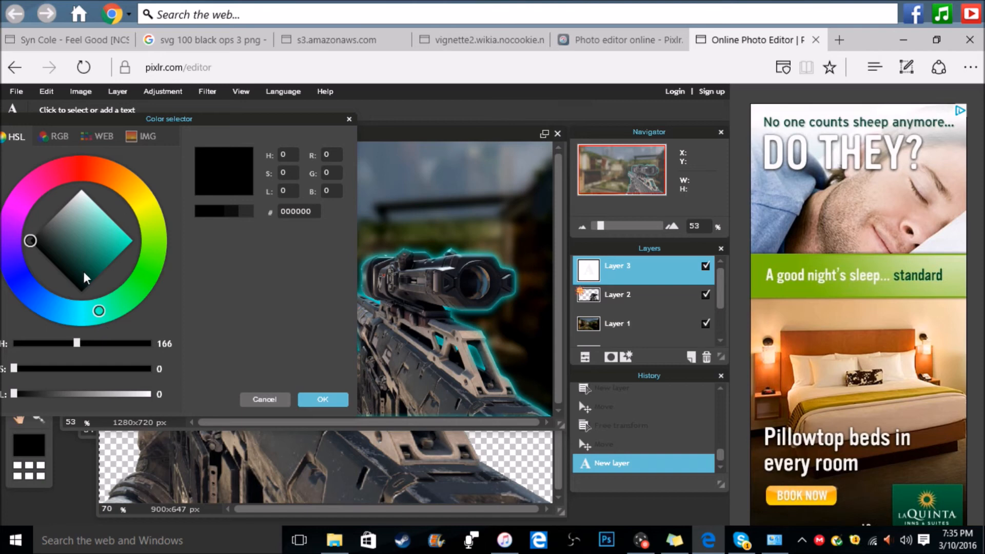
left_click(322, 399)
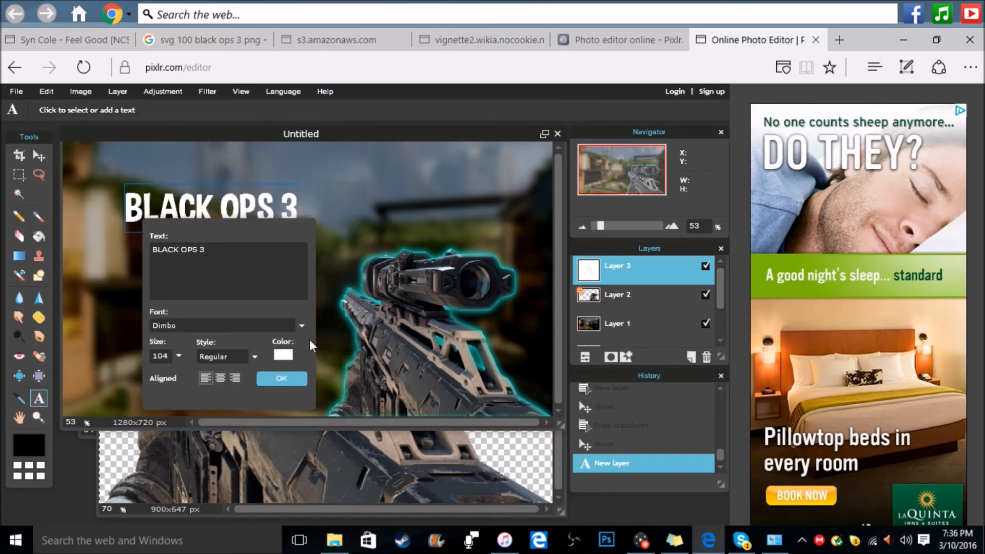
left_click(281, 378)
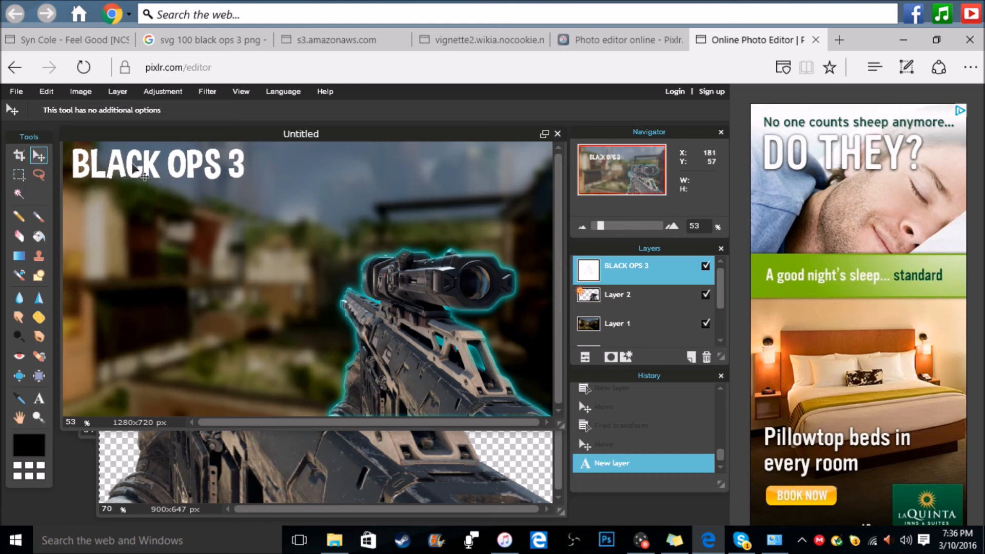
Add a second white text line 'SVG SNIPER' below the title.
left_click(117, 92)
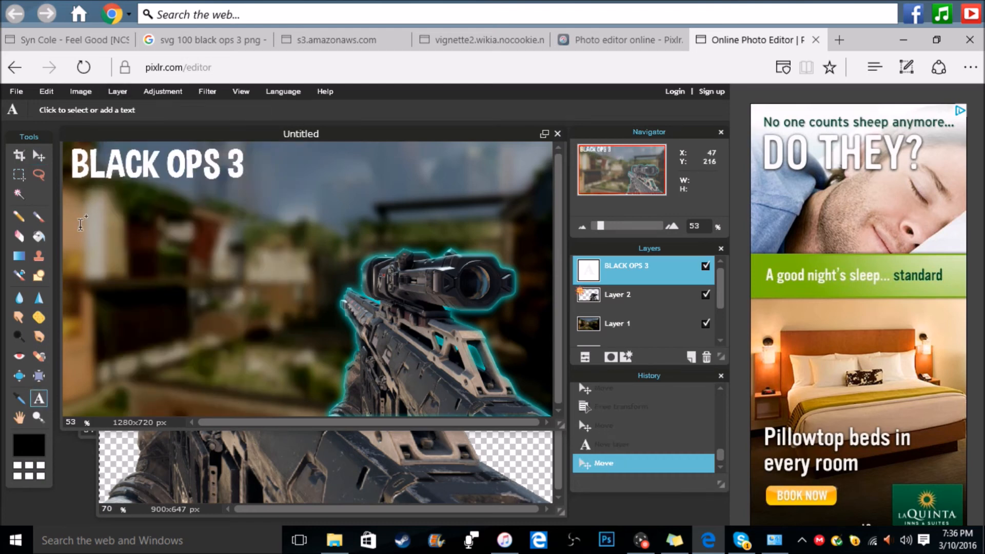
left_click(82, 216)
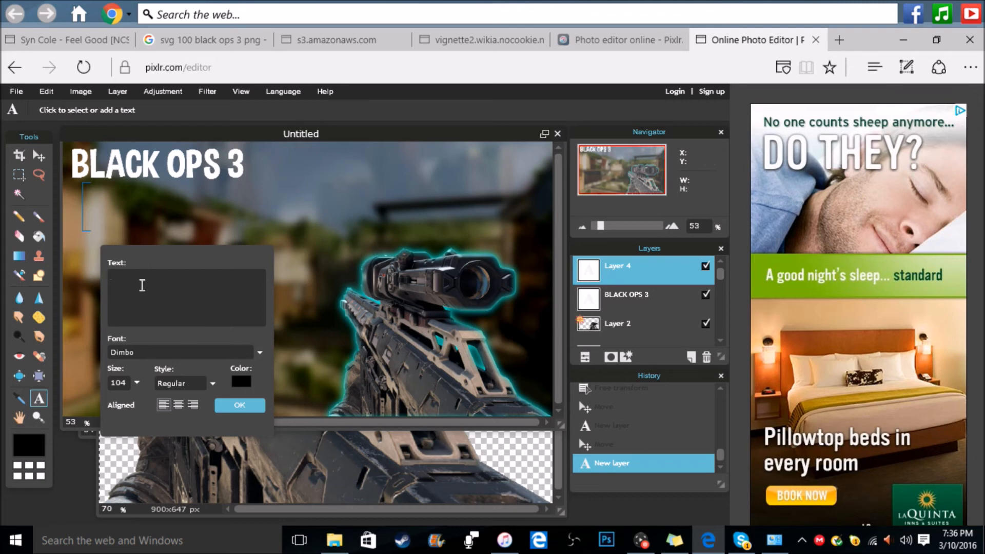
type("svg")
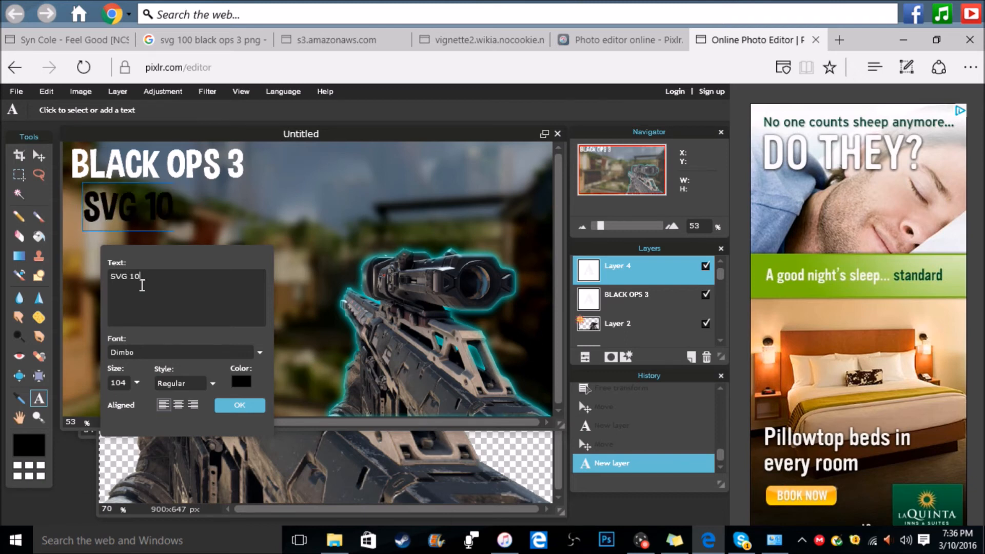
key("Backspace")
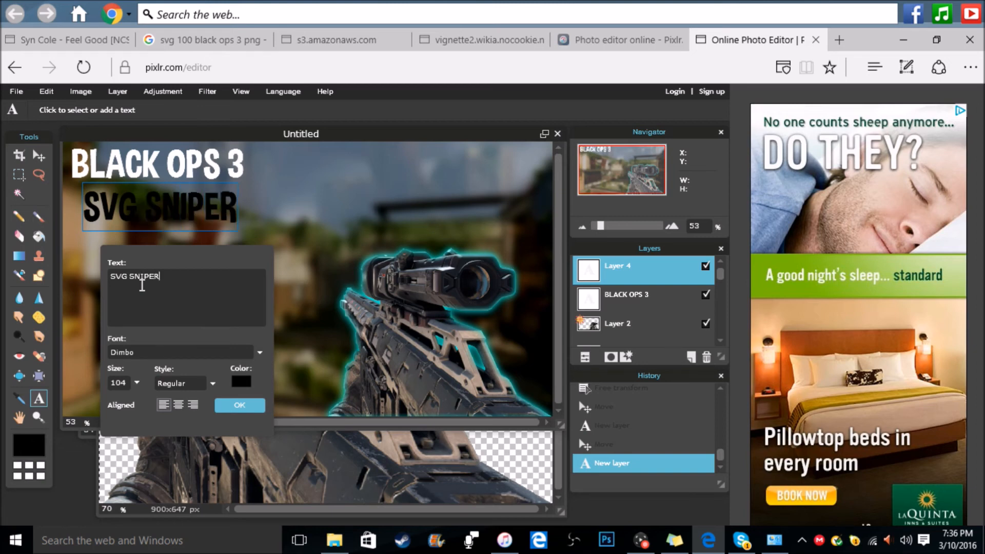
left_click(239, 405)
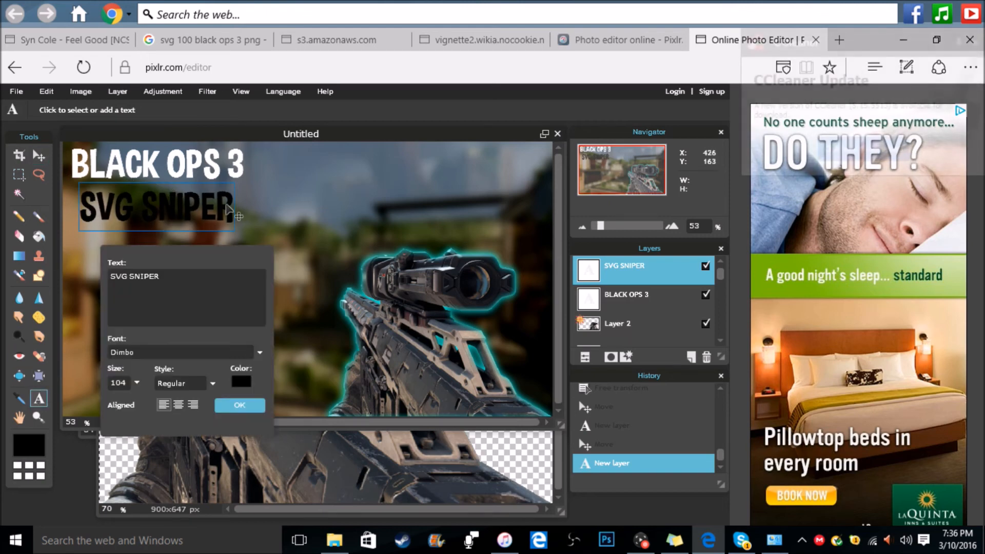
left_click(240, 381)
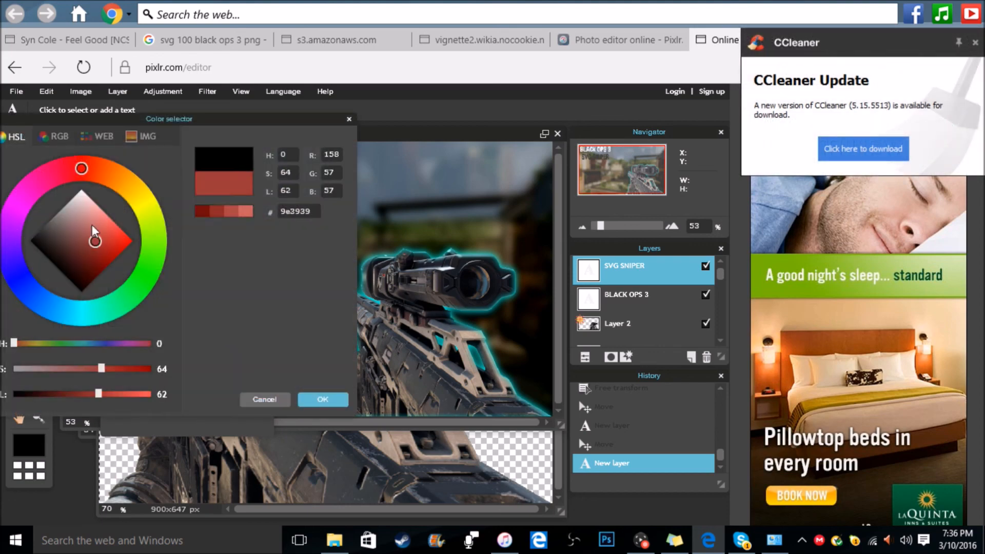
left_click(323, 399)
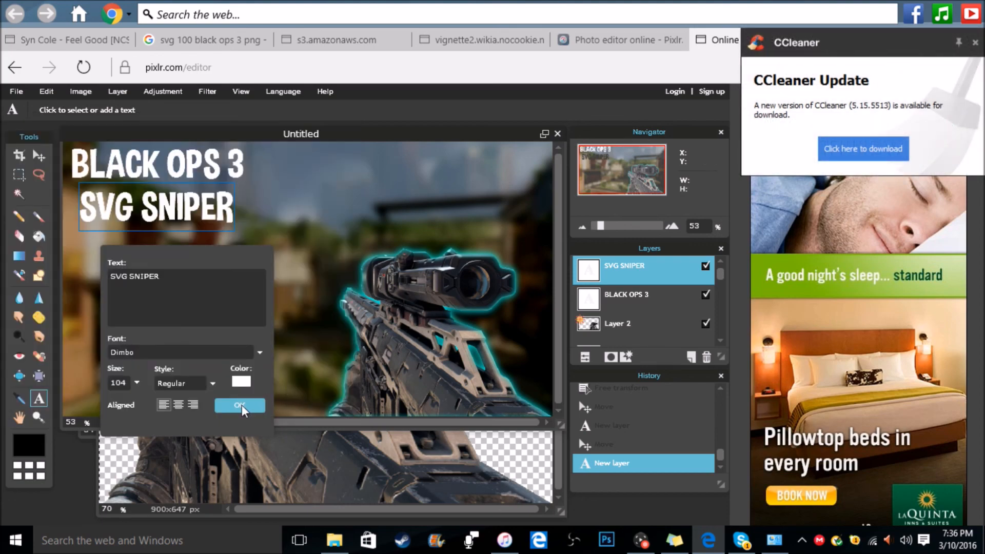
left_click(239, 405)
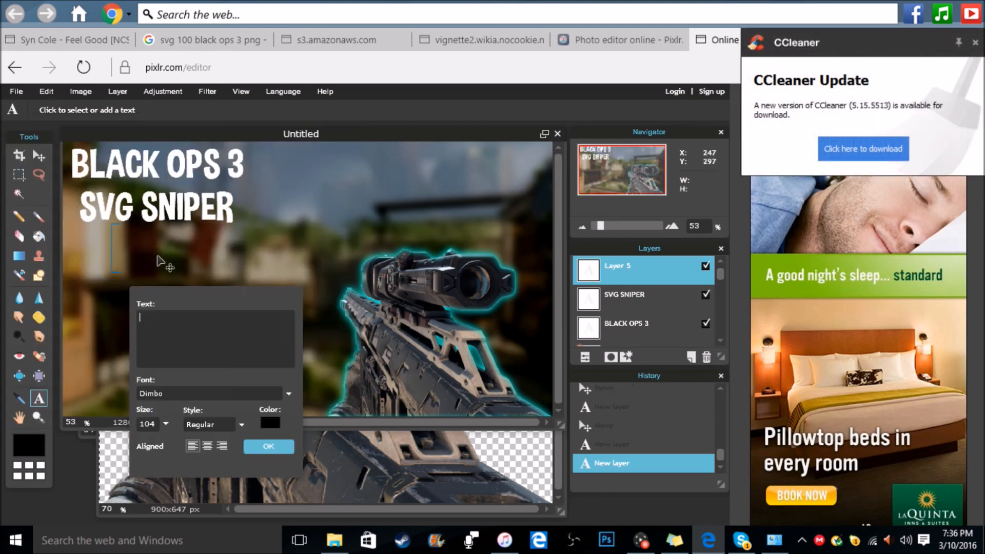
Add a third white text line 'QUAD FEED' under SVG SNIPER.
type("QUAD FEED")
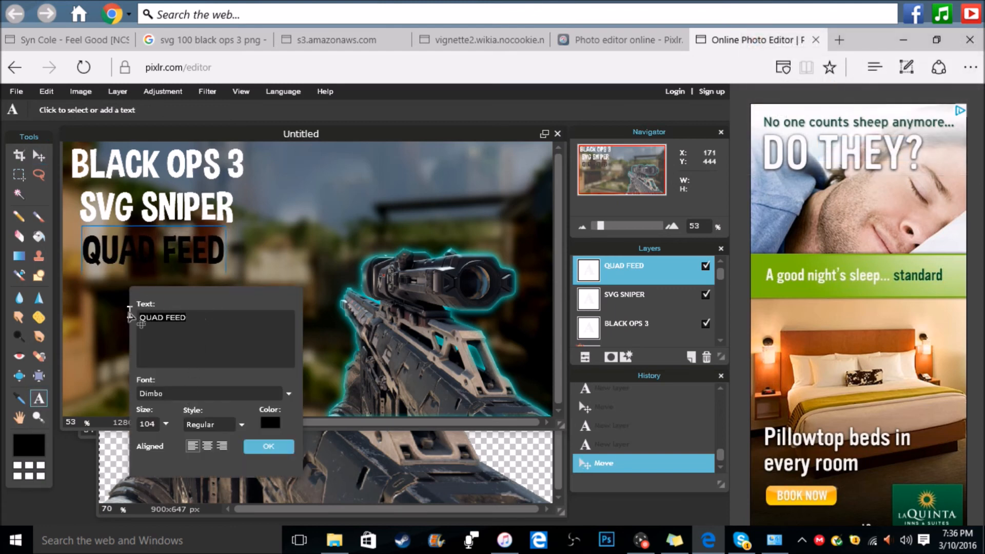
left_click(270, 423)
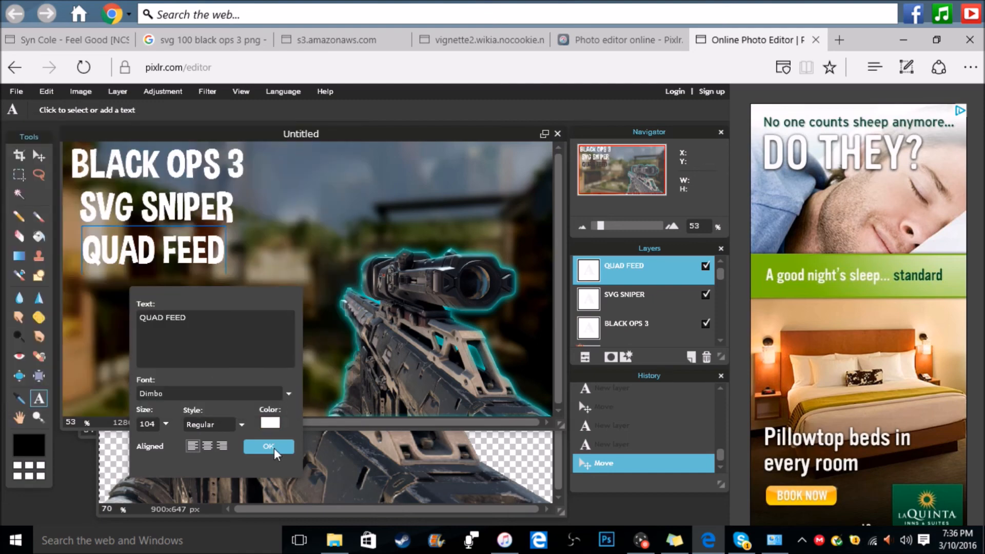
left_click(268, 446)
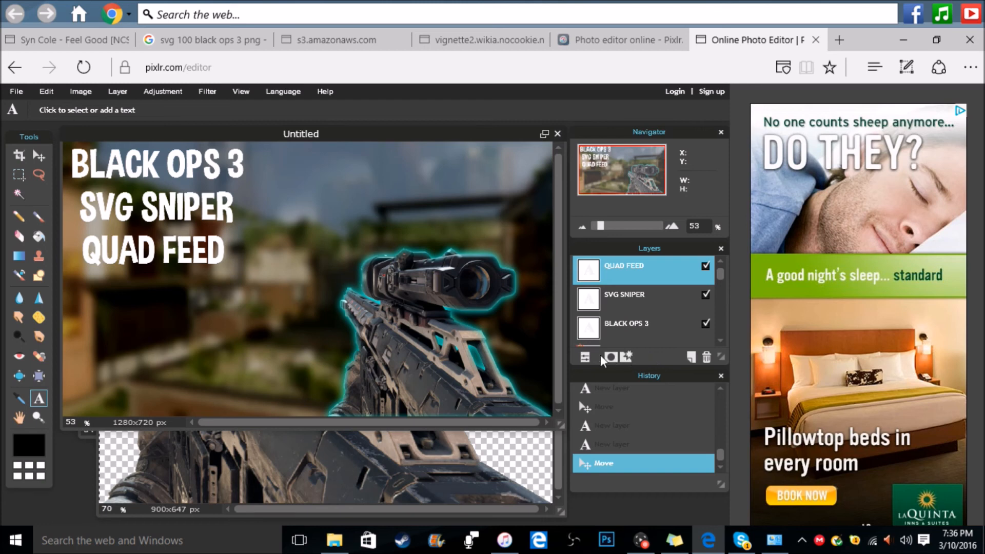
left_click(585, 355)
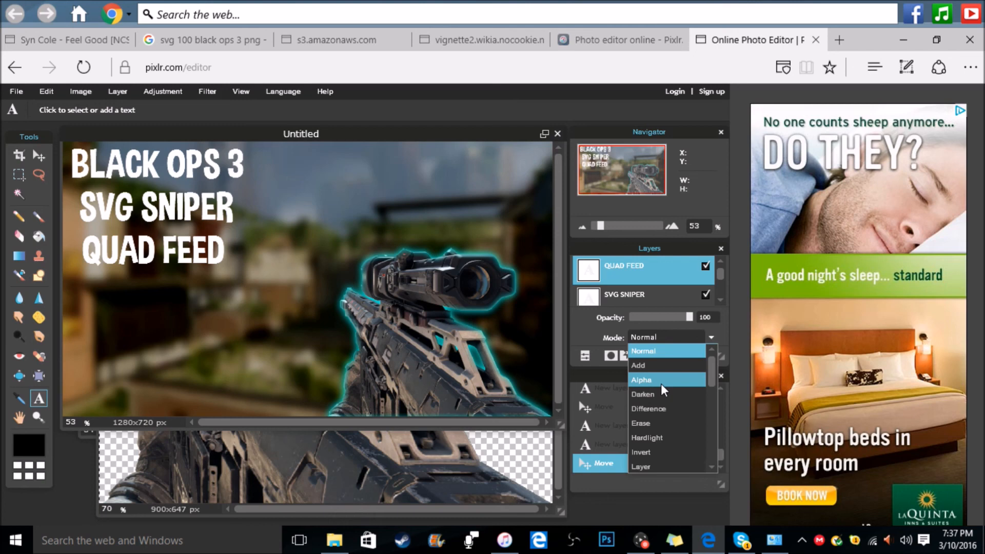
scroll("down", 3)
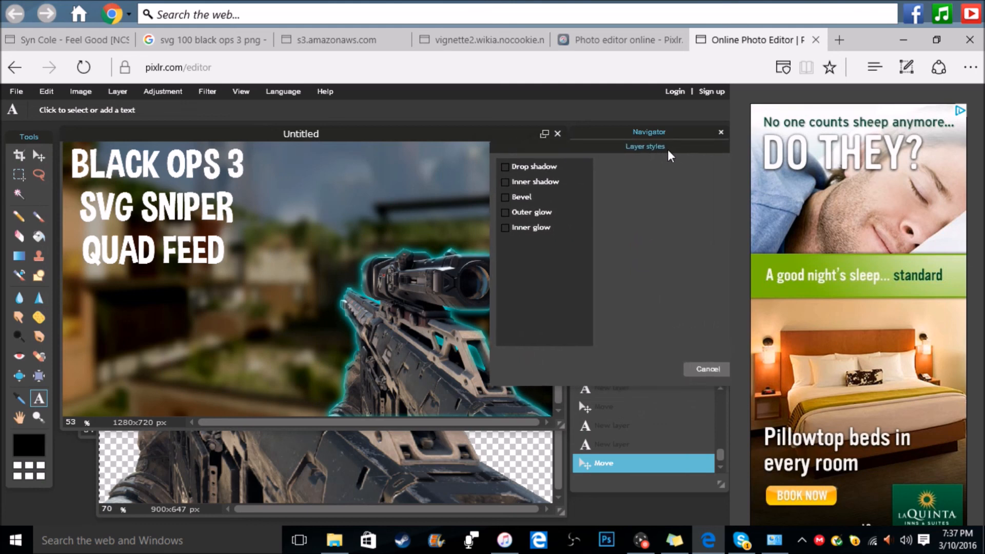
mouse_move(706, 369)
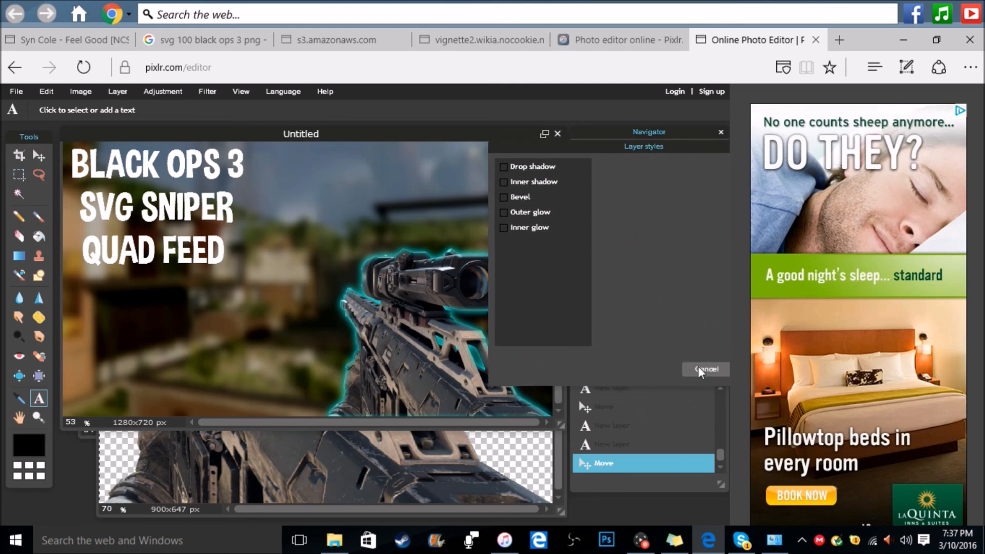
left_click(704, 368)
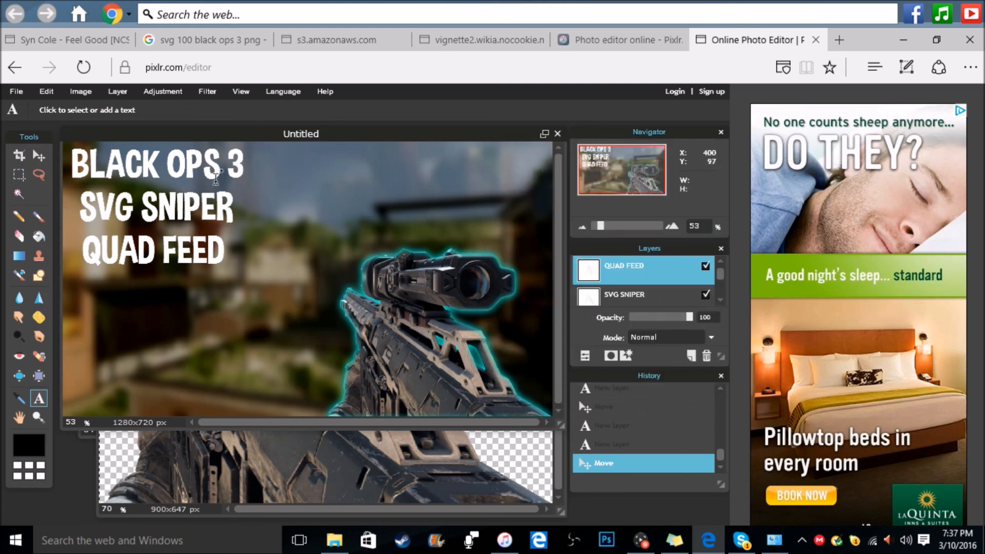
mouse_move(452, 290)
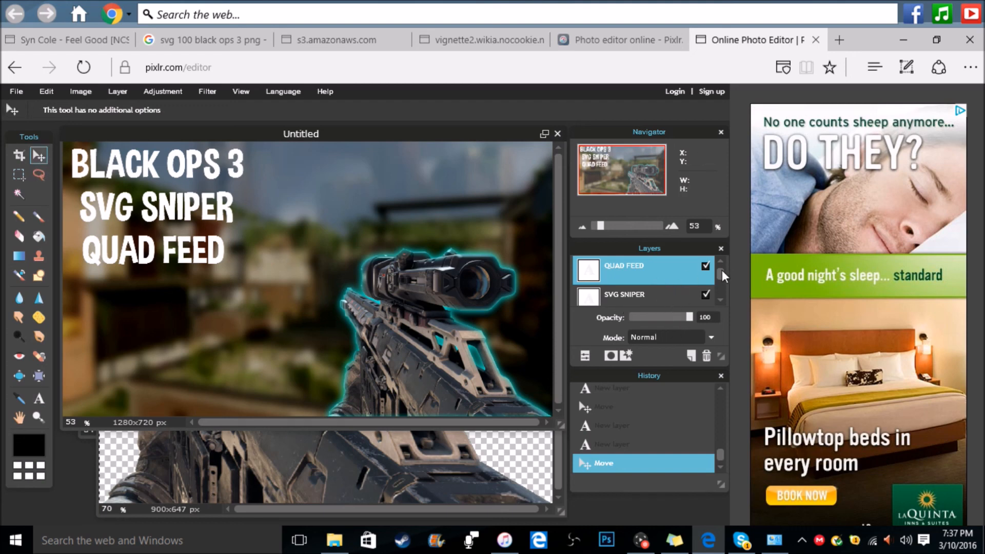
mouse_move(787, 212)
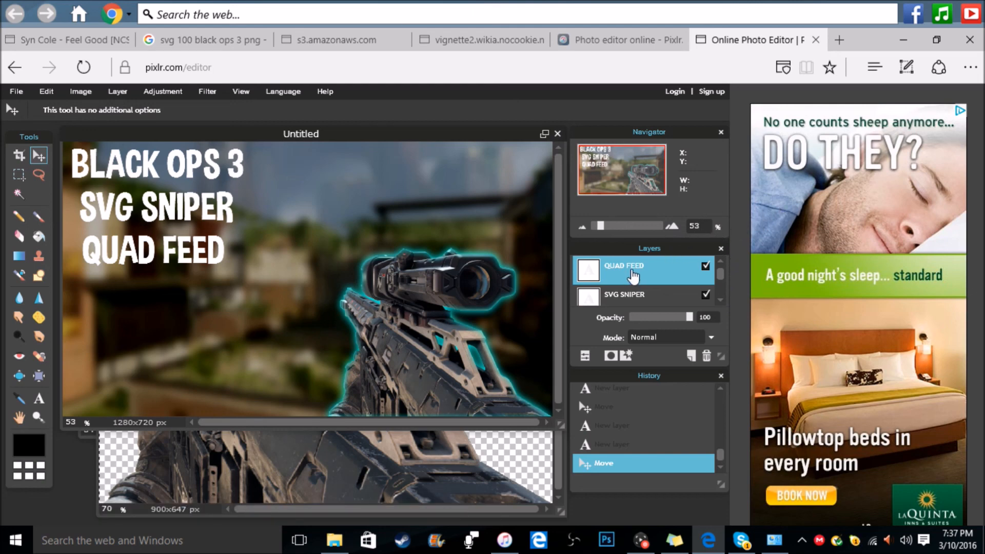
mouse_move(416, 236)
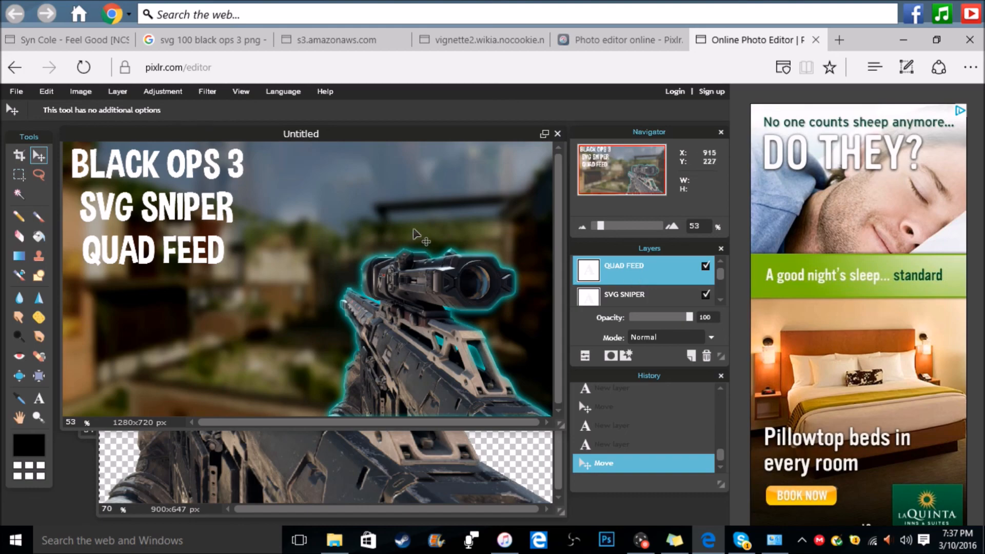